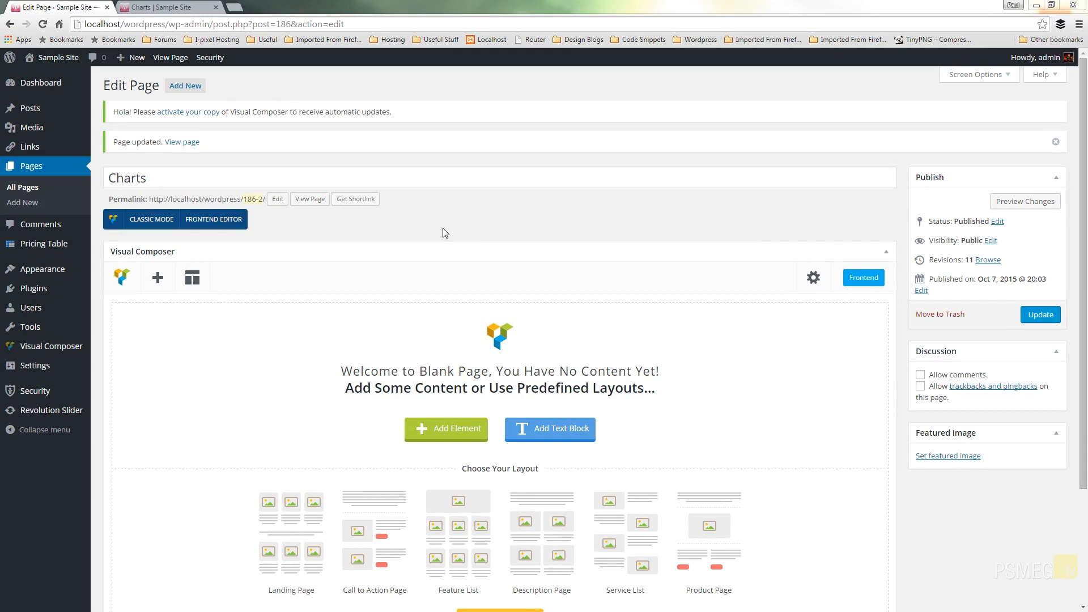
mouse_move(451, 394)
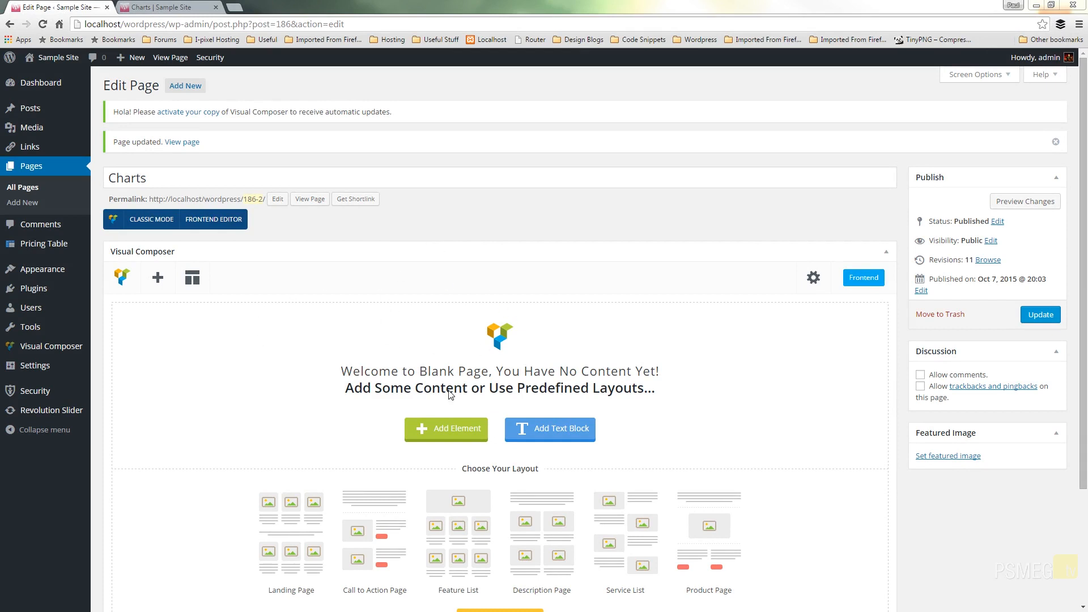
mouse_move(372, 407)
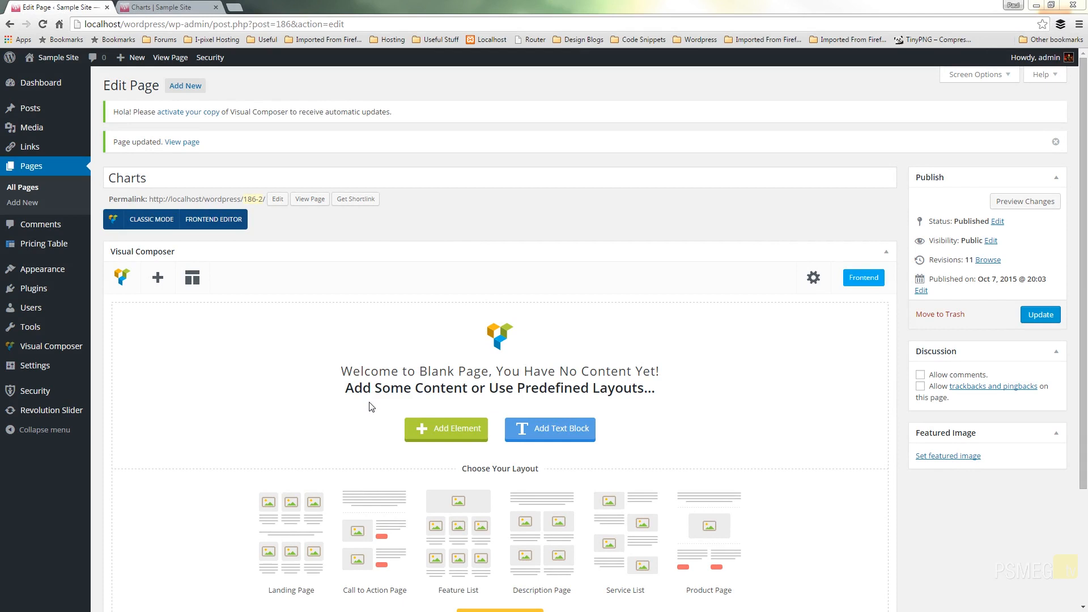
Step: Bring up the Add Element library over the empty Charts page
click(447, 428)
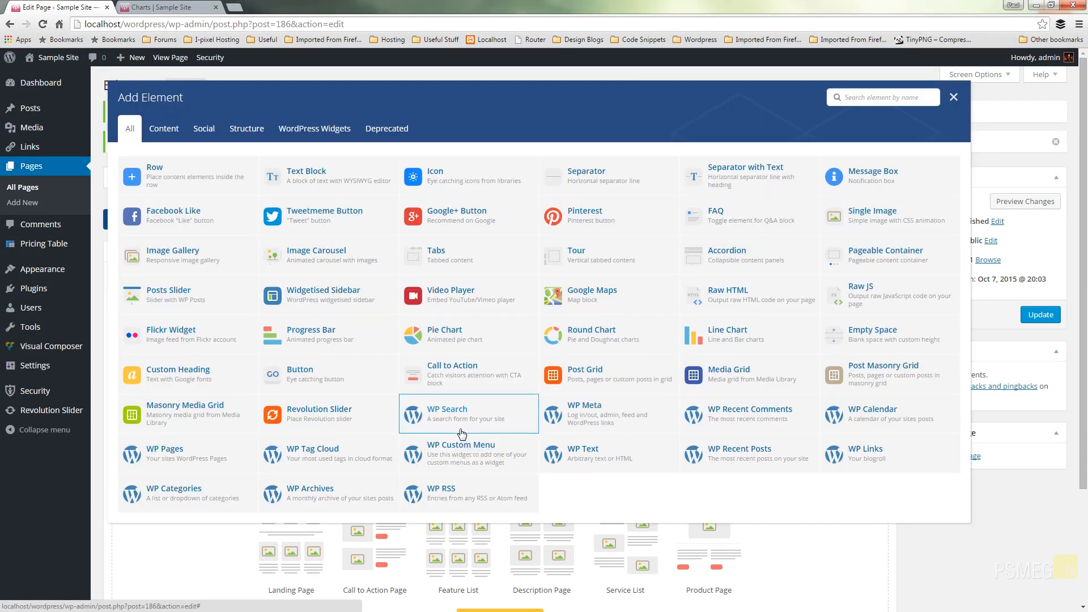
mouse_move(522, 348)
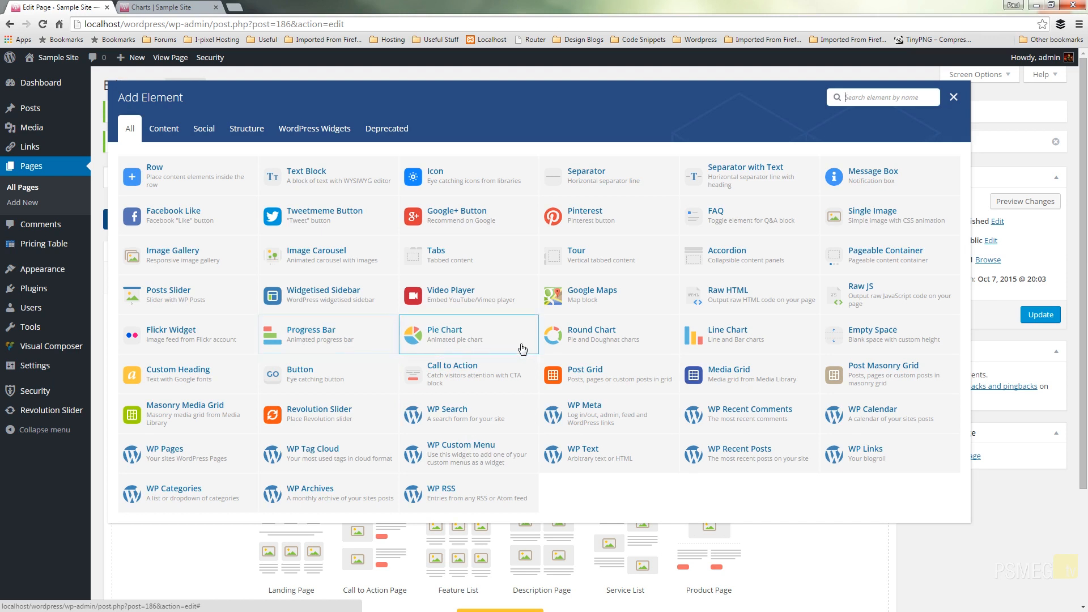
mouse_move(316, 346)
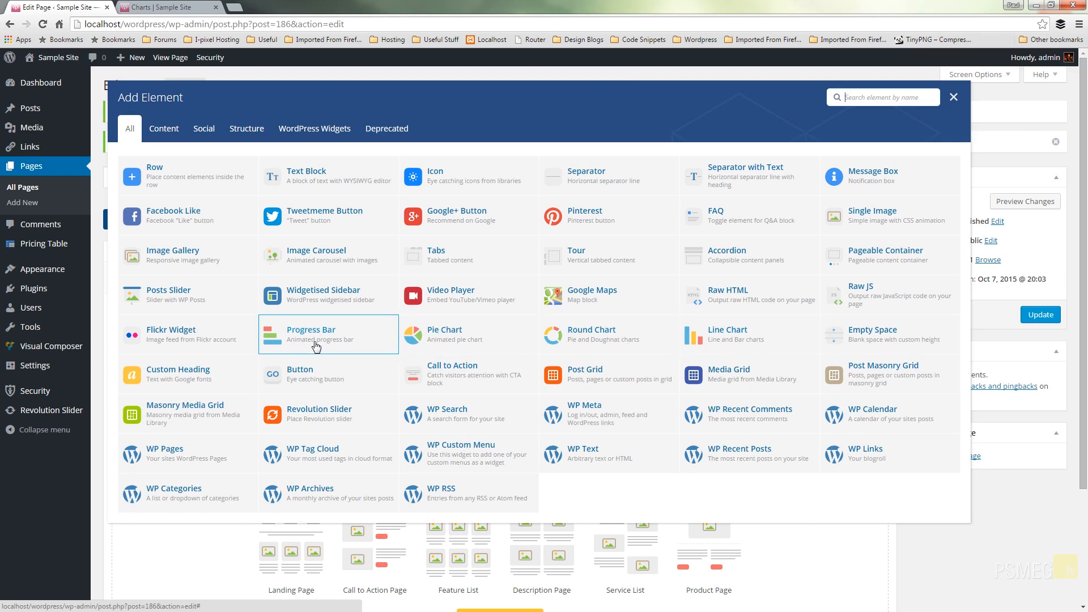
mouse_move(442, 340)
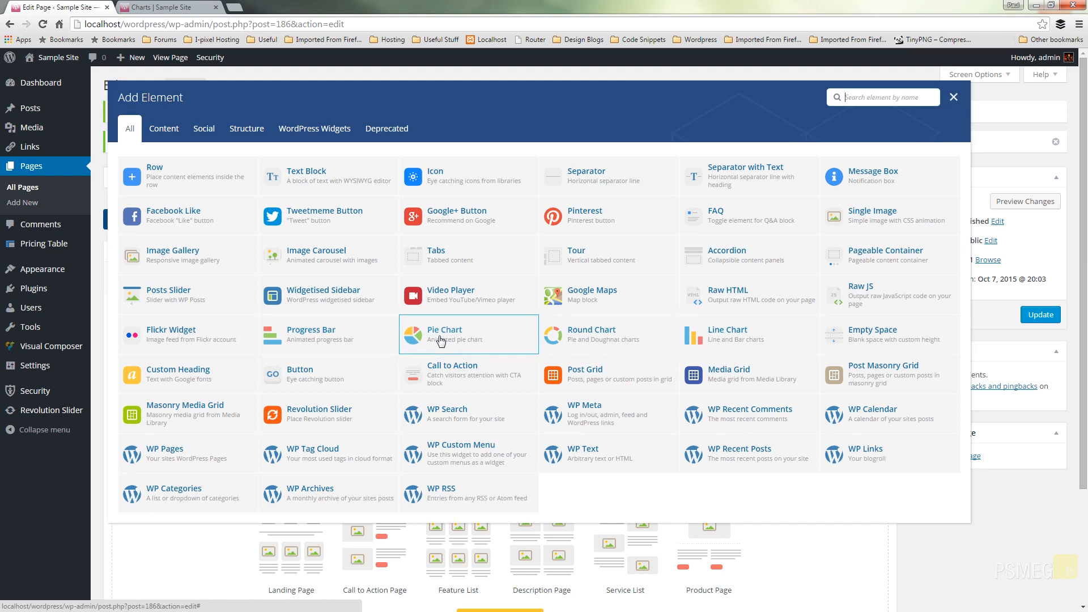
mouse_move(702, 337)
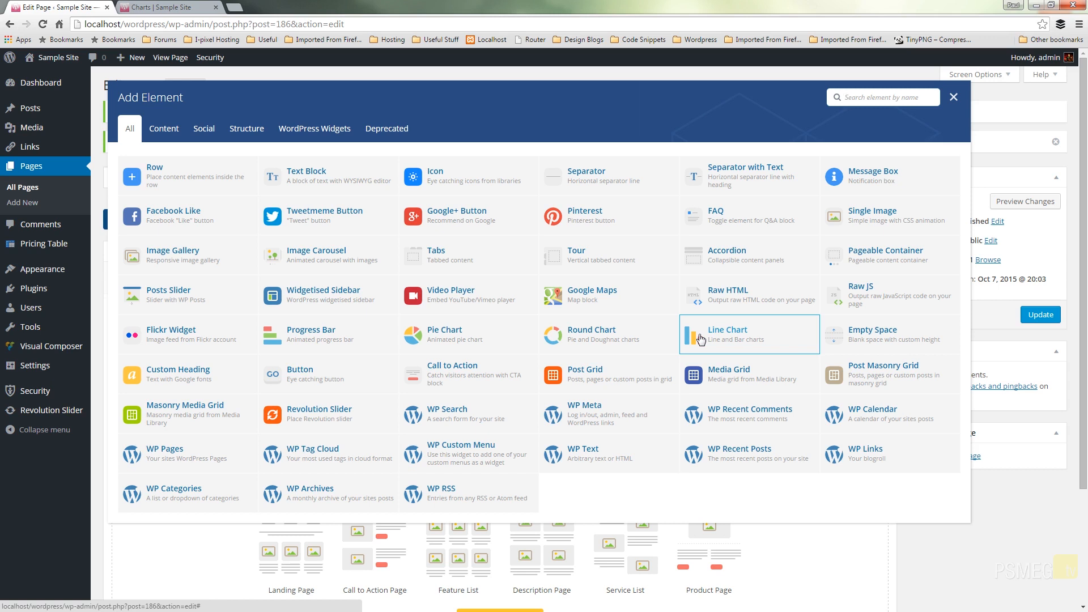
mouse_move(665, 340)
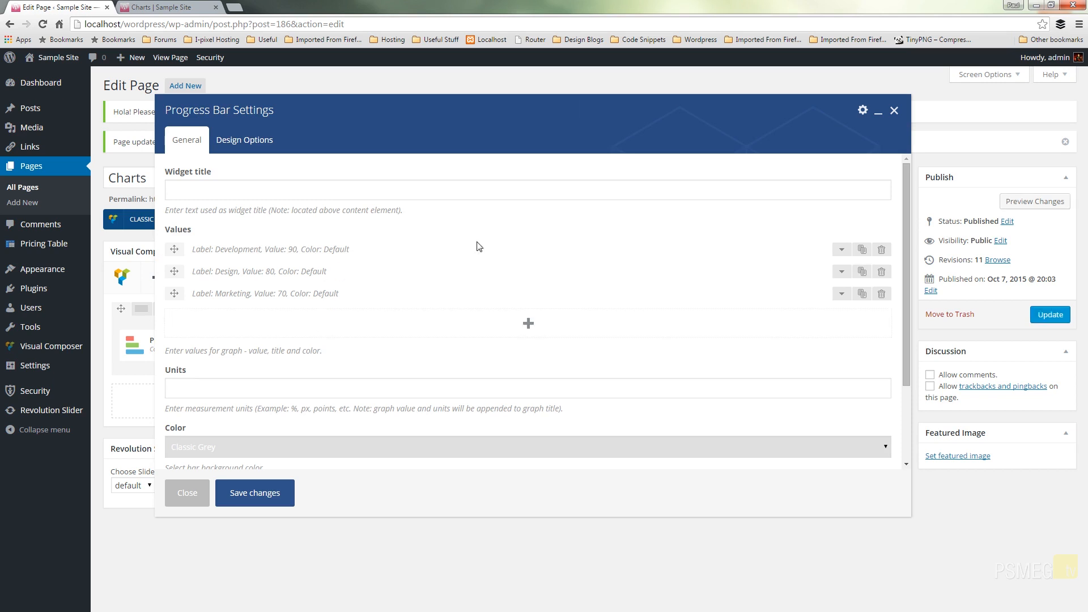
mouse_move(231, 286)
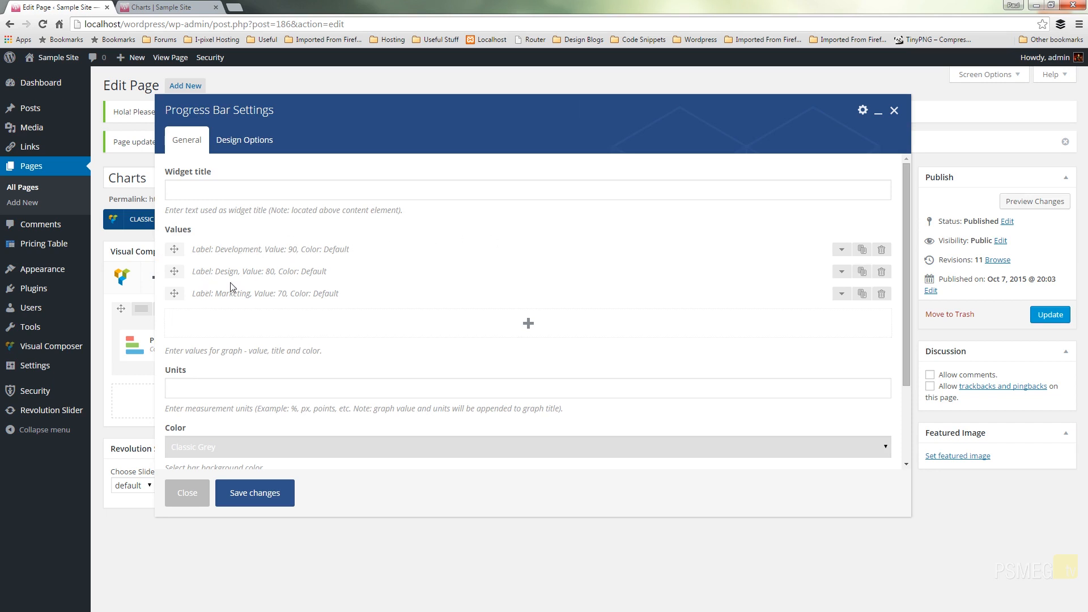
mouse_move(236, 290)
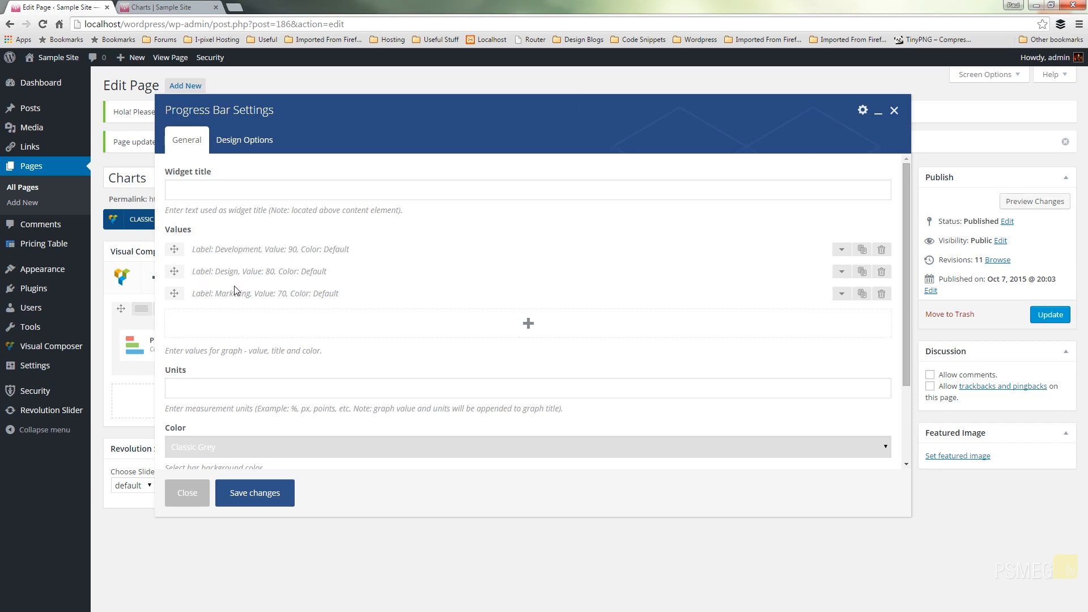
mouse_move(243, 140)
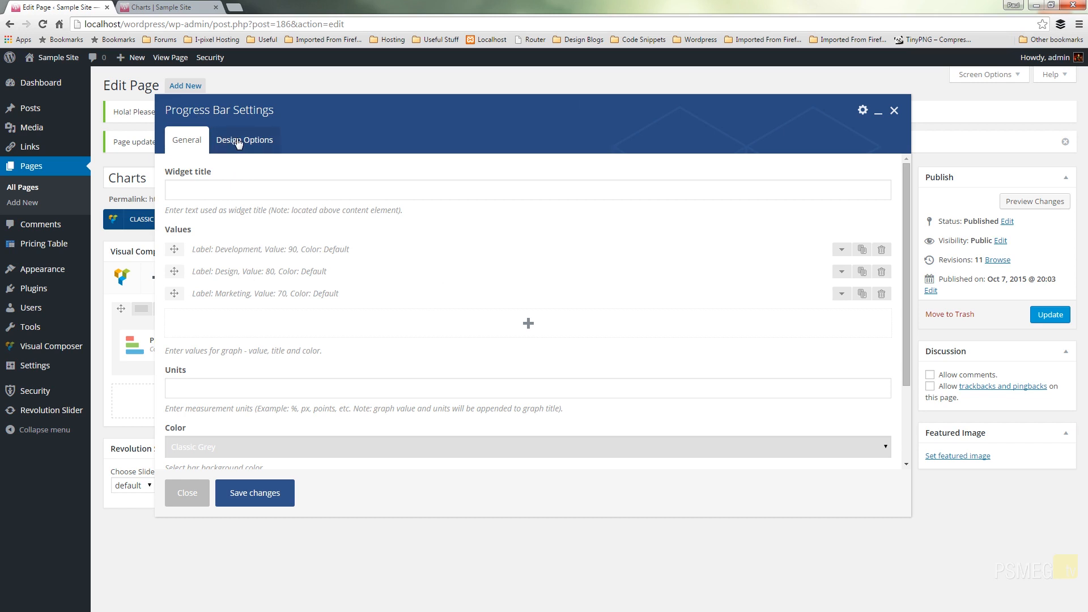
Step: Review the Progress Bar's Design Options and return to its General settings
click(244, 141)
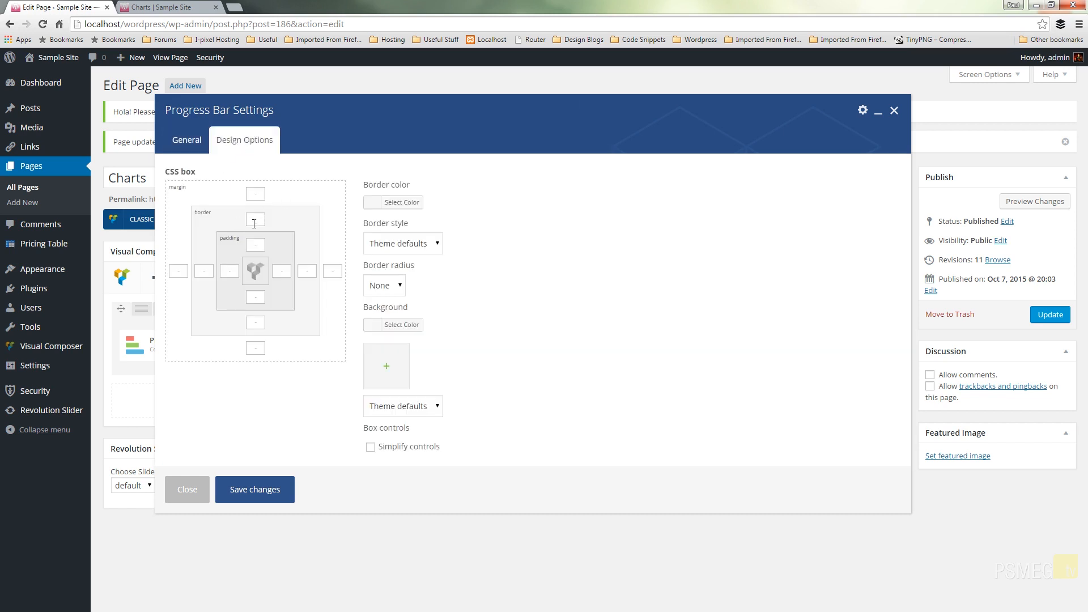
mouse_move(397, 222)
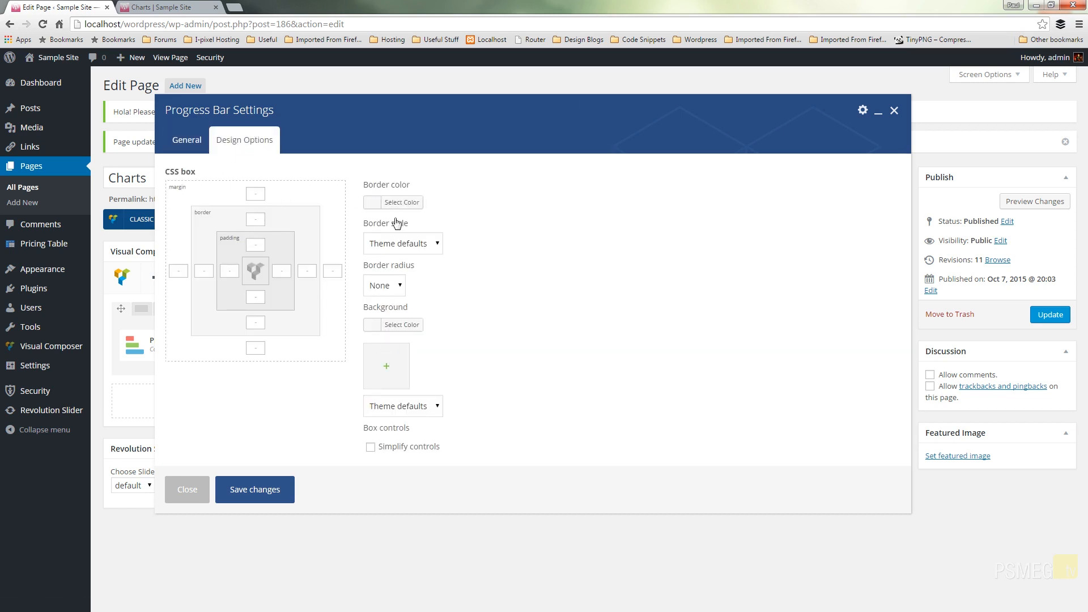
click(186, 140)
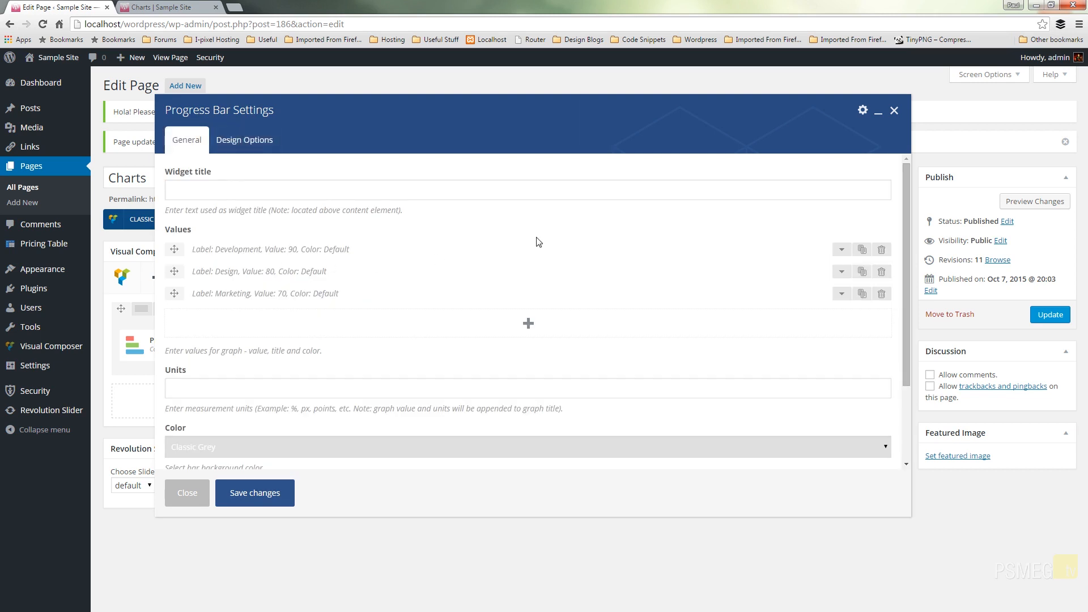
mouse_move(360, 206)
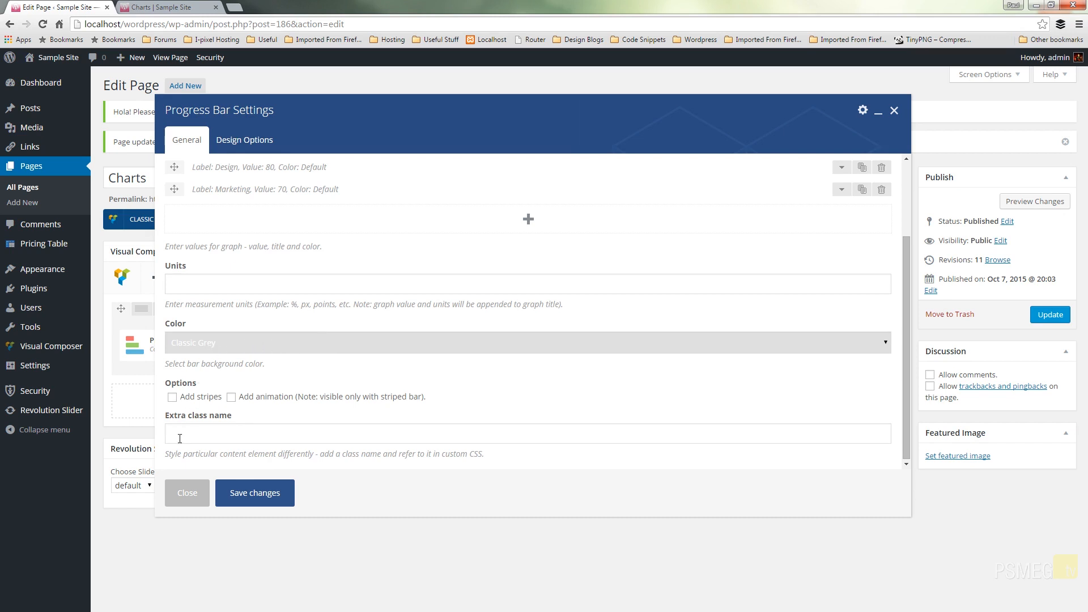
mouse_move(252, 429)
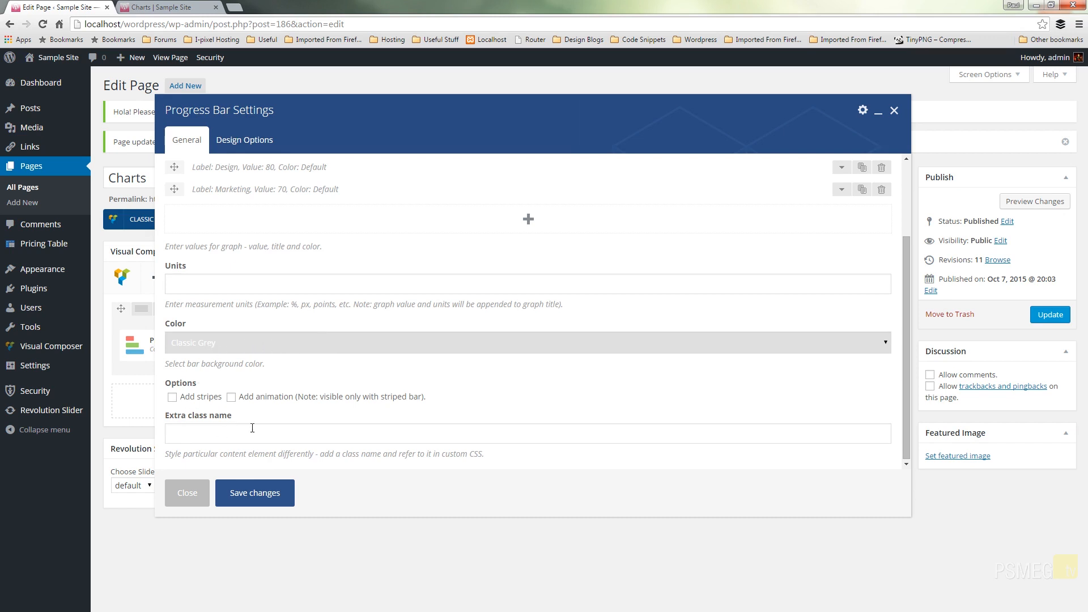
mouse_move(237, 421)
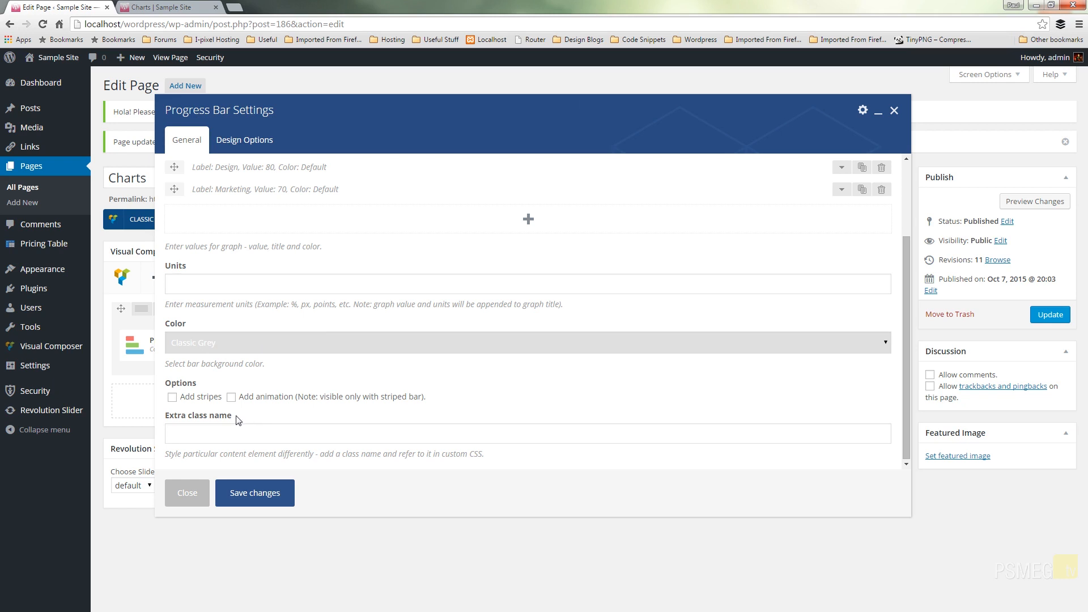
mouse_move(179, 404)
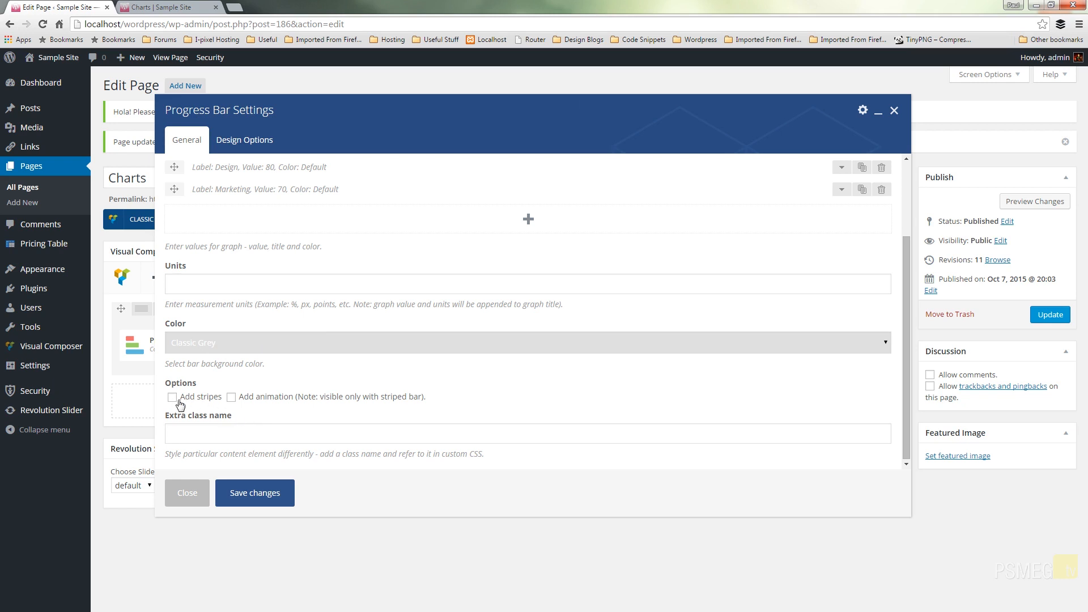
mouse_move(242, 402)
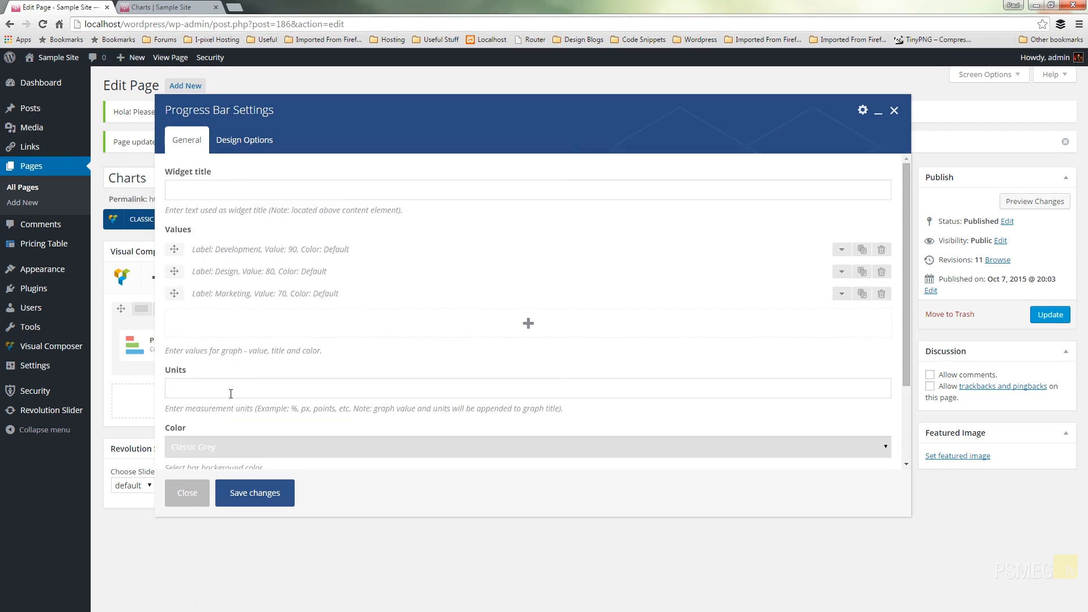
Step: Set units Days, colour Classic Red and animation on, save and update the Charts page
text(Days)
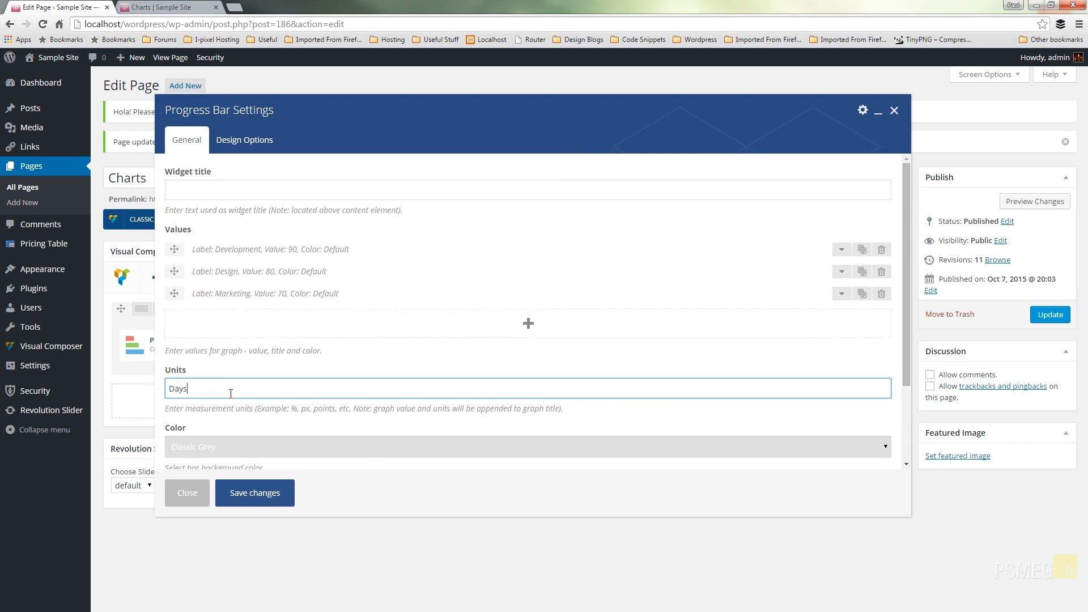
click(527, 357)
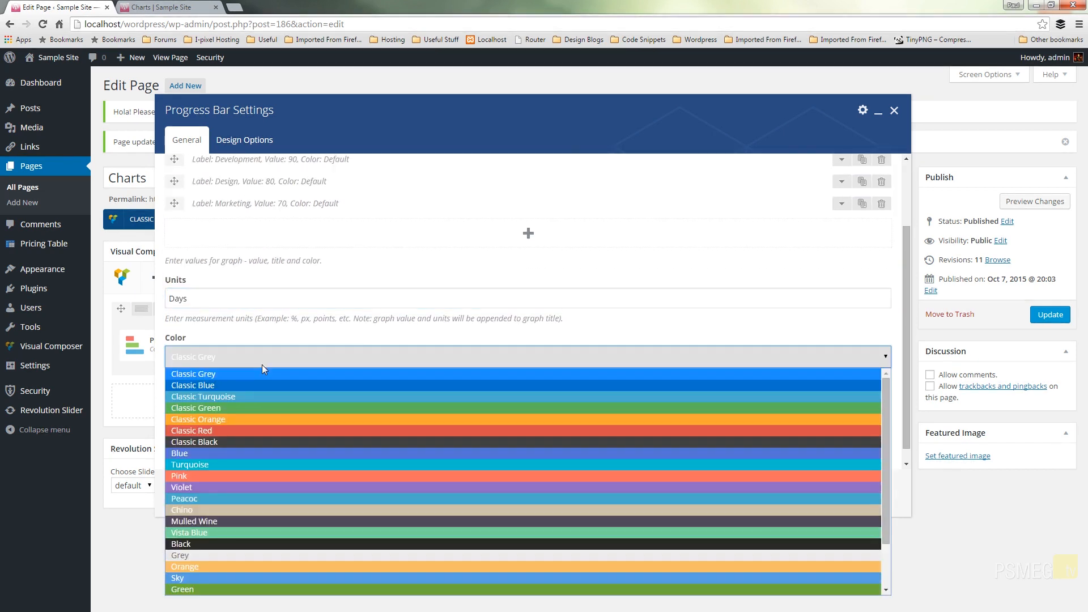
click(190, 431)
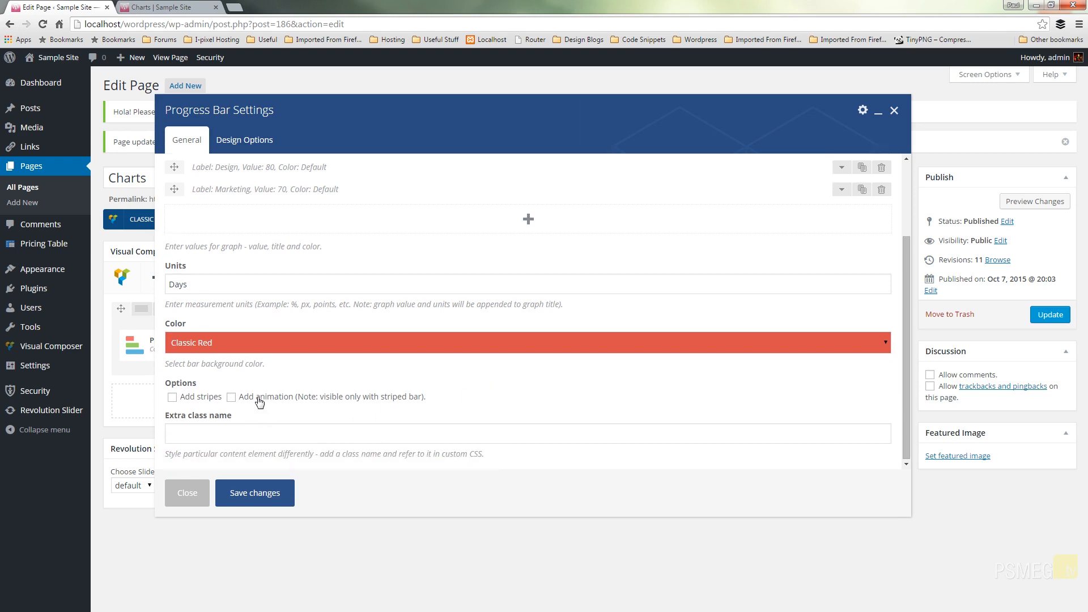
click(231, 397)
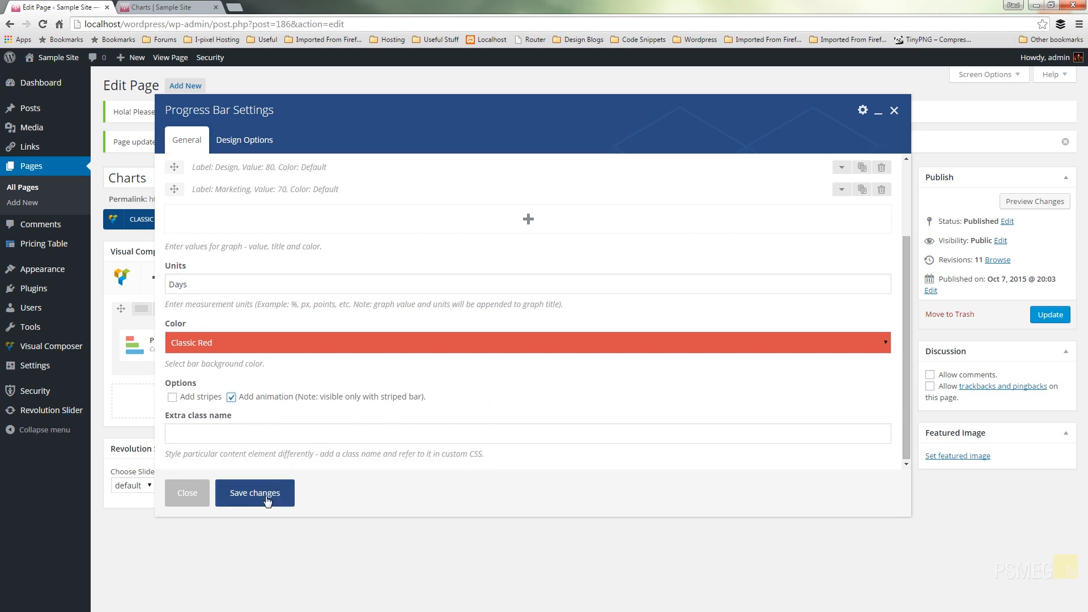
click(254, 492)
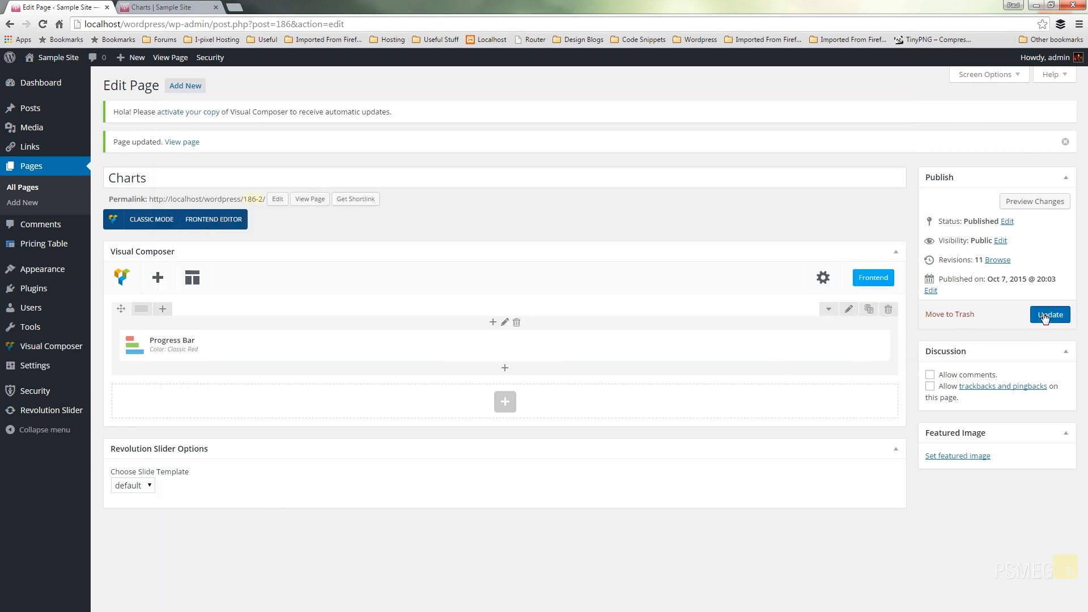
click(1049, 315)
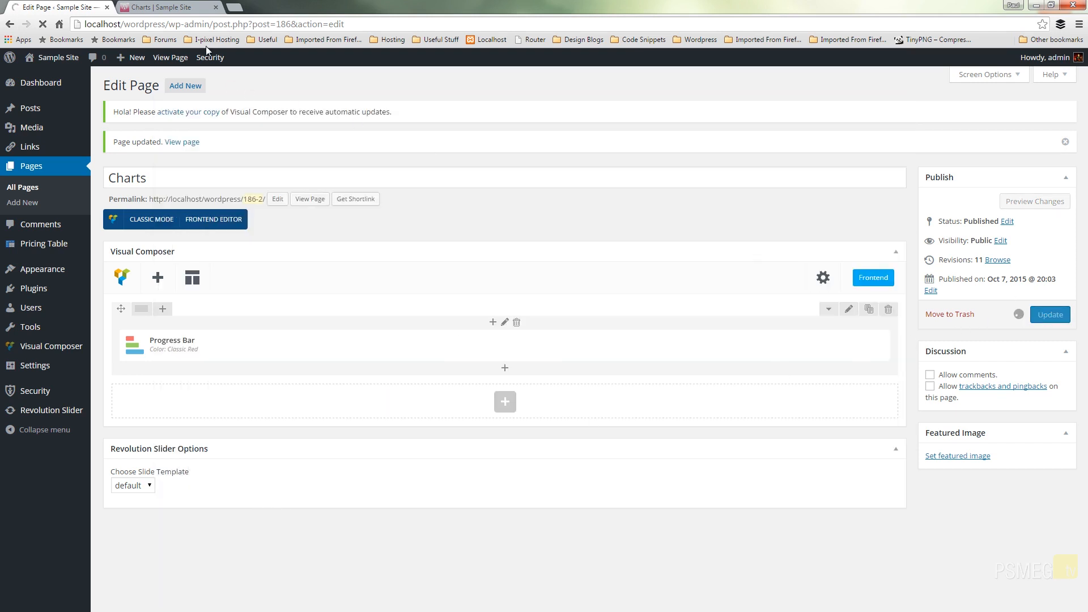
mouse_move(165, 7)
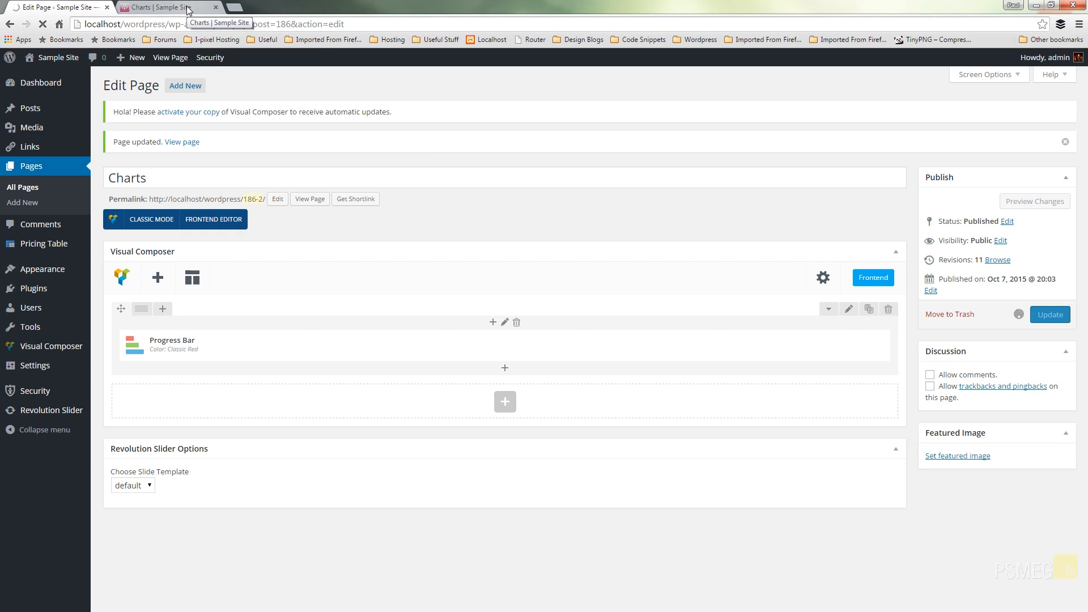
Step: Reload the live Charts page showing red Development 90, Design 80, Marketing 70 bars
click(142, 6)
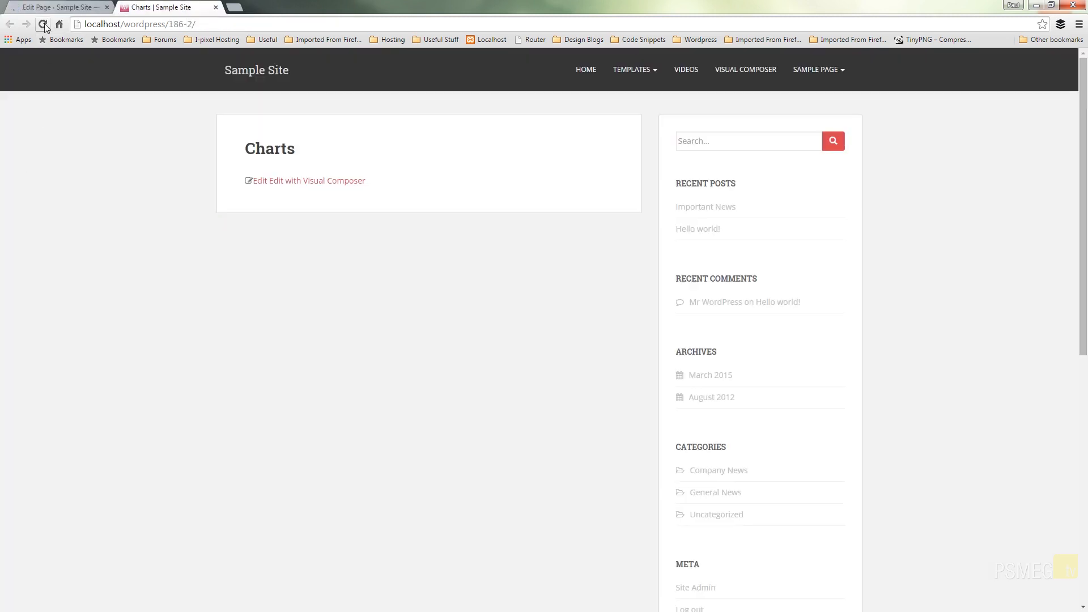
click(40, 25)
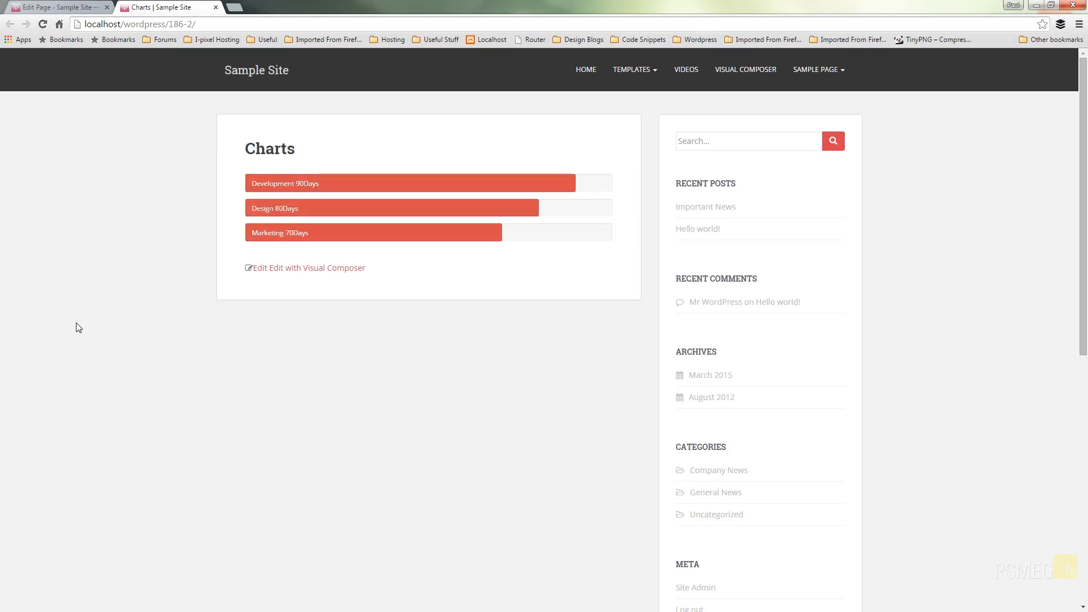
mouse_move(272, 205)
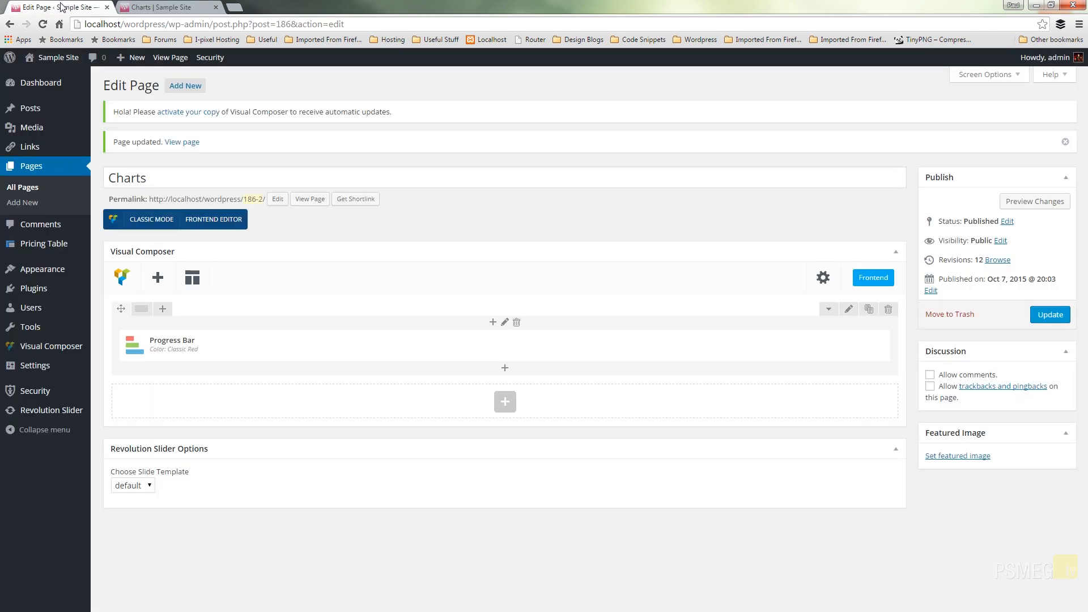
Step: Reopen the Progress Bar settings and move Development below Design, then back to top
click(515, 346)
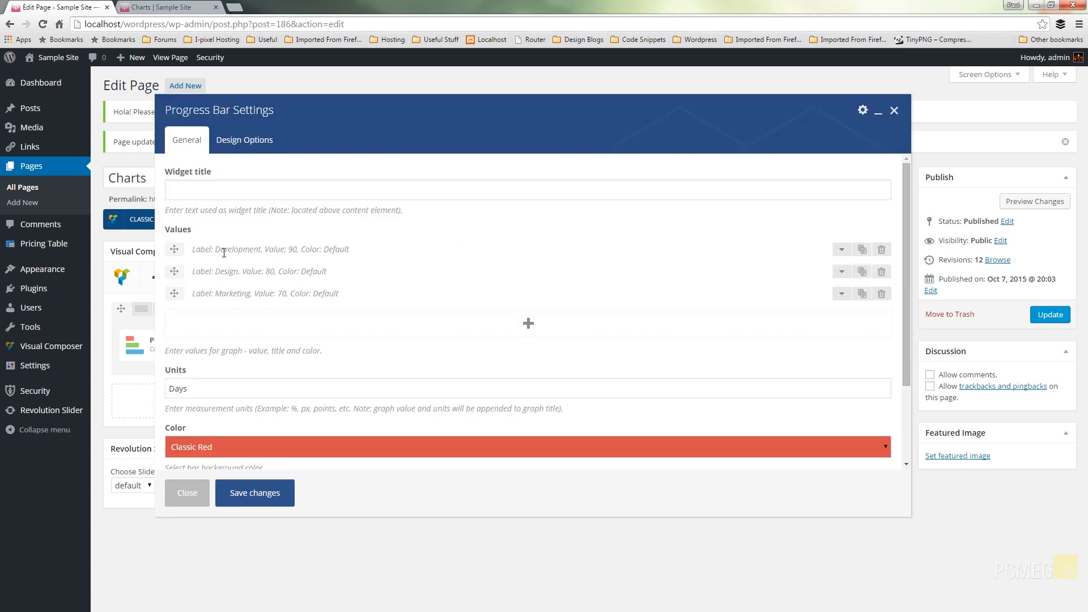
drag(174, 249, 175, 286)
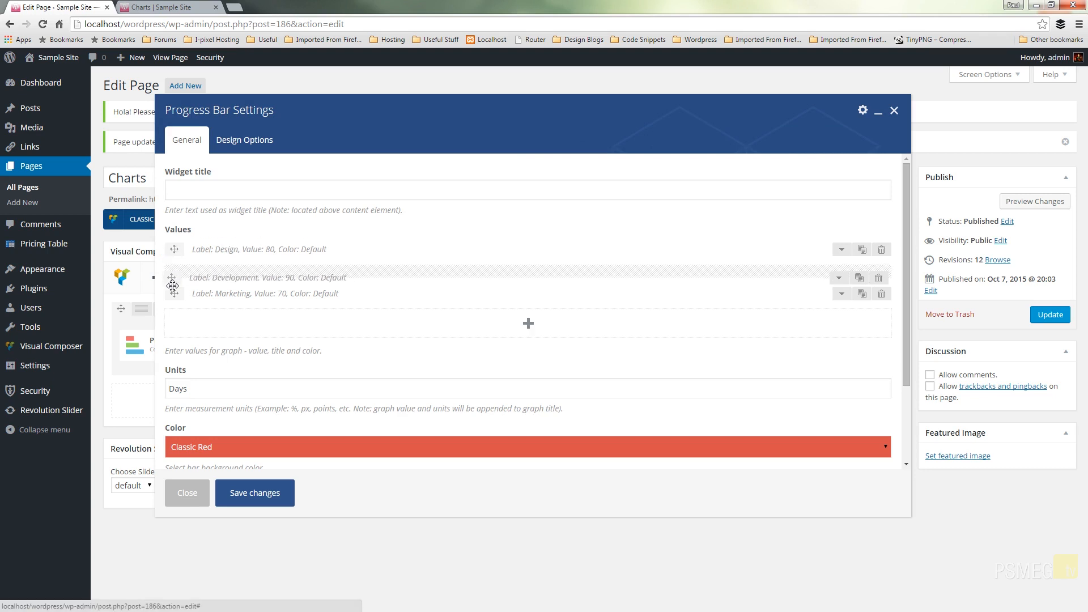
drag(174, 284, 173, 243)
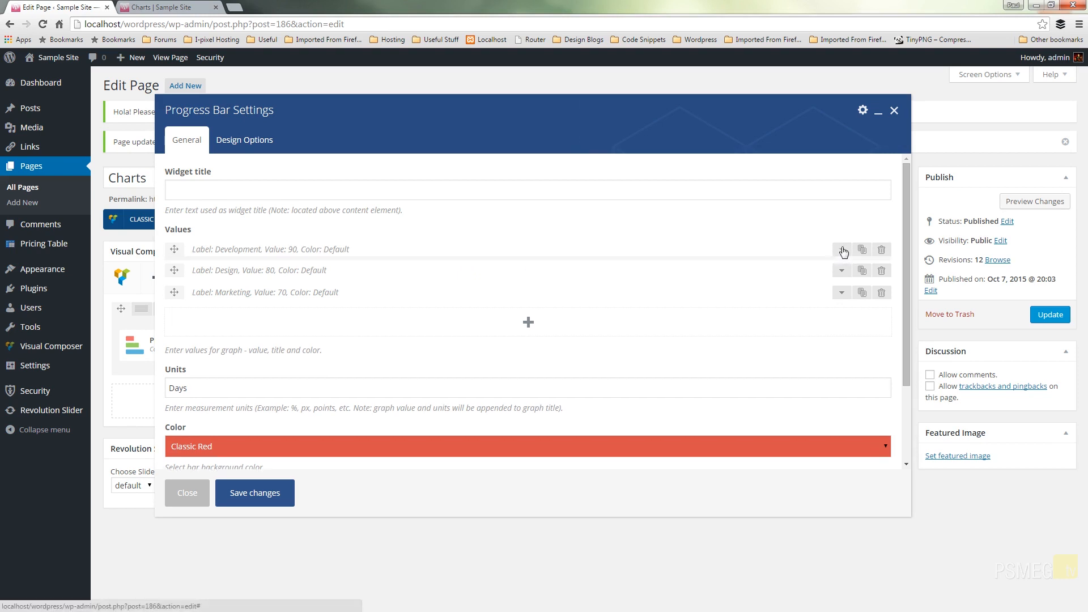
Step: Colour the bars Development Vista Blue, Design Mulled Wine and Marketing Classic Grey
click(841, 249)
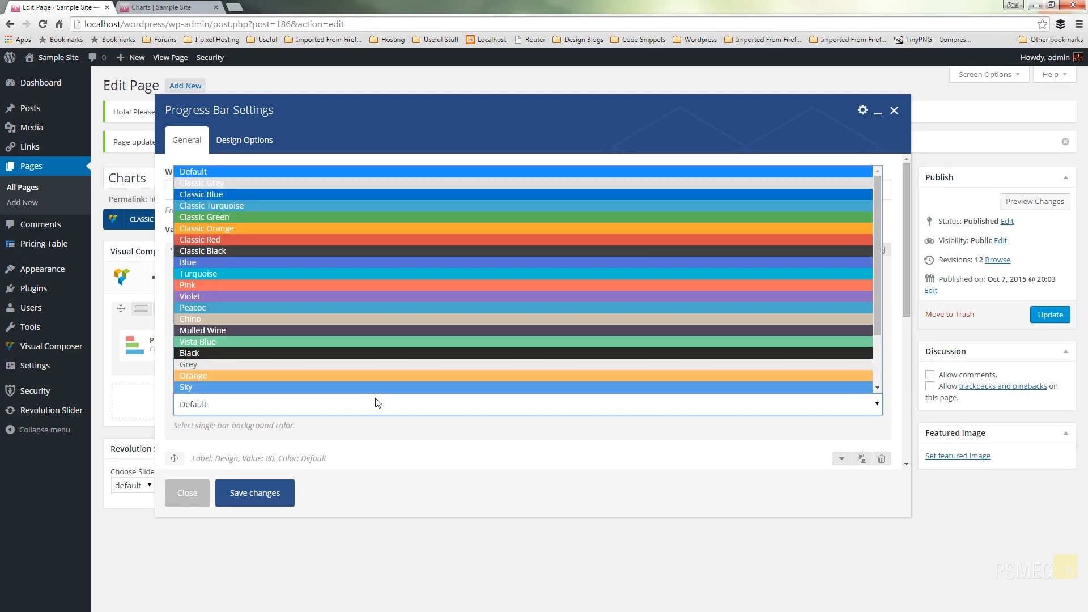
click(197, 343)
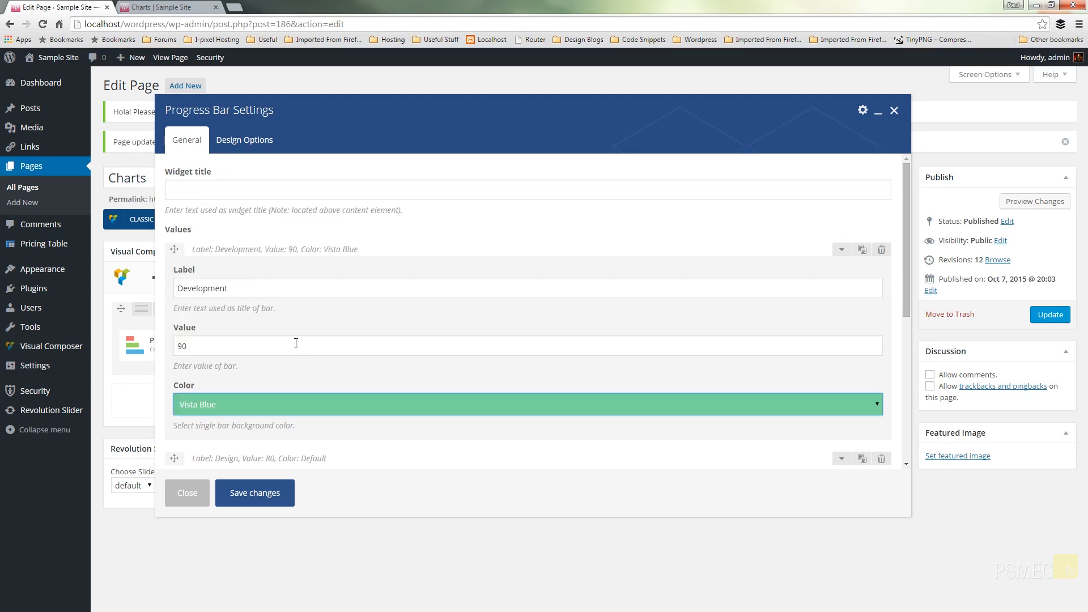
mouse_move(584, 383)
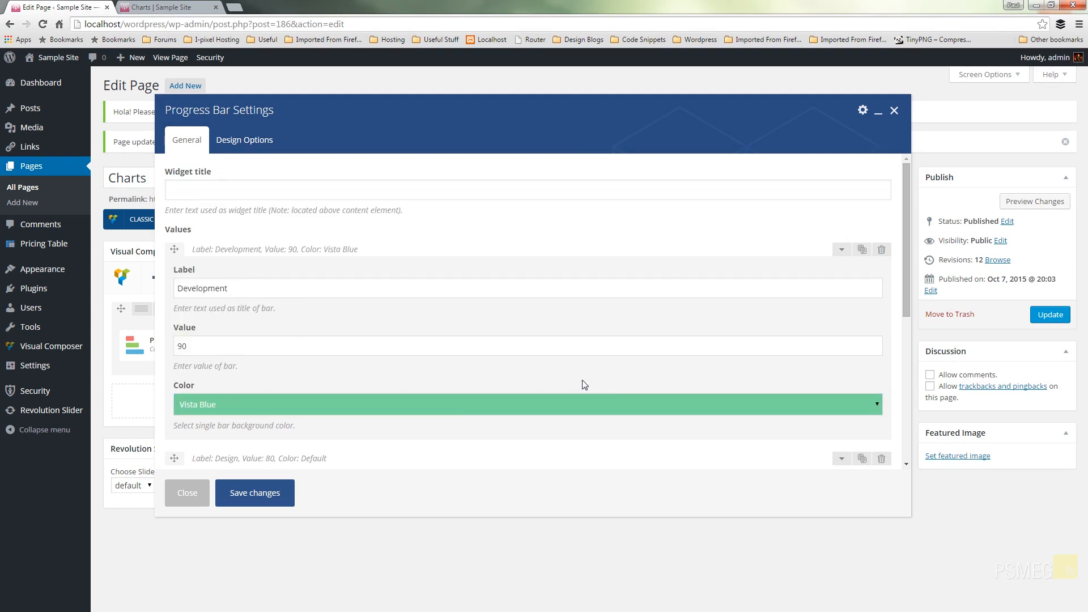
mouse_move(834, 327)
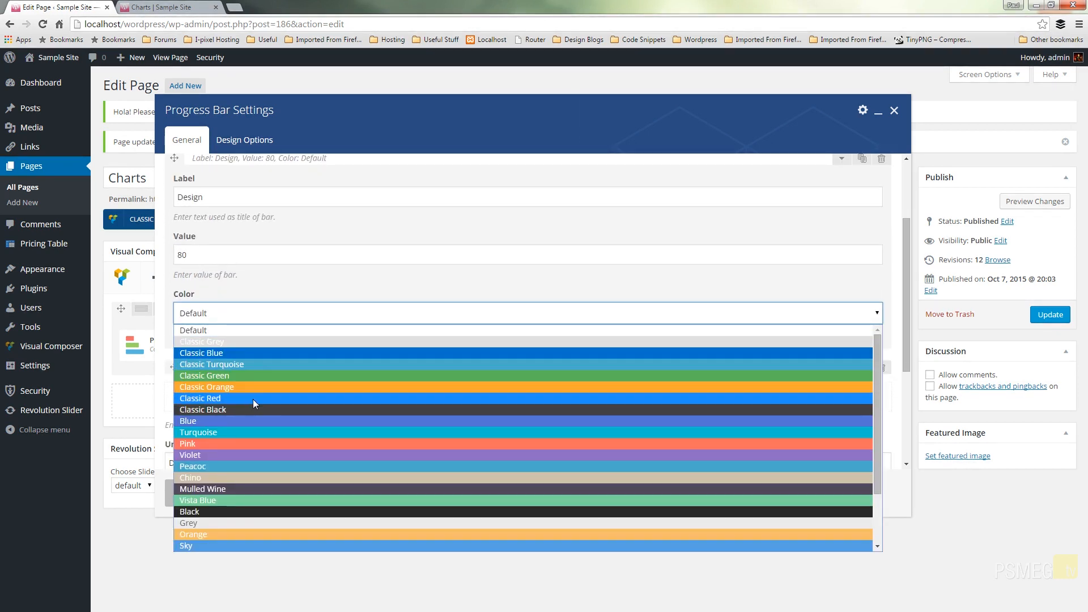
mouse_move(238, 493)
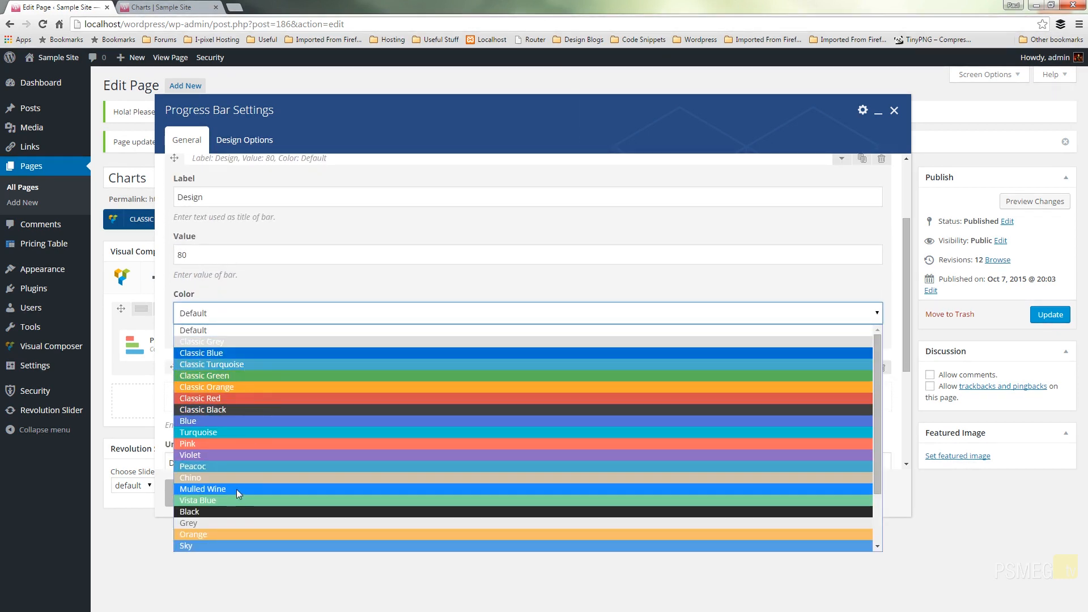
click(201, 488)
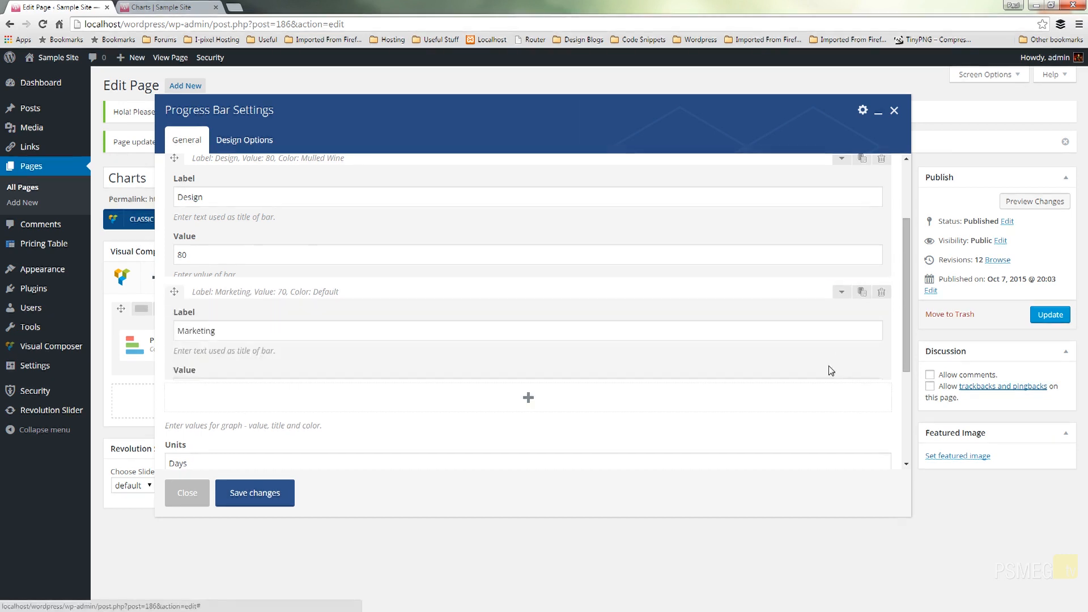
click(526, 331)
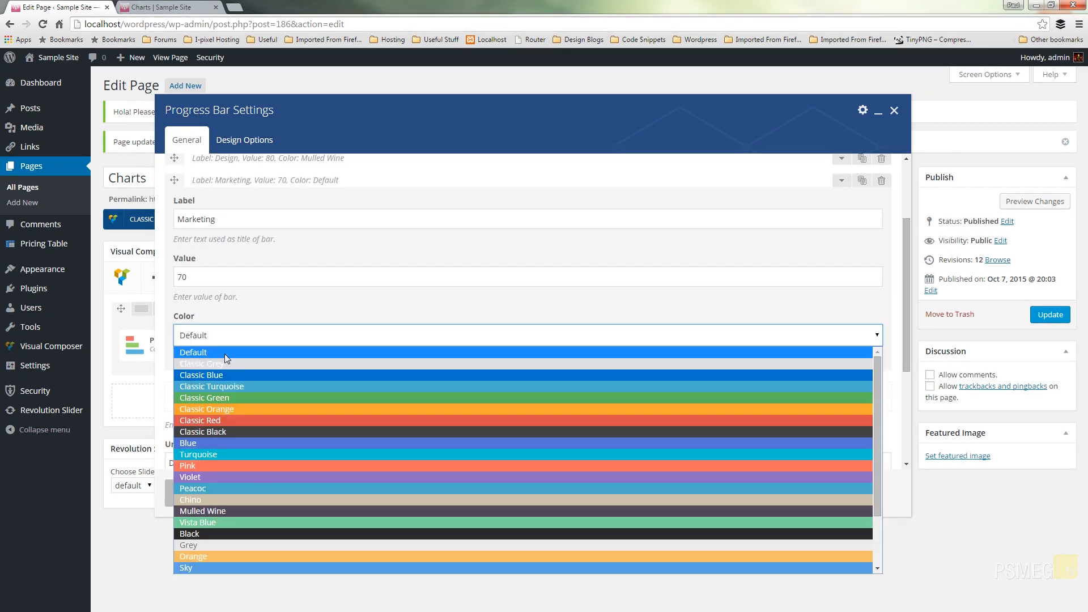
click(201, 363)
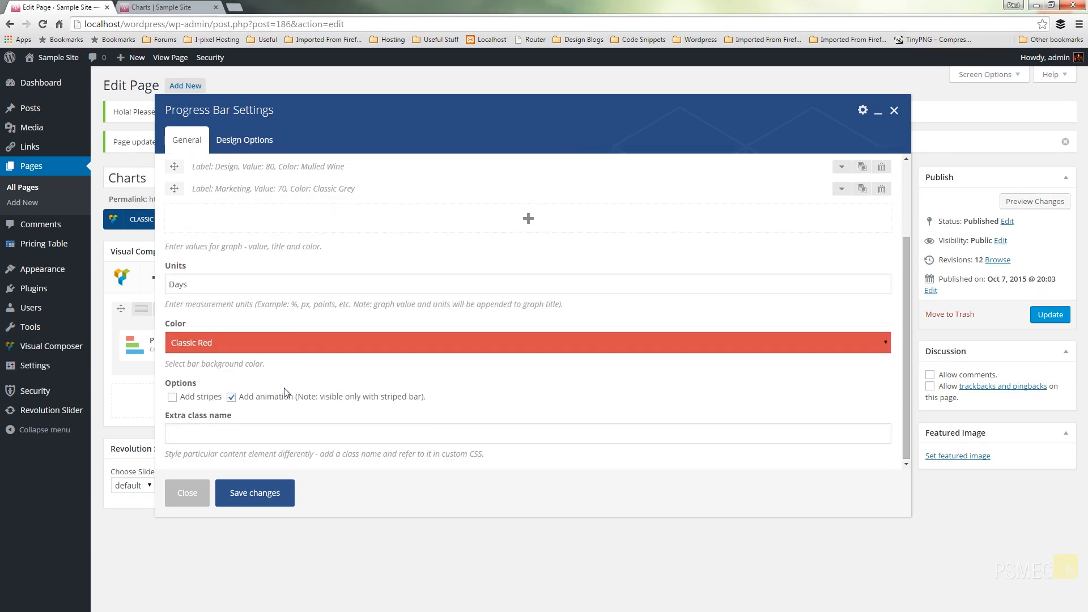
Step: Switch the progress bars to stripes with animation turned off
click(231, 397)
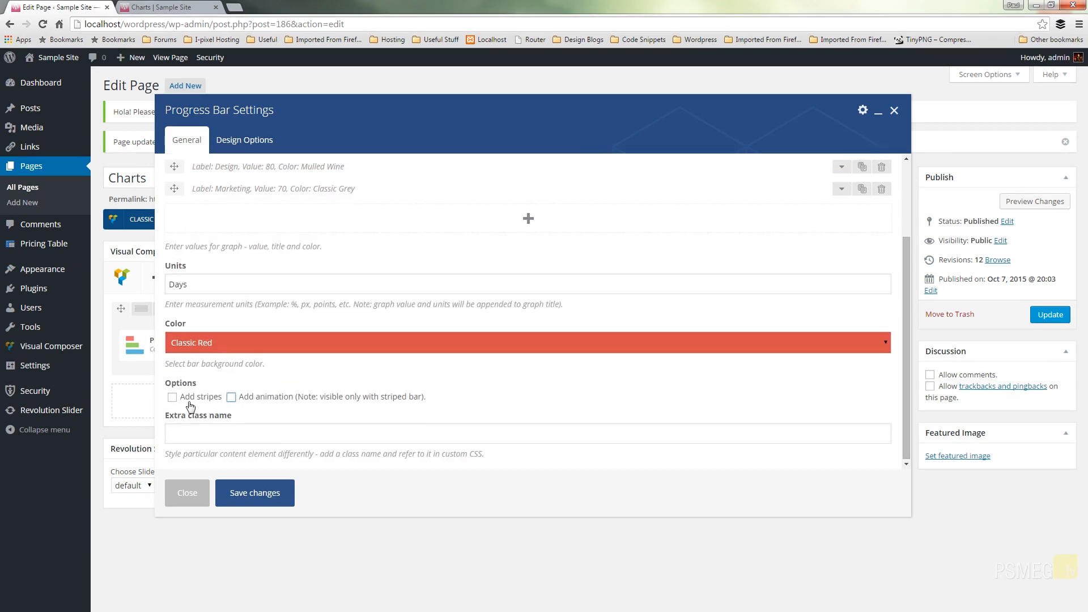
click(172, 397)
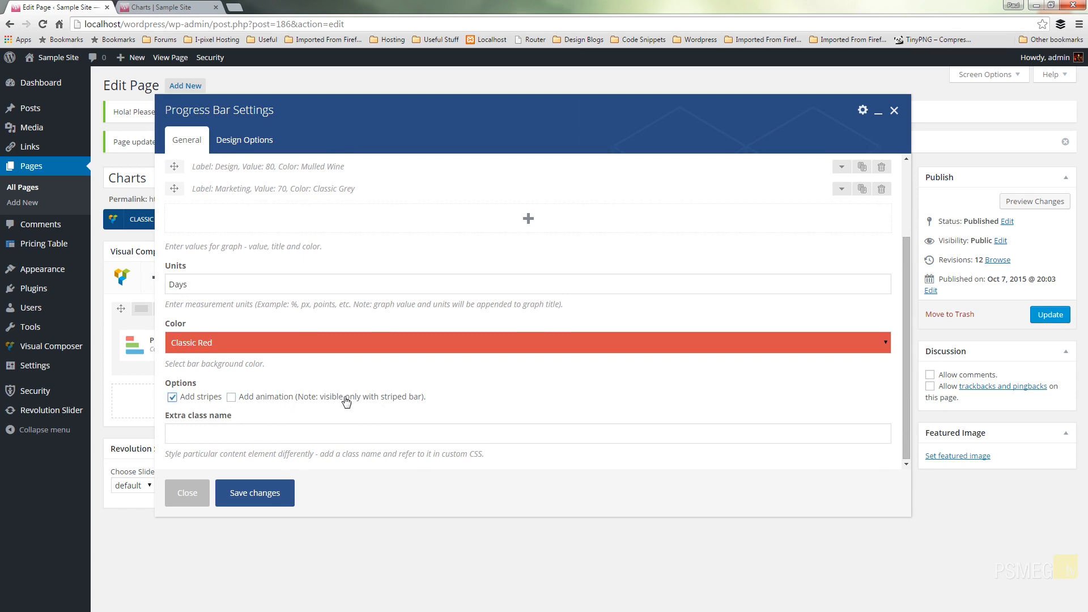
mouse_move(386, 404)
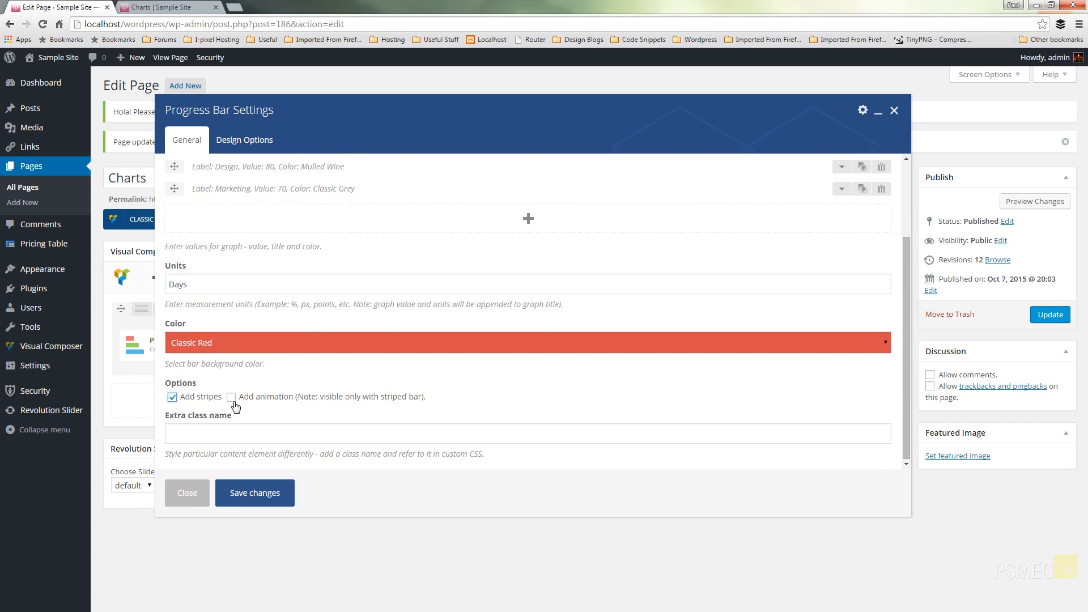
mouse_move(240, 429)
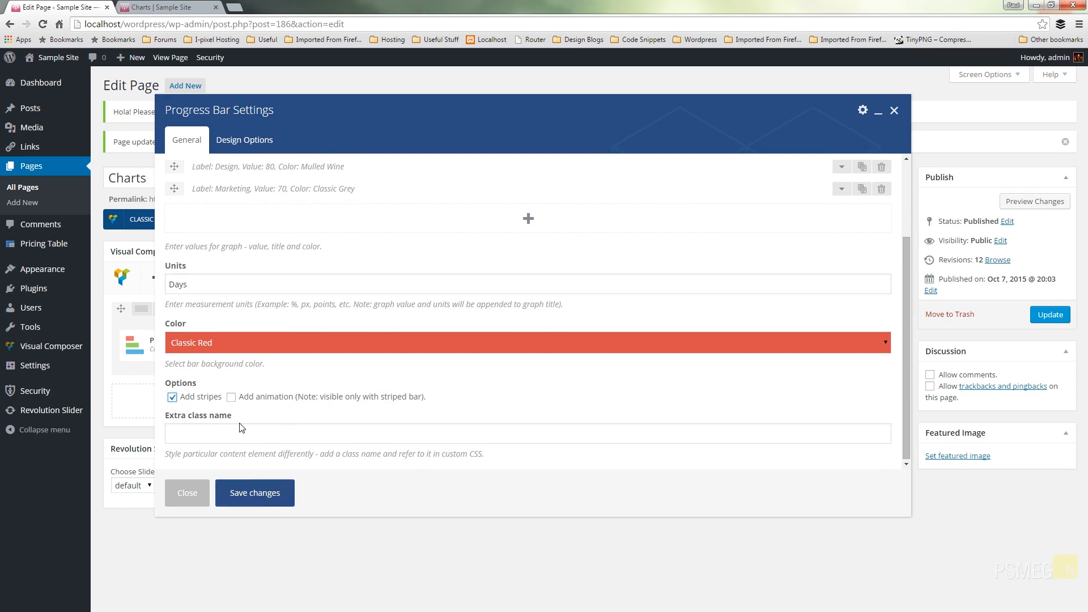
Step: Save the bar settings and reload the live Charts page to show the striped bars
click(254, 492)
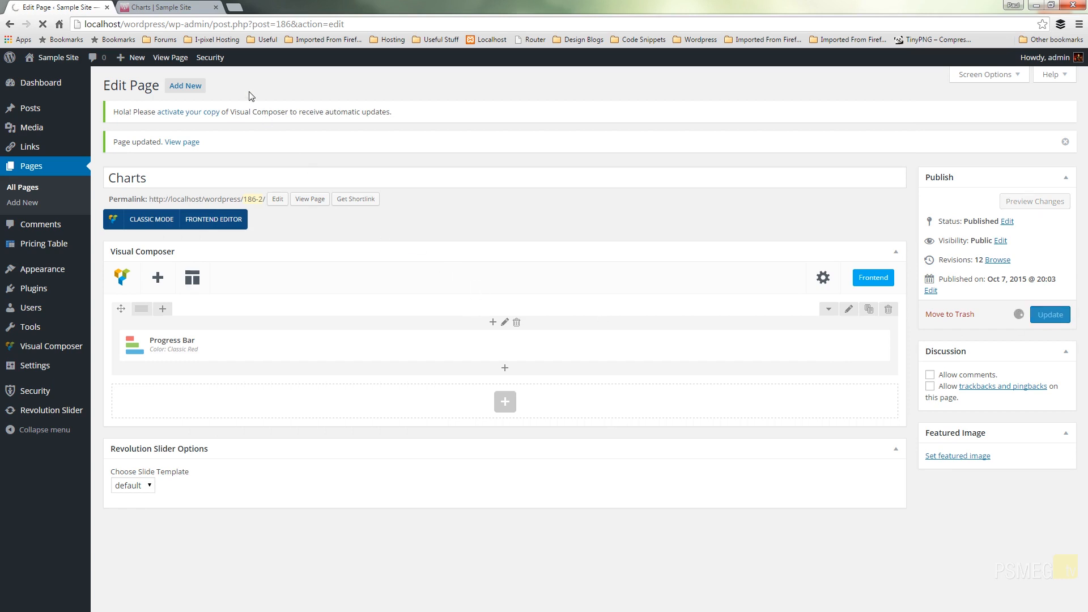
click(164, 5)
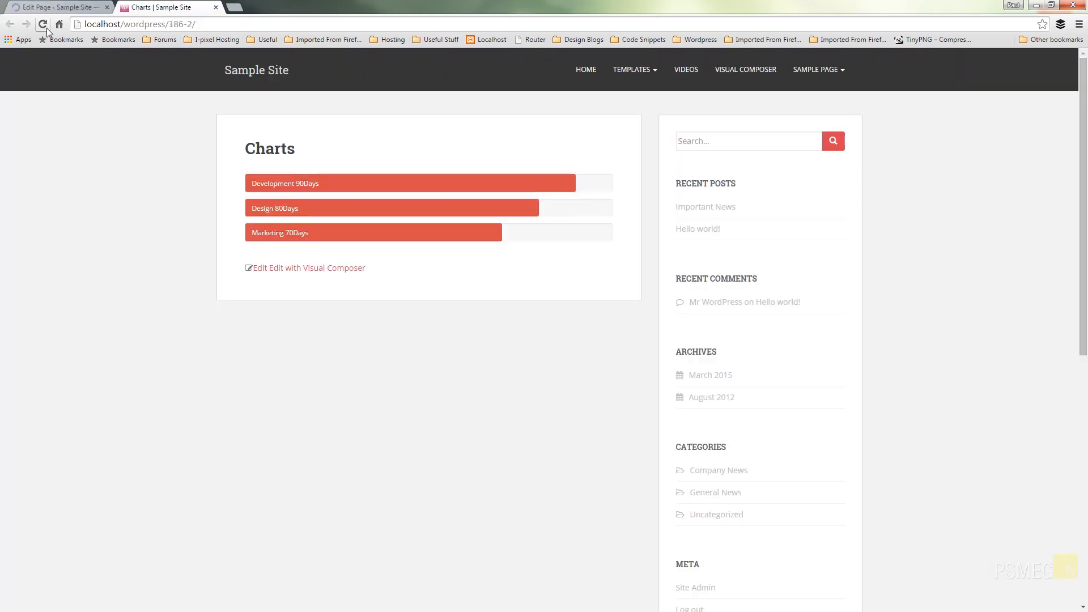
click(43, 25)
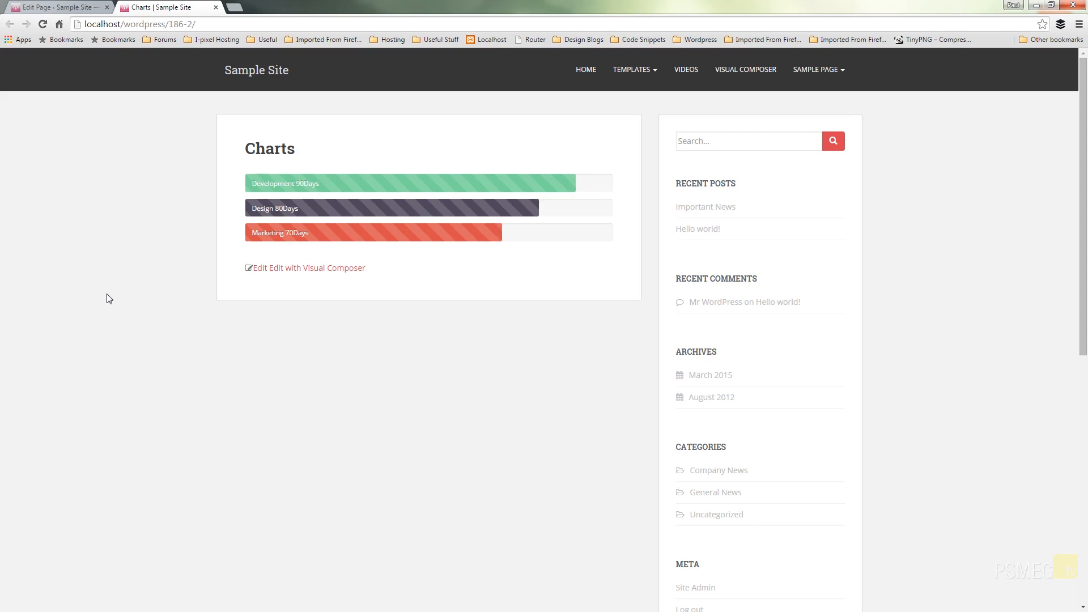
mouse_move(418, 214)
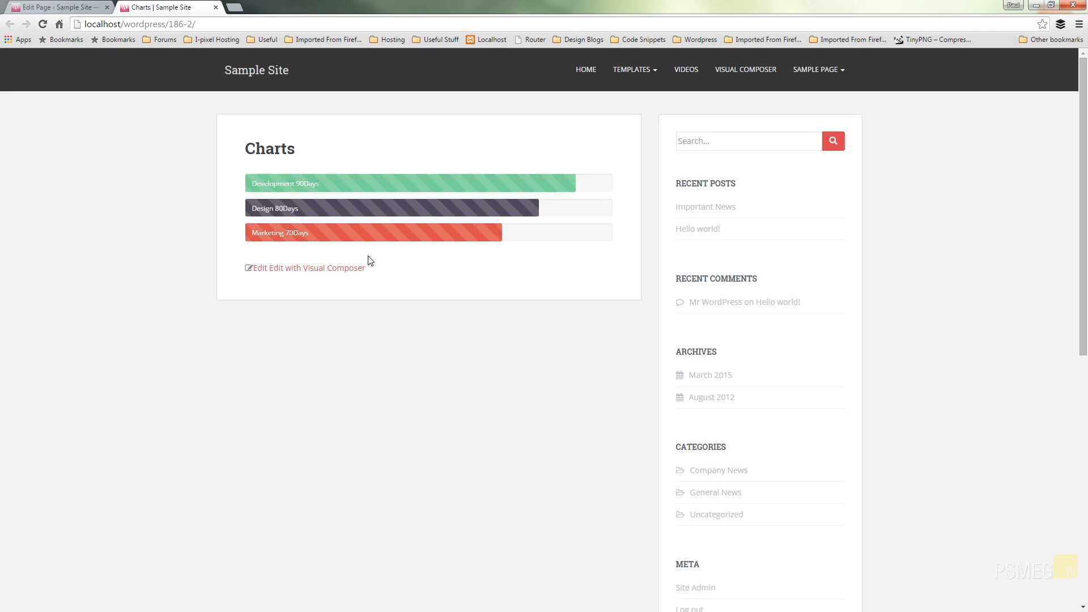
mouse_move(57, 7)
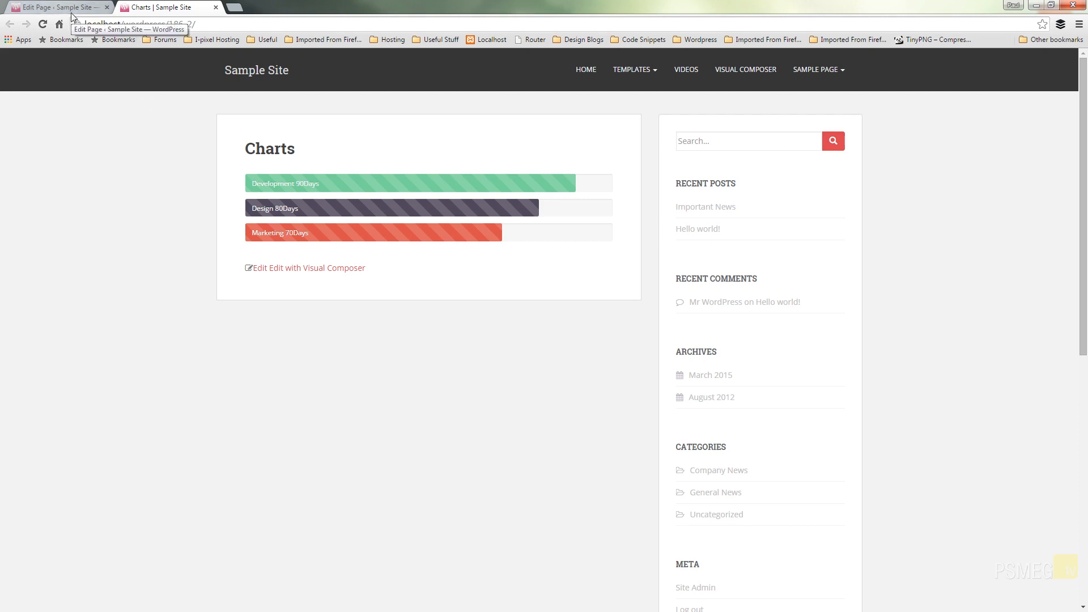
Step: Add a Pie Chart element below the Progress Bar and select its value 50
click(51, 6)
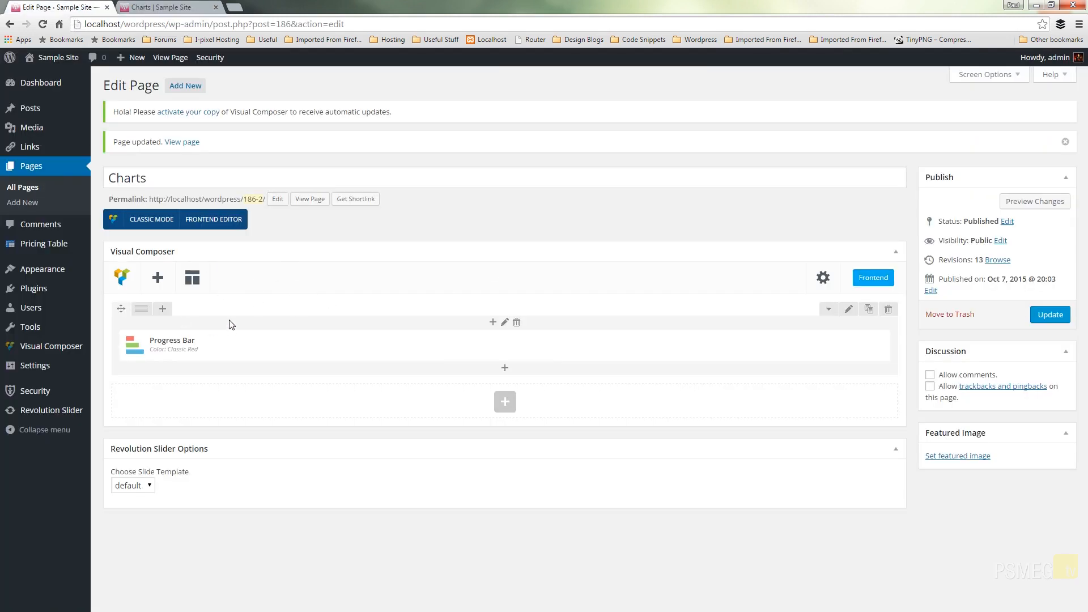
mouse_move(274, 331)
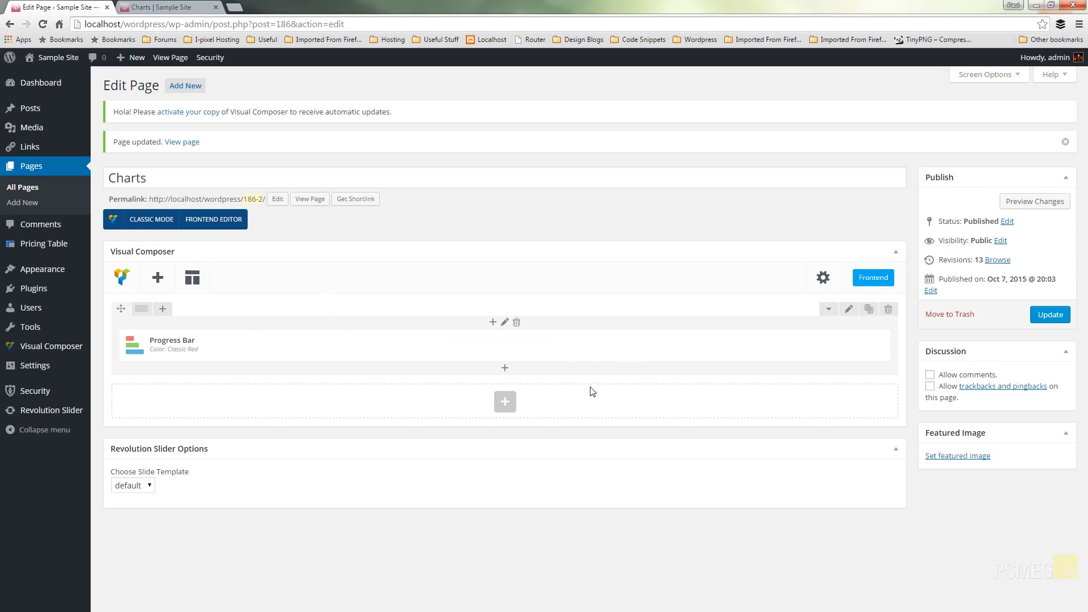
click(504, 401)
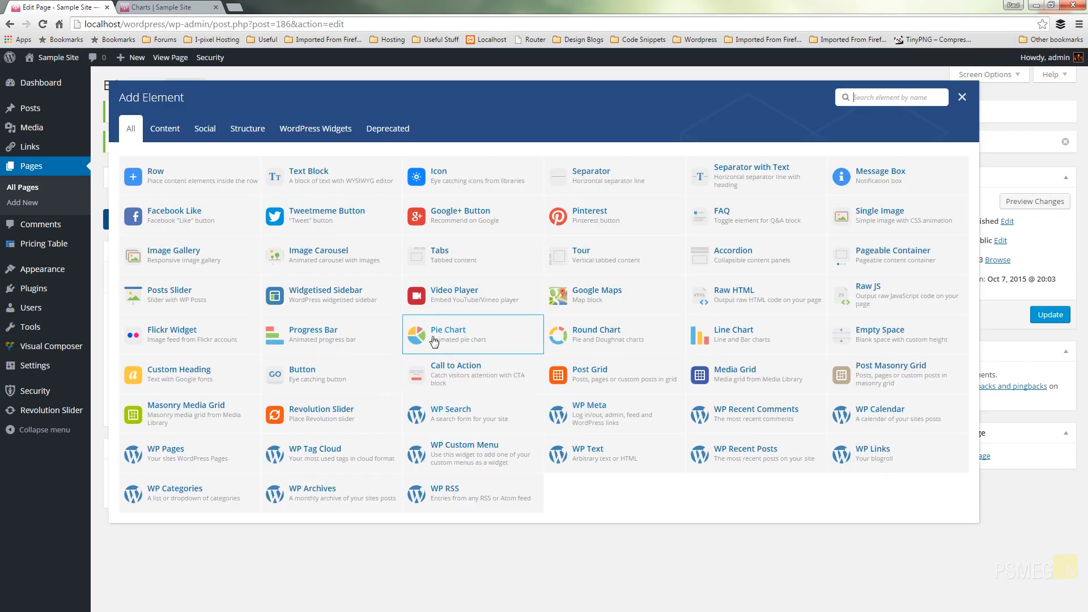
click(449, 335)
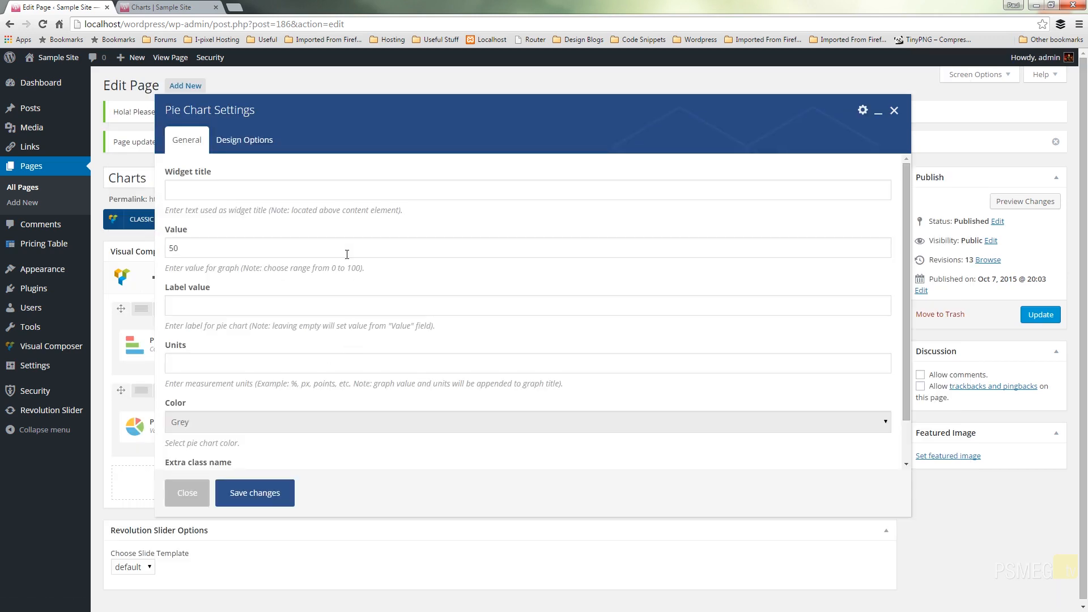
mouse_move(530, 263)
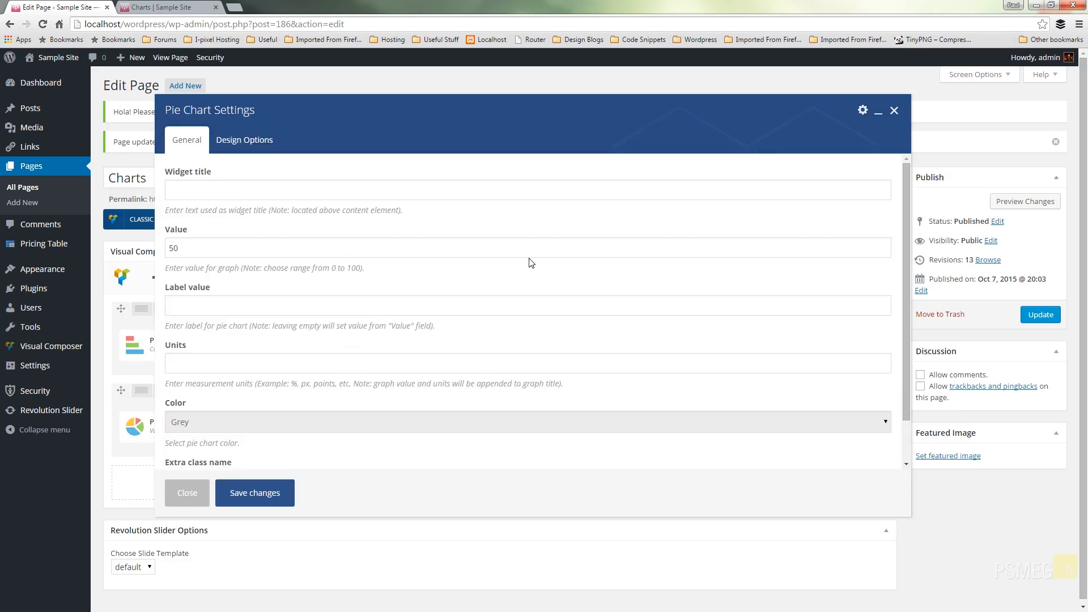
mouse_move(251, 152)
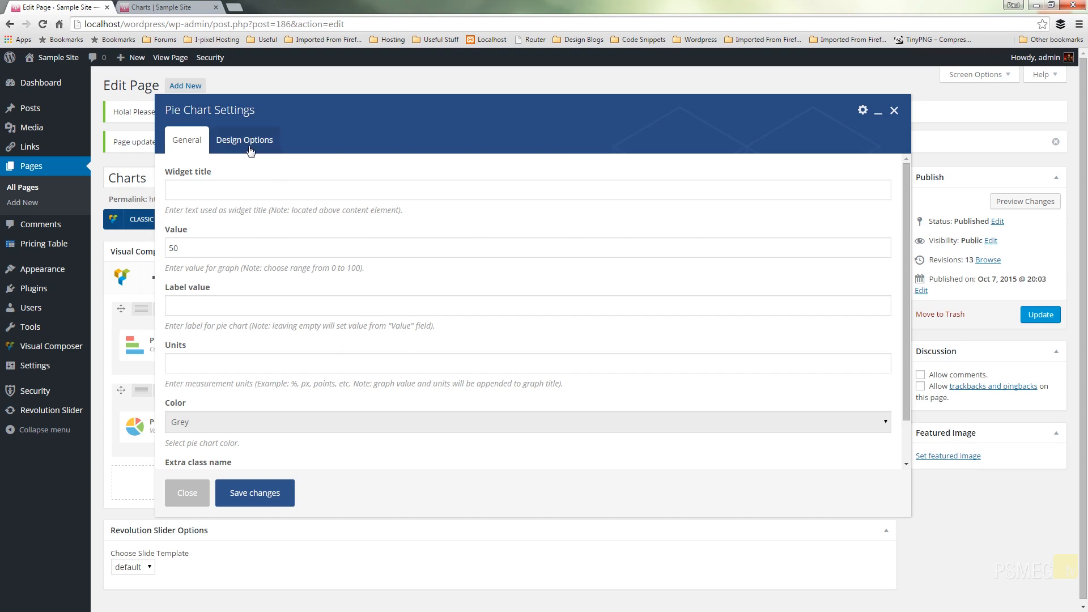
mouse_move(310, 241)
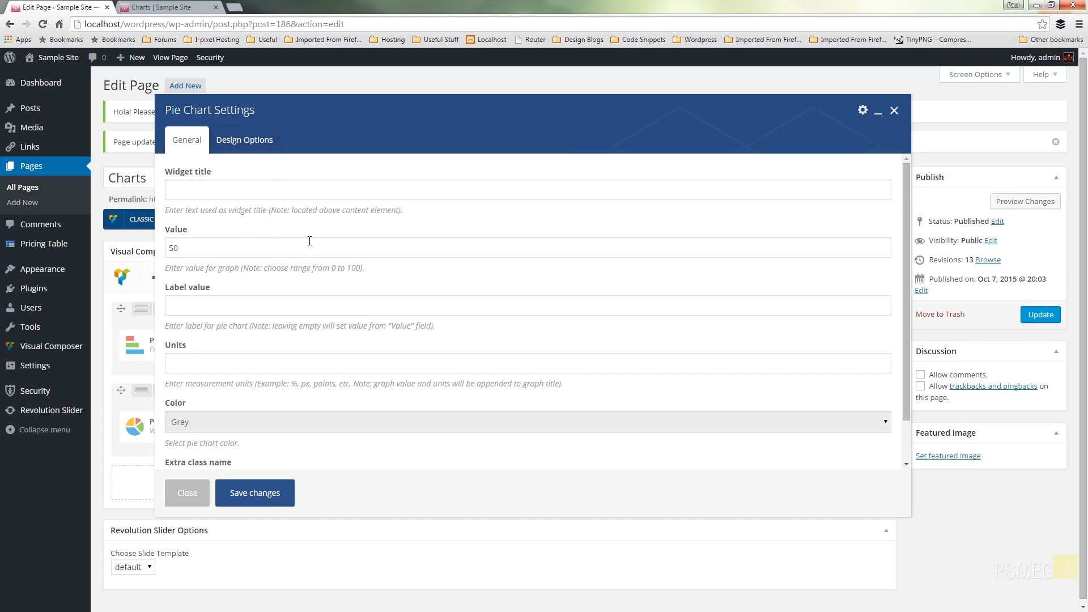
mouse_move(257, 247)
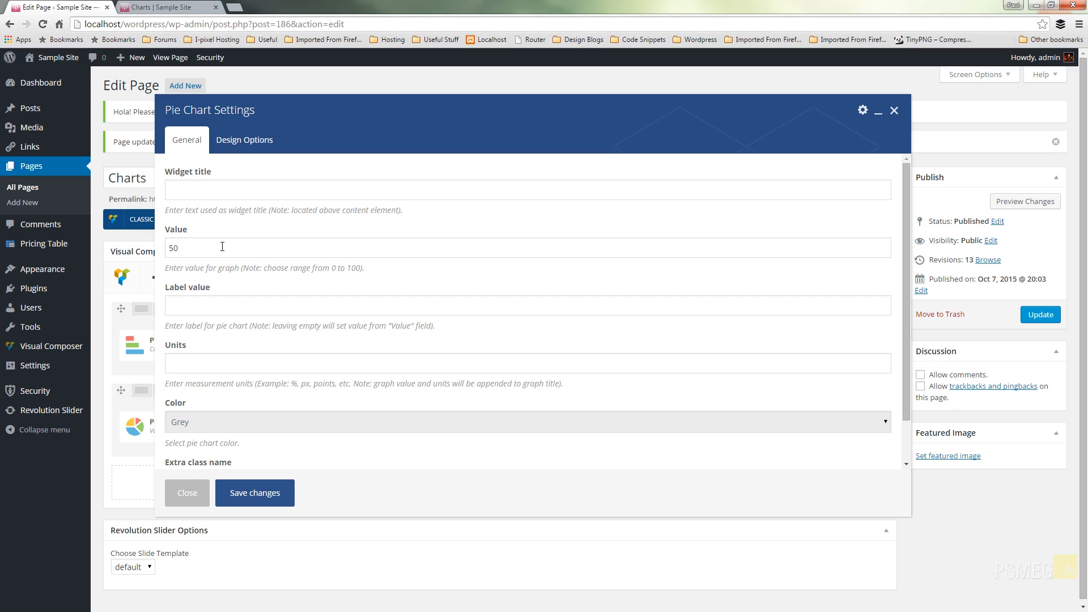
double_click(173, 247)
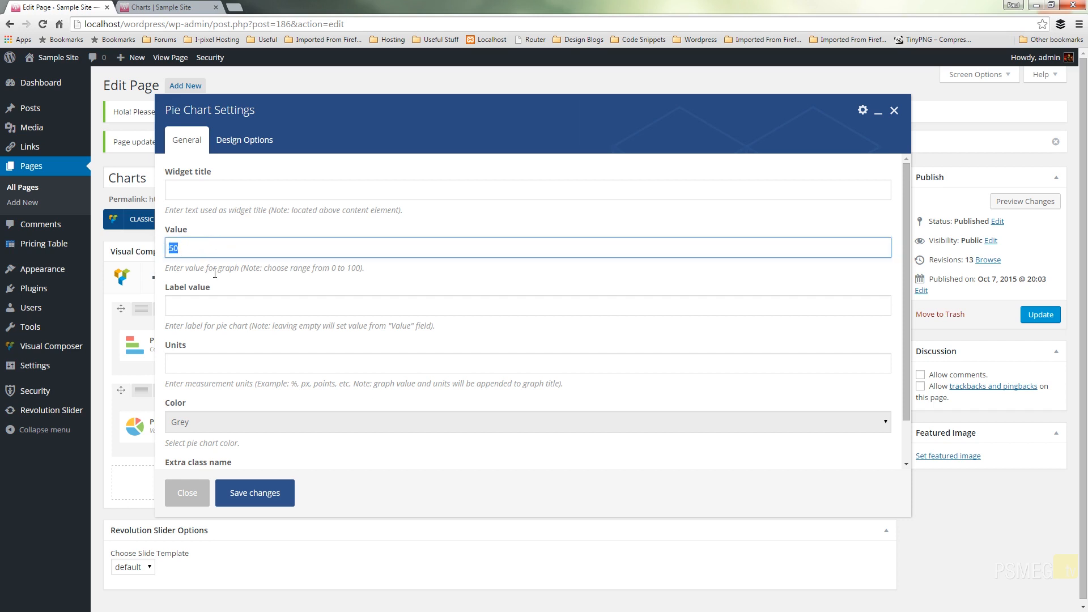
mouse_move(247, 262)
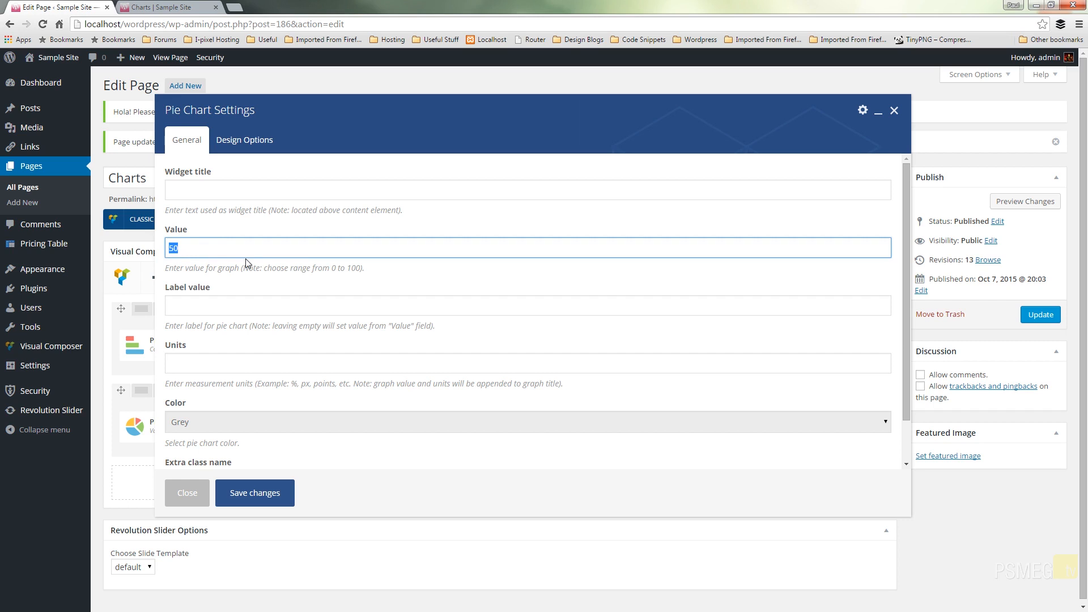
mouse_move(257, 267)
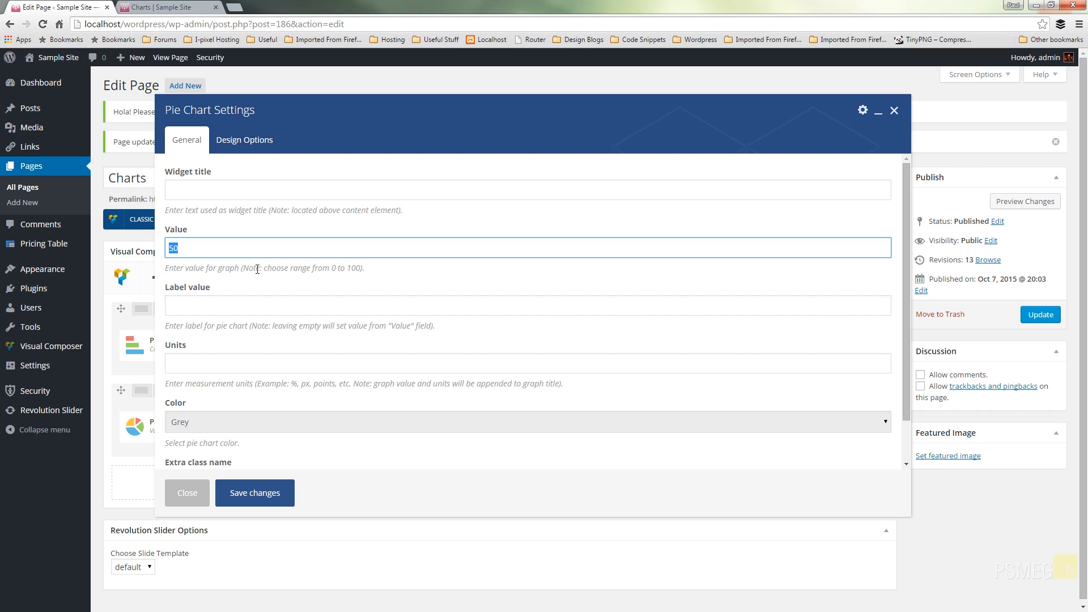
Step: Give the pie chart label Widget, units Percentage % and colour Blue
click(321, 307)
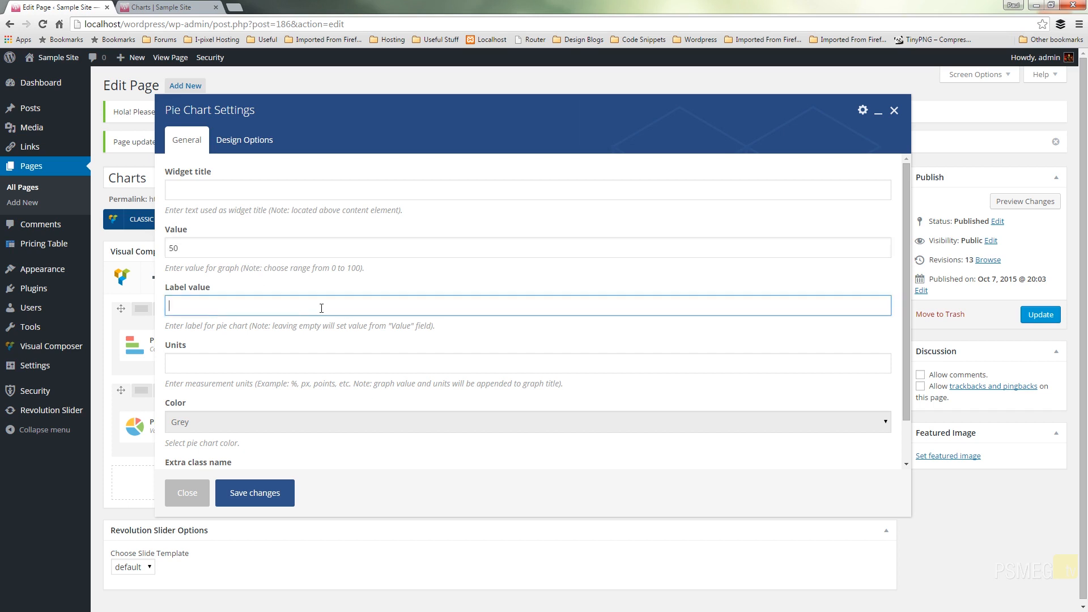
text(Widget)
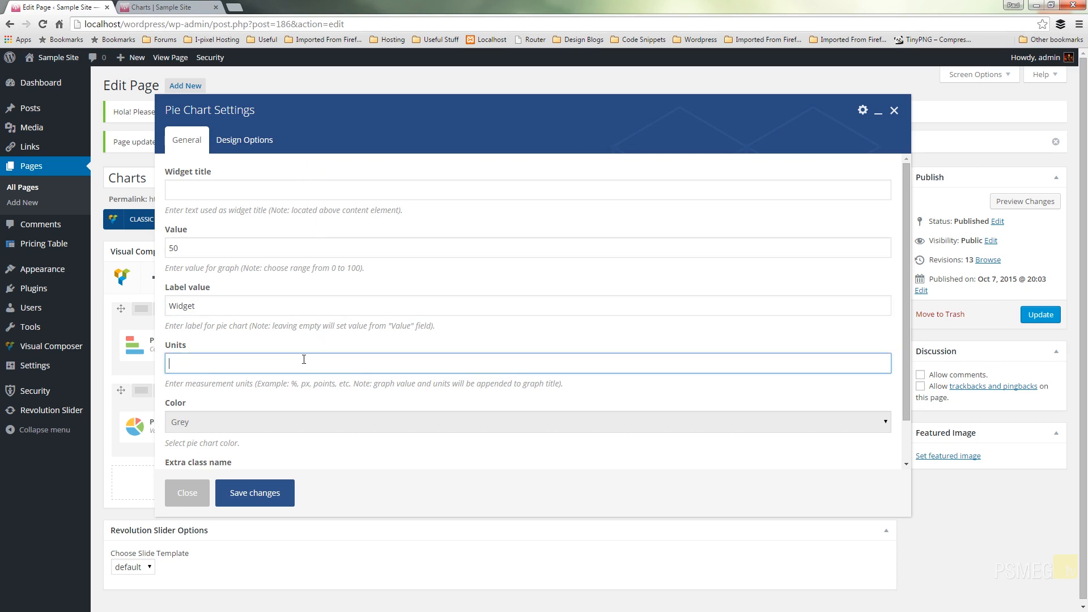
text(Percentage %)
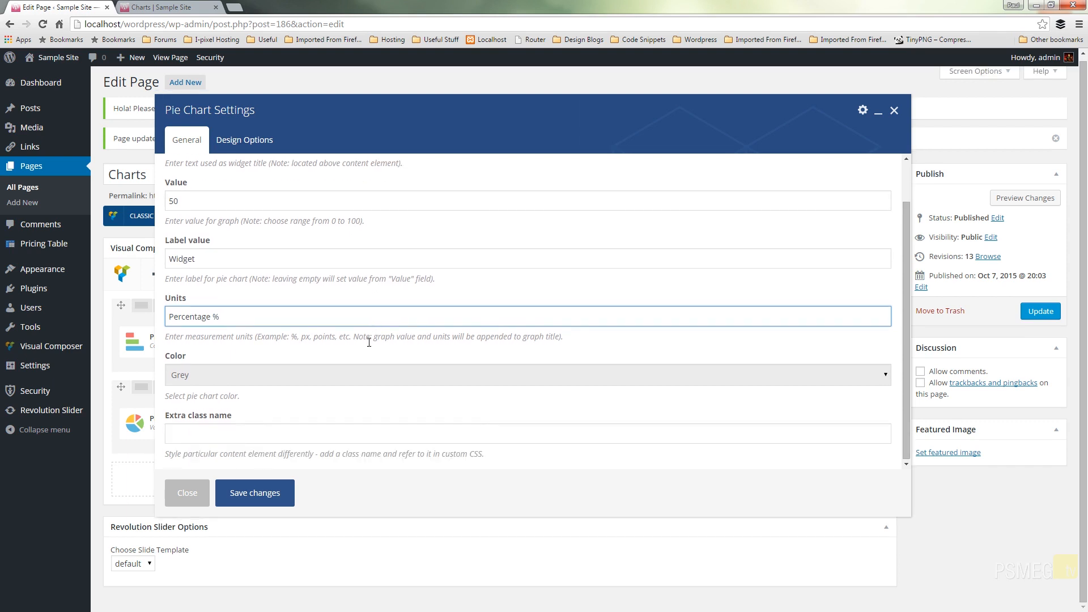
click(527, 374)
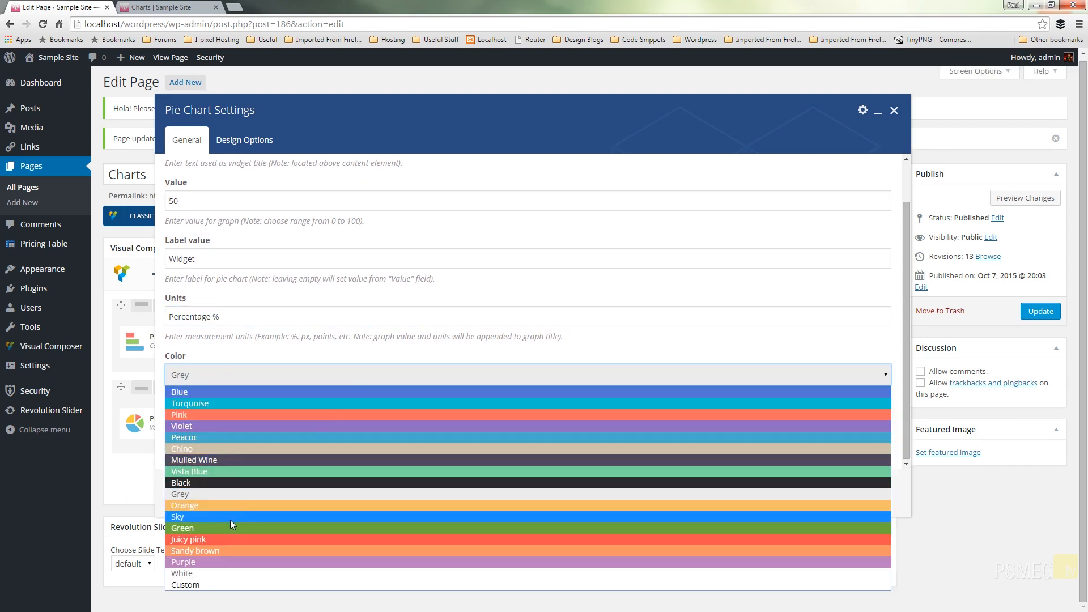
mouse_move(205, 392)
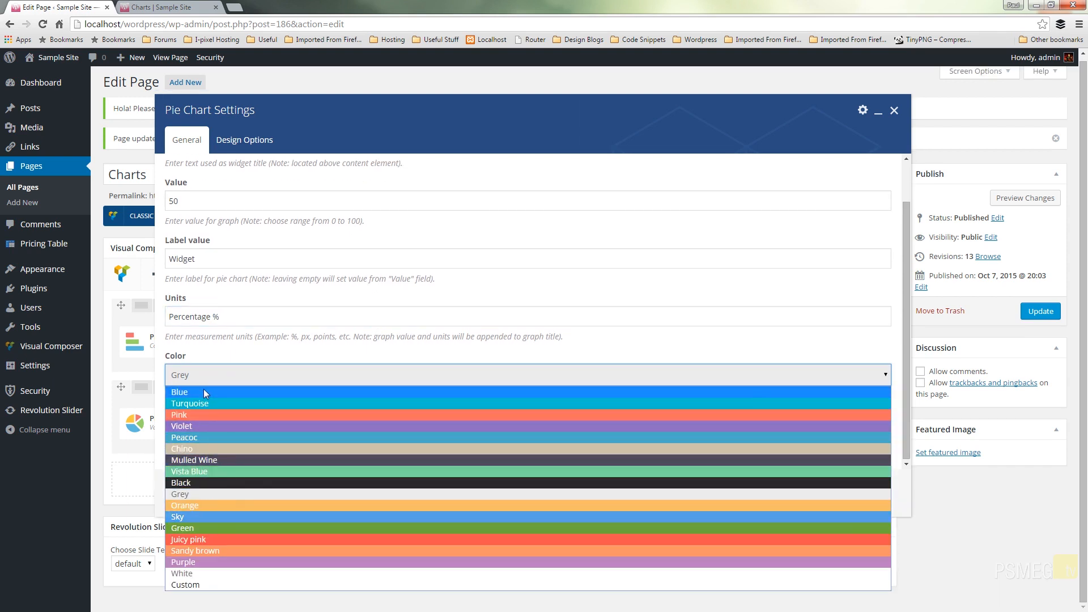
click(179, 391)
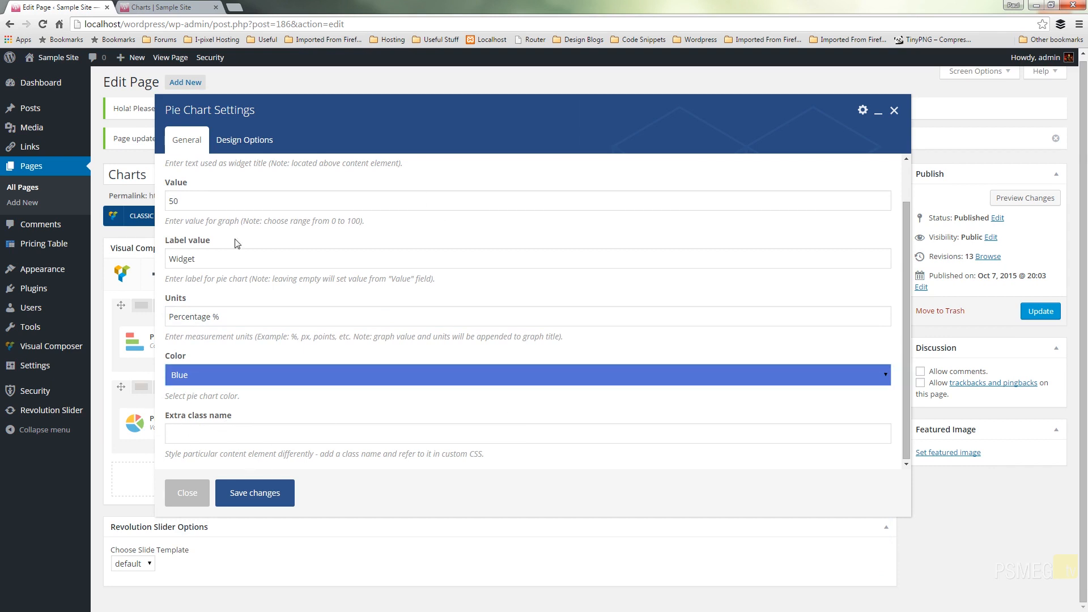
mouse_move(381, 307)
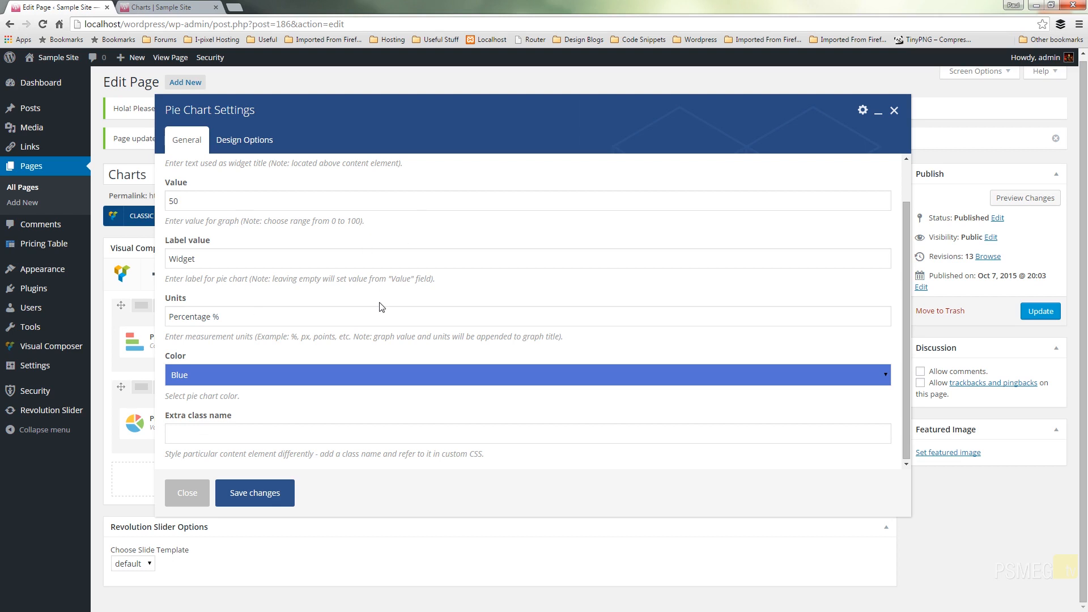
mouse_move(247, 494)
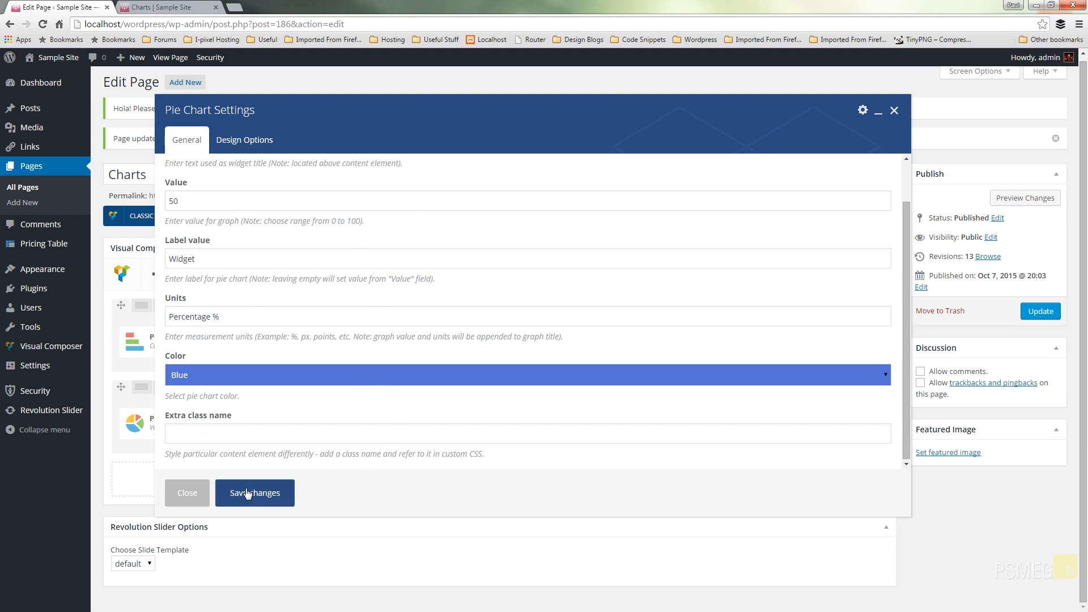
Step: Save the pie chart, update the page, and check the blue WidgetPercentage % ring on the live page
click(254, 492)
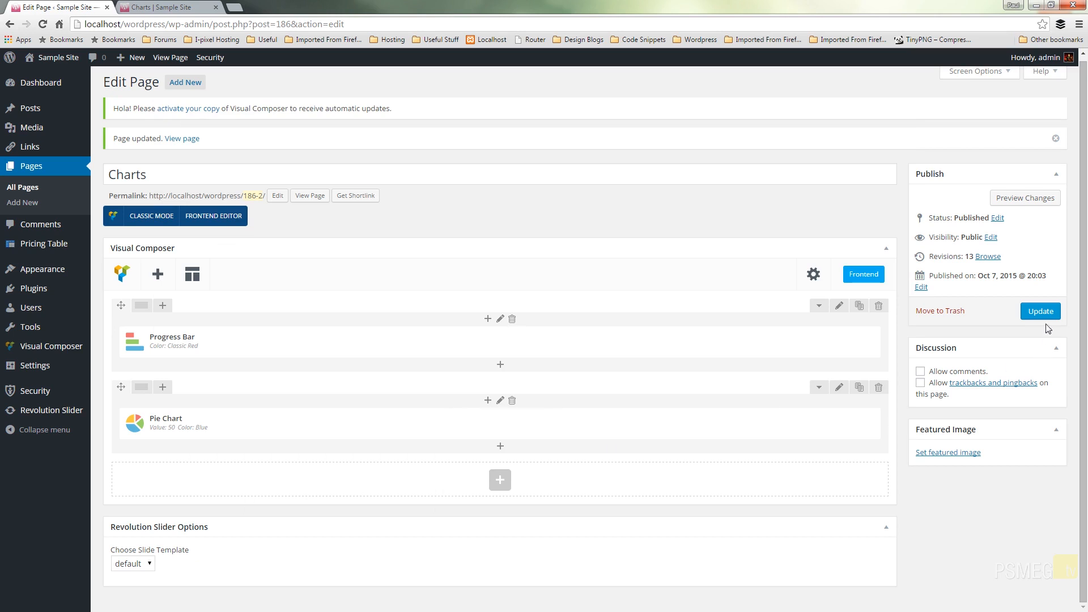
click(1040, 310)
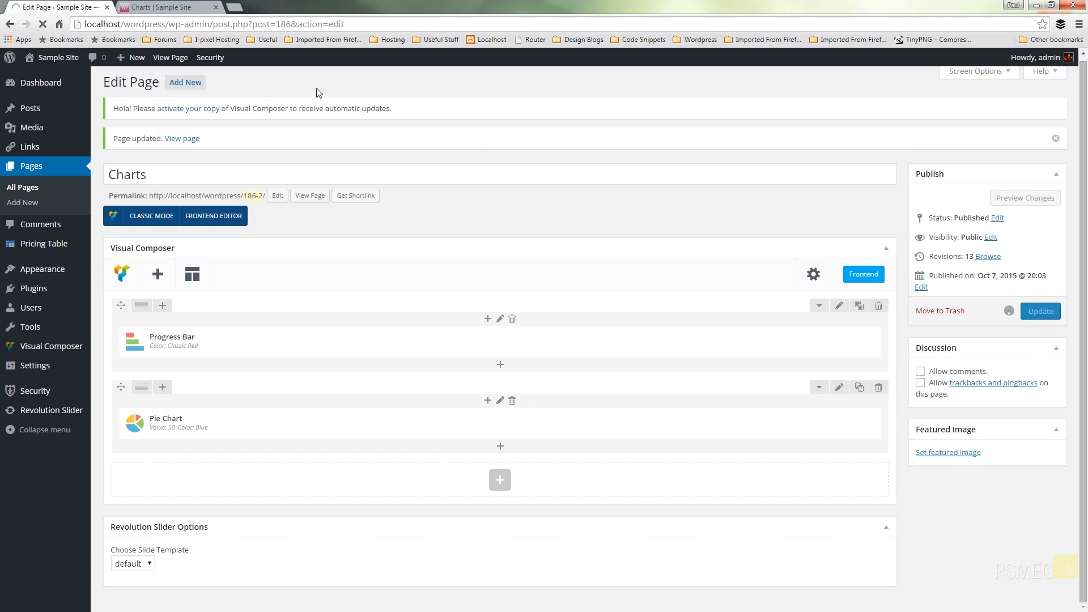
mouse_move(166, 9)
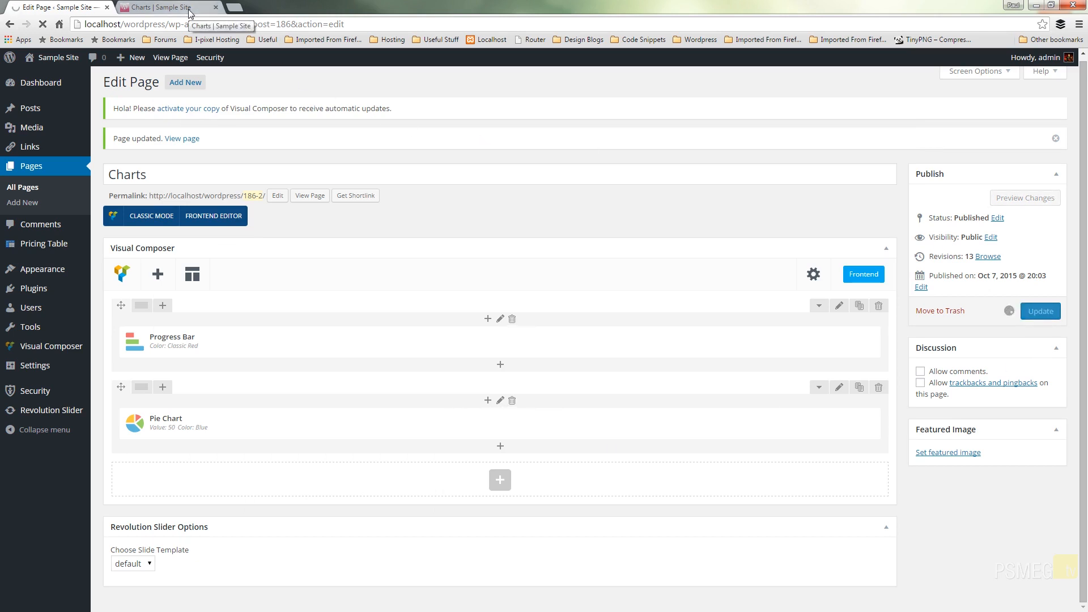
click(153, 7)
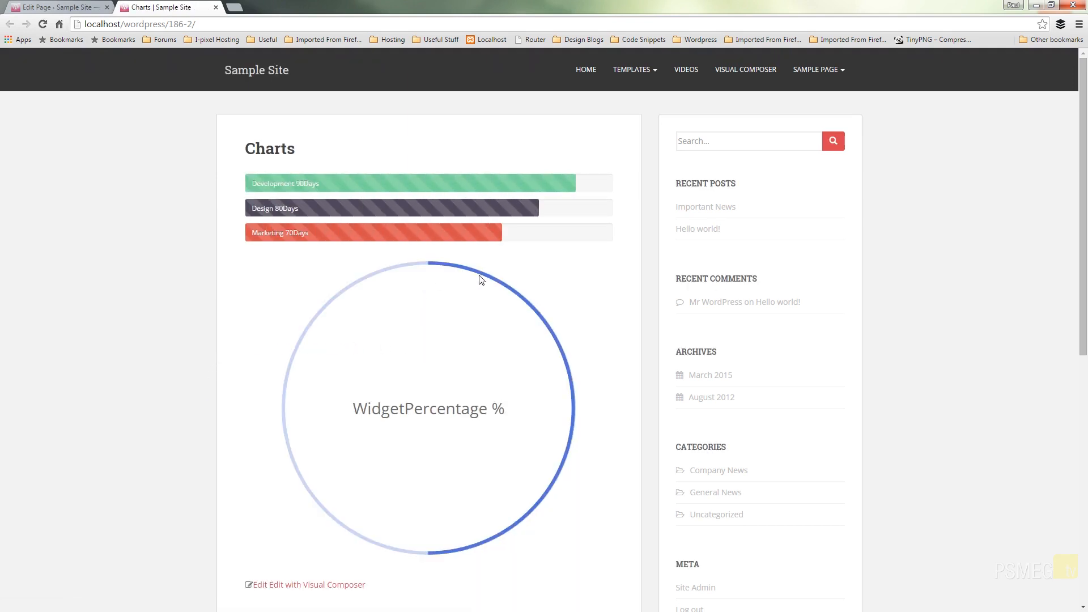
mouse_move(404, 433)
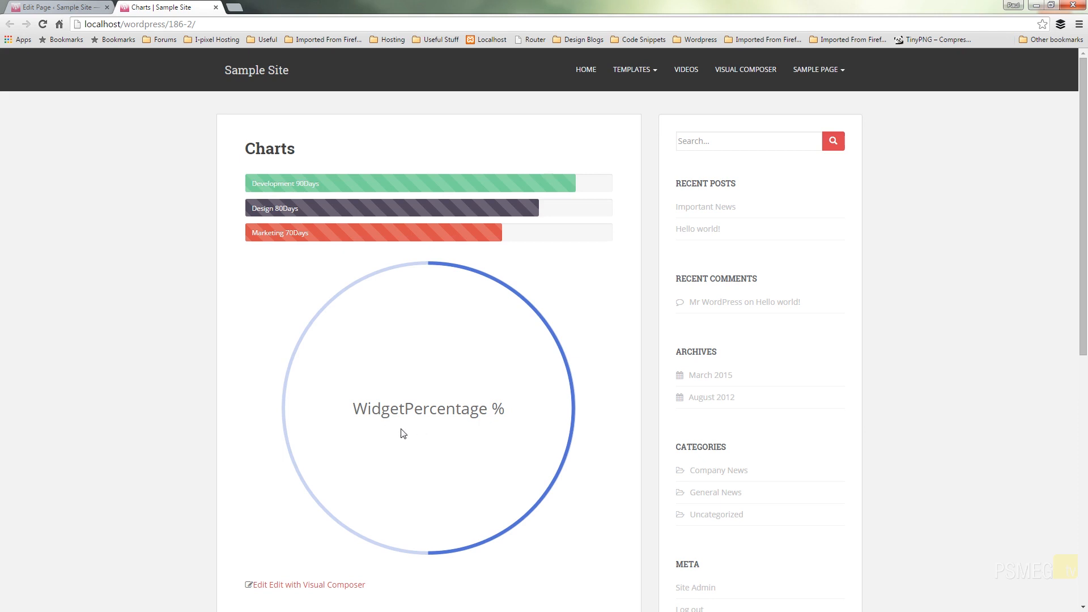
mouse_move(195, 373)
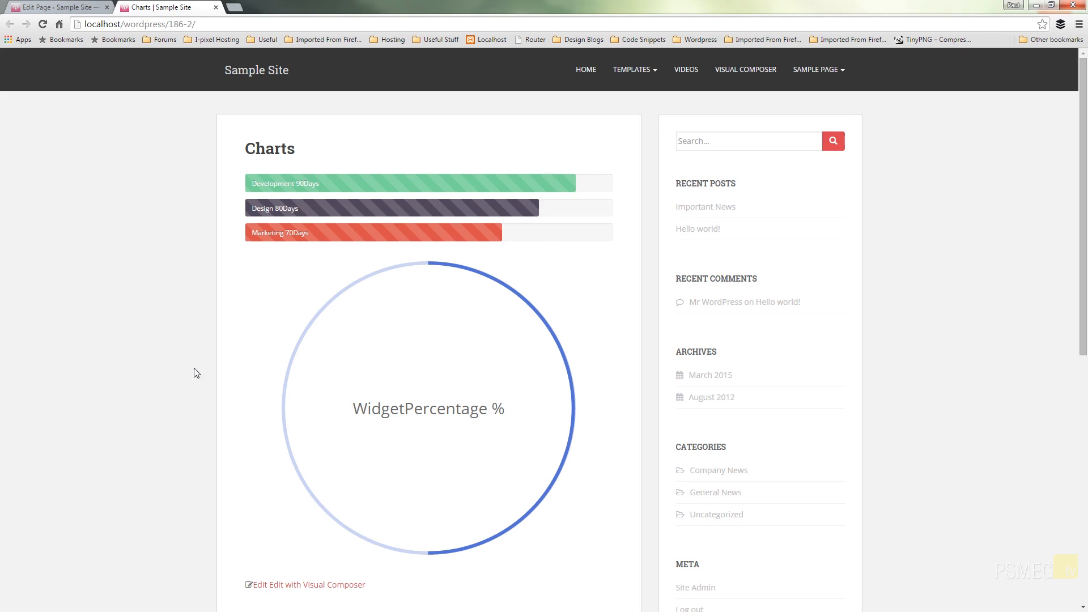
click(51, 5)
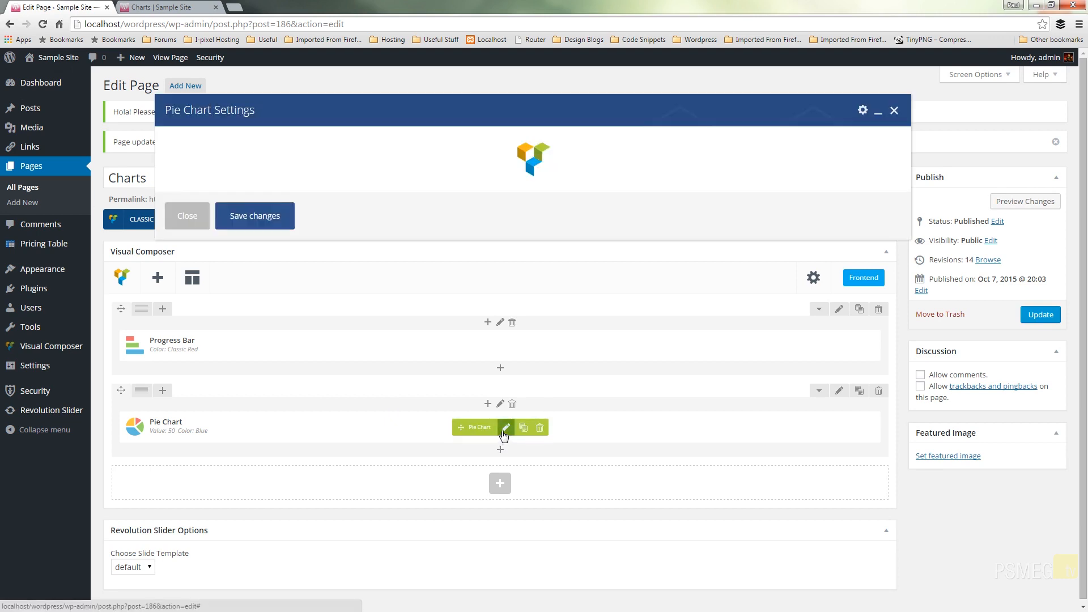
Step: Make the pie chart Green with no label value, update, and verify the live ring reads 50Percentage %
click(506, 427)
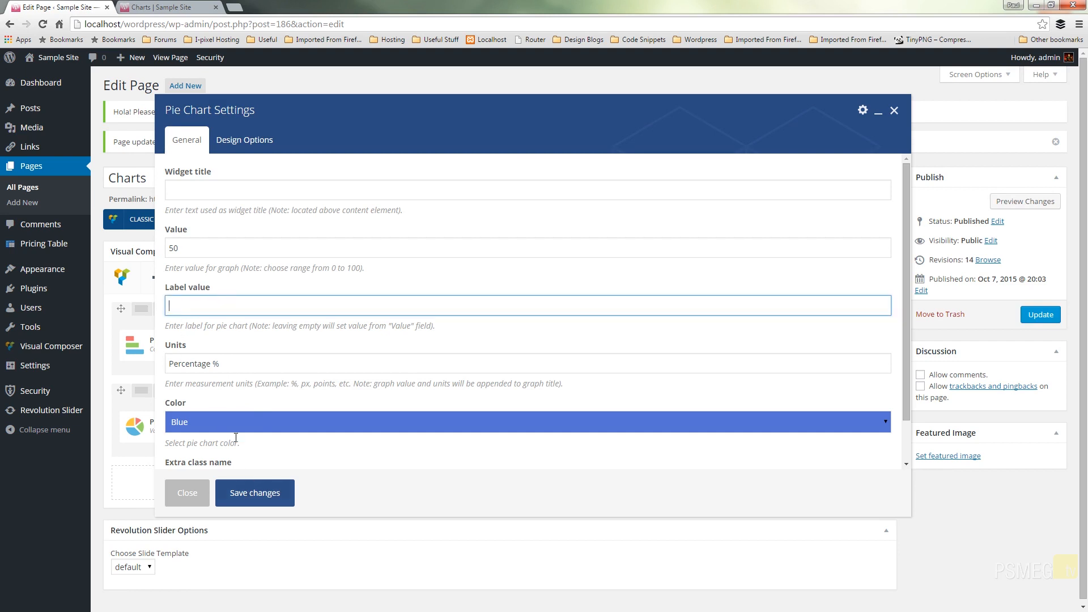
click(526, 422)
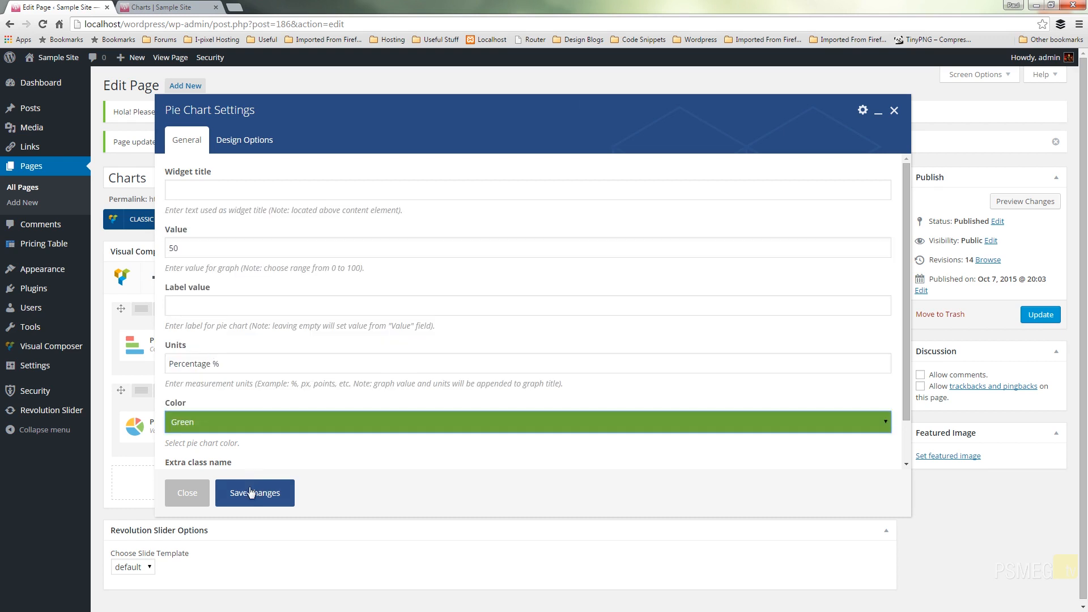
click(254, 492)
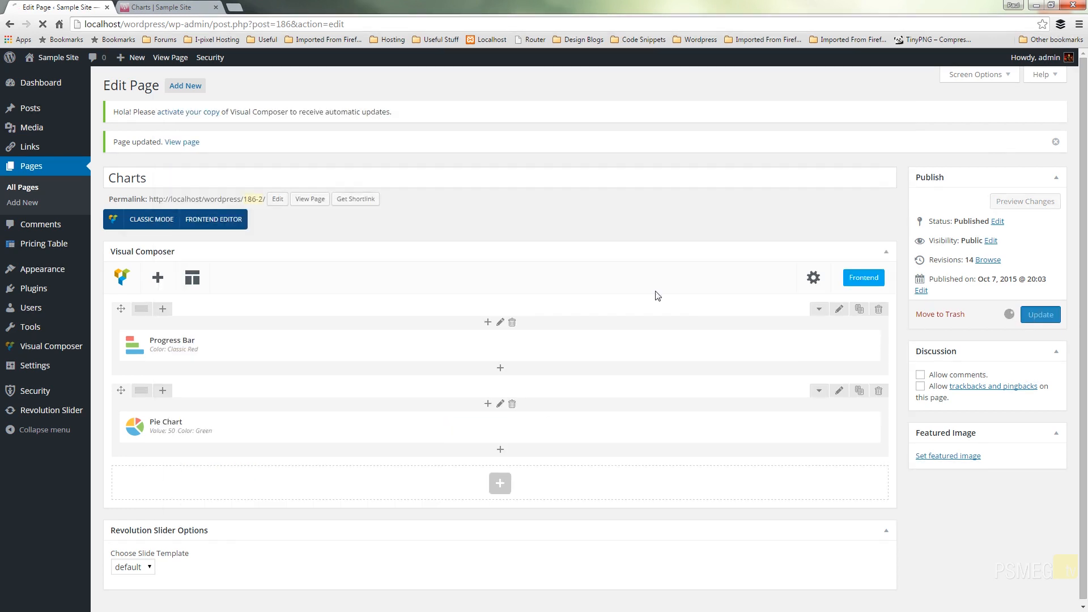
click(164, 8)
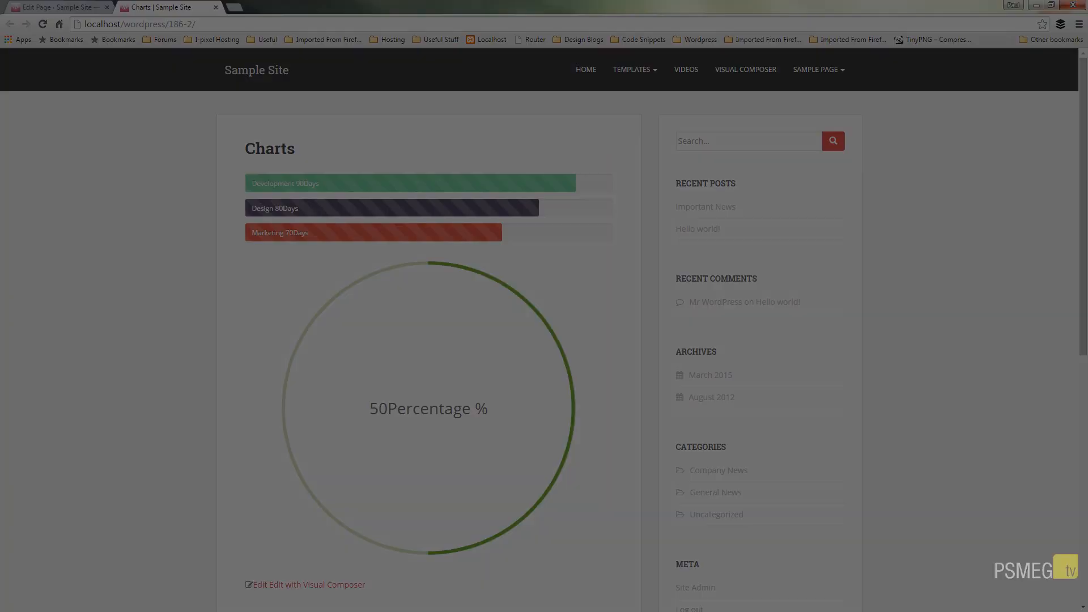
click(63, 7)
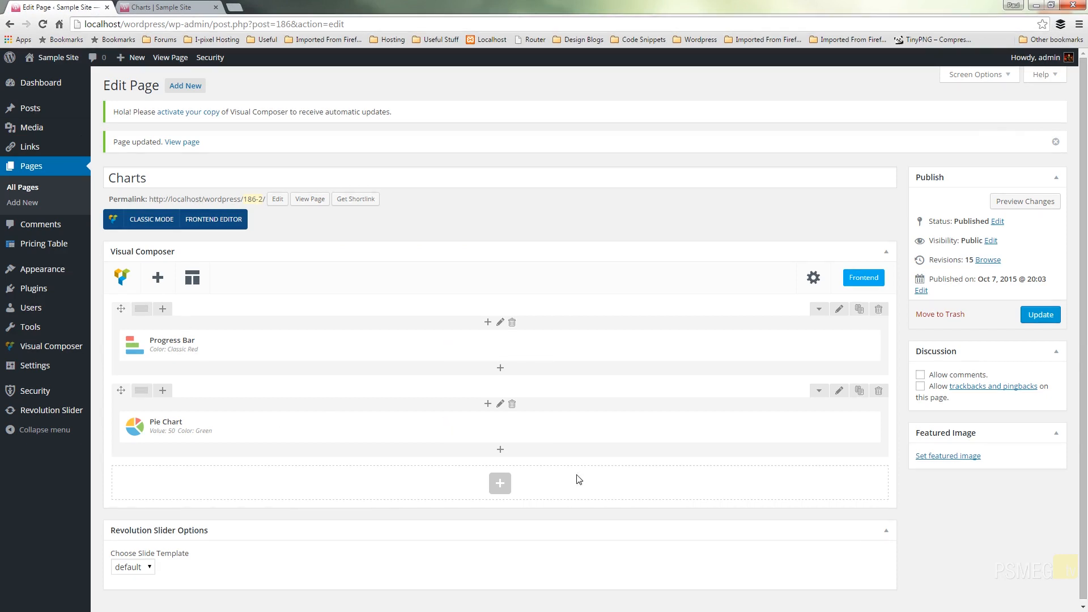
Step: Add a Round Chart element, keeping the Pie design, and review its colour style choices
click(500, 483)
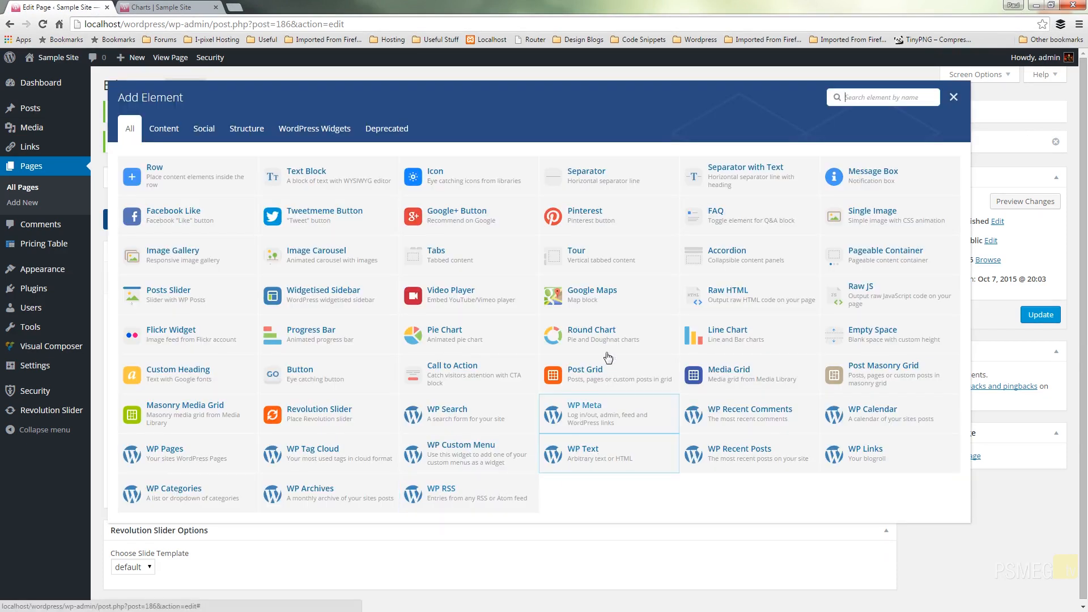
click(592, 333)
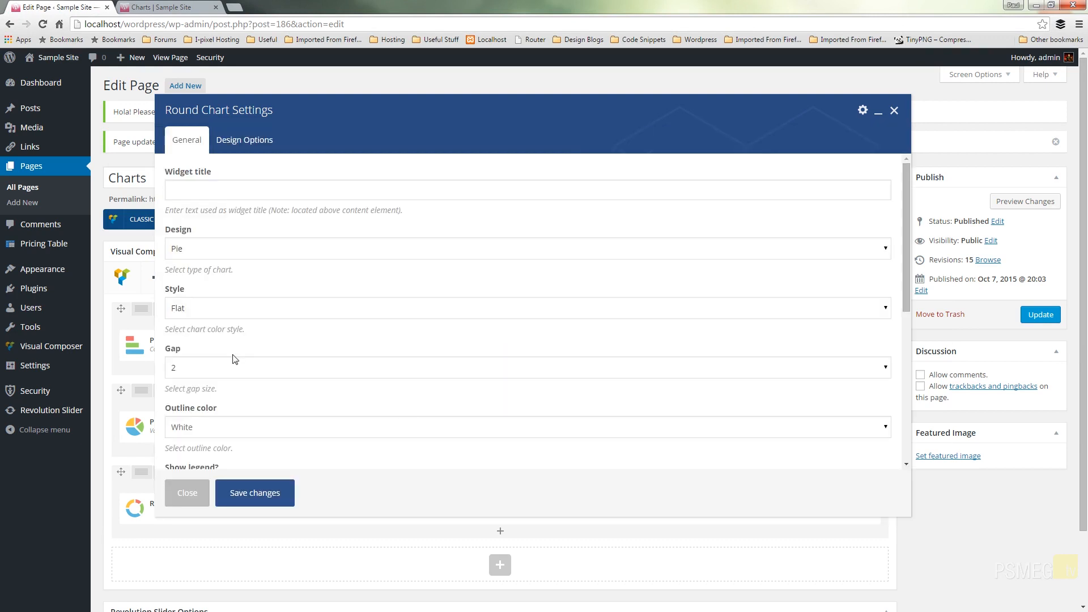
click(527, 247)
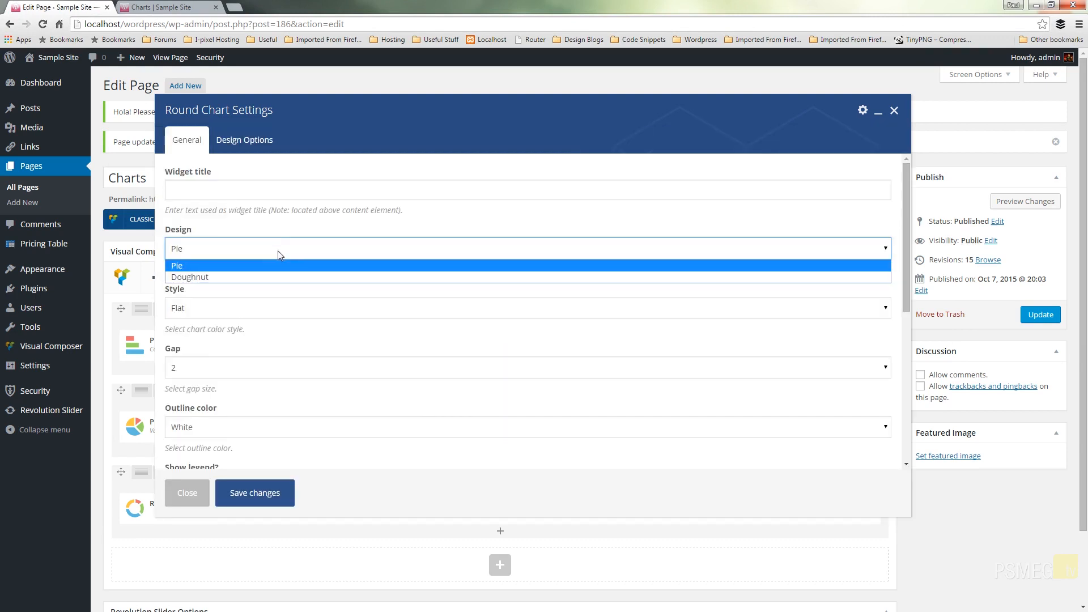
click(177, 265)
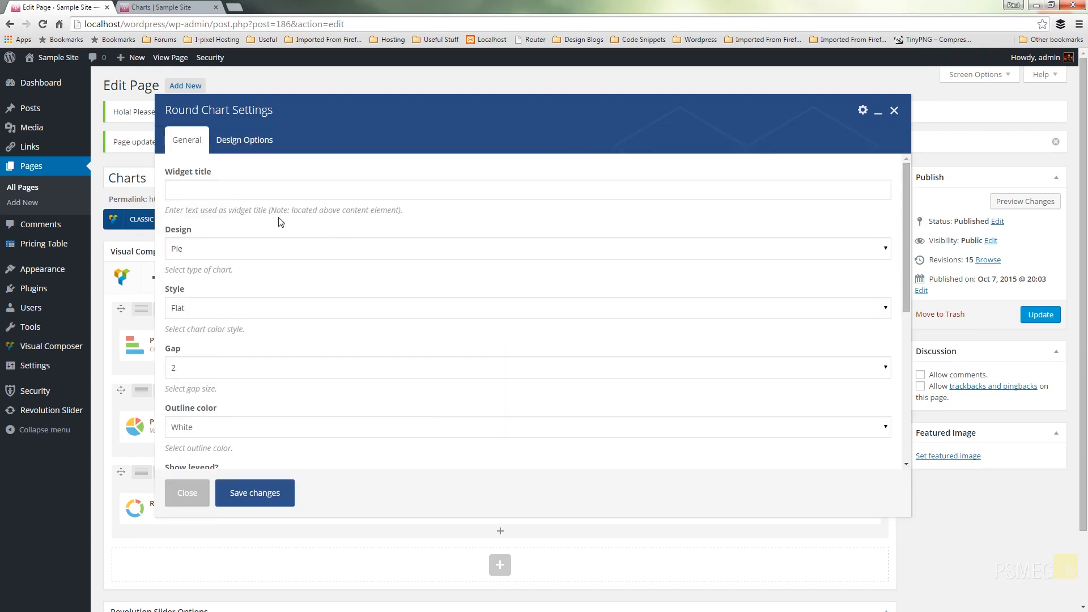
mouse_move(263, 140)
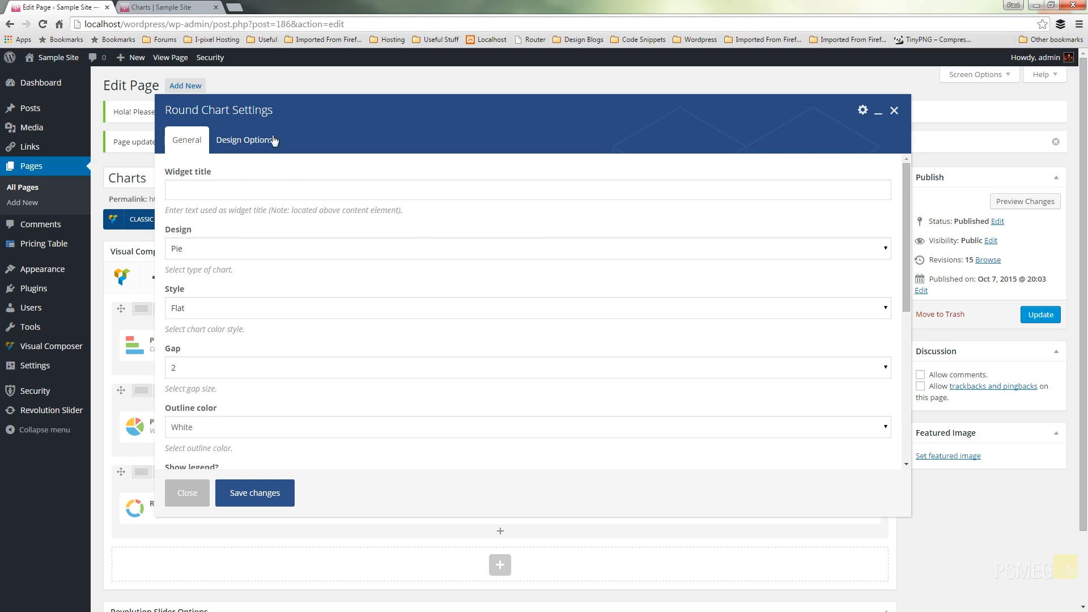
mouse_move(188, 312)
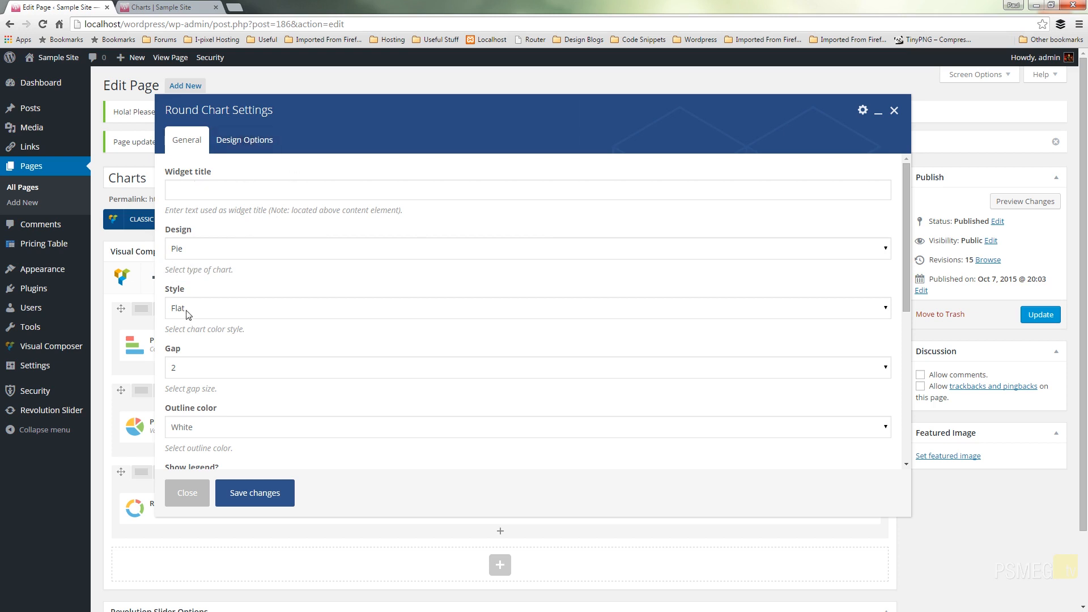
click(527, 308)
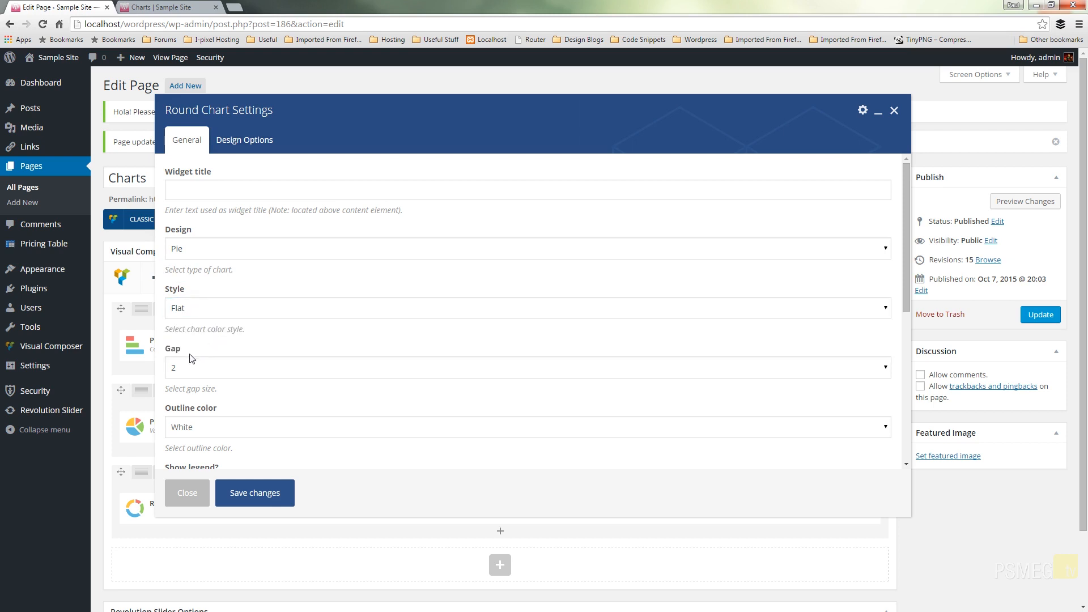
scroll(down, 3)
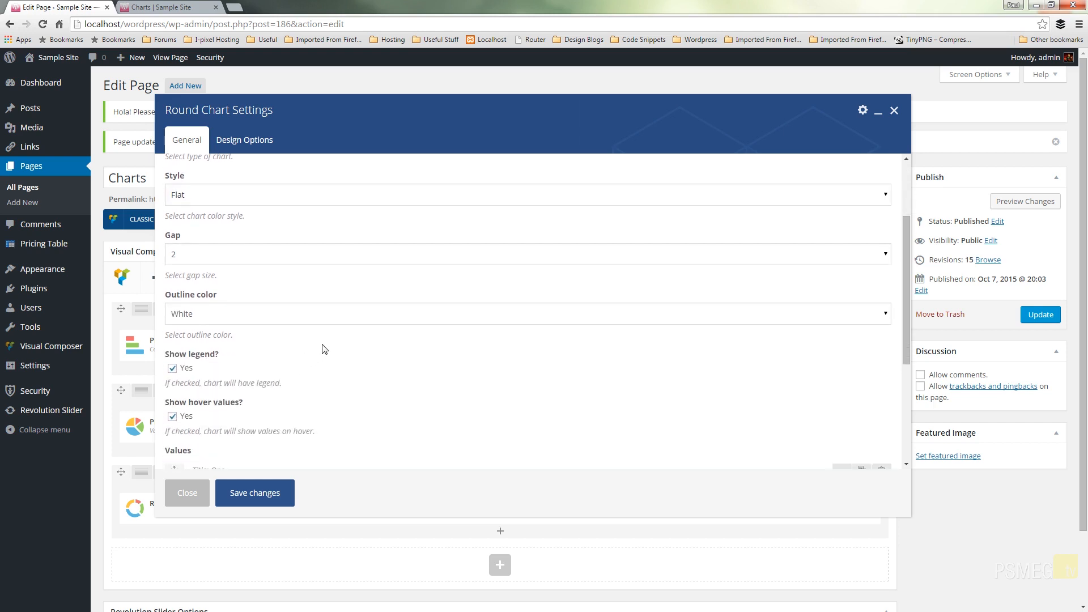
mouse_move(299, 362)
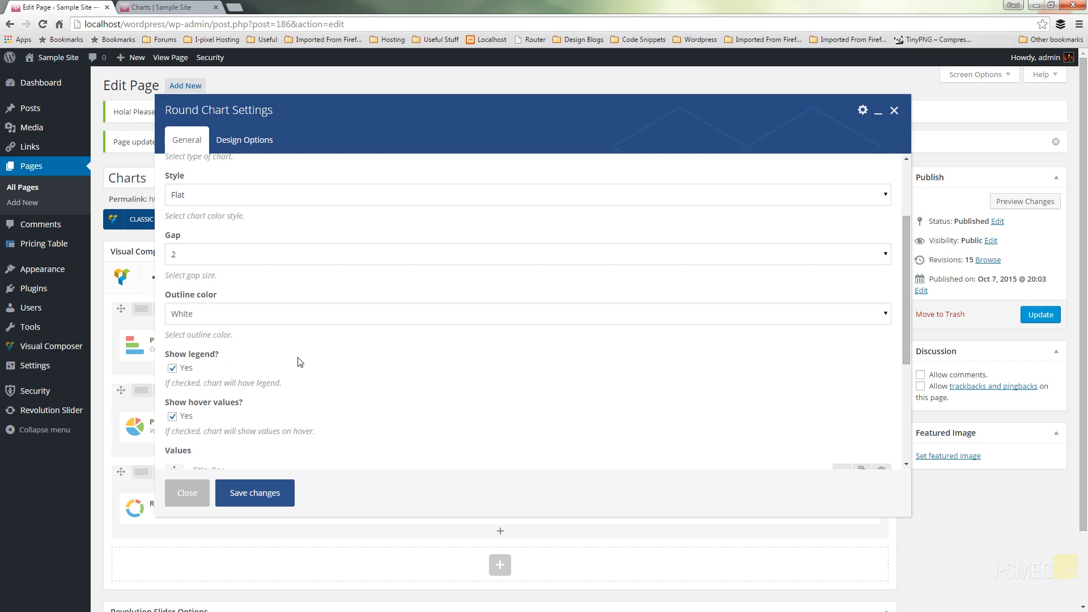
mouse_move(315, 366)
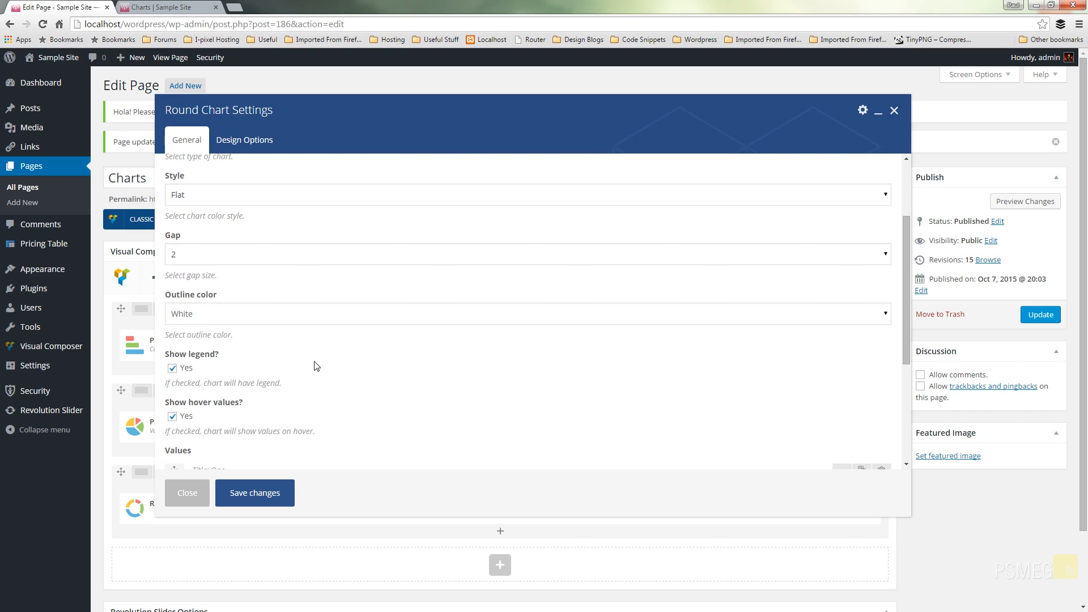
Step: Reorder the values so Two (40, Pink) comes before One, then collapse Two's row
scroll(down, 3)
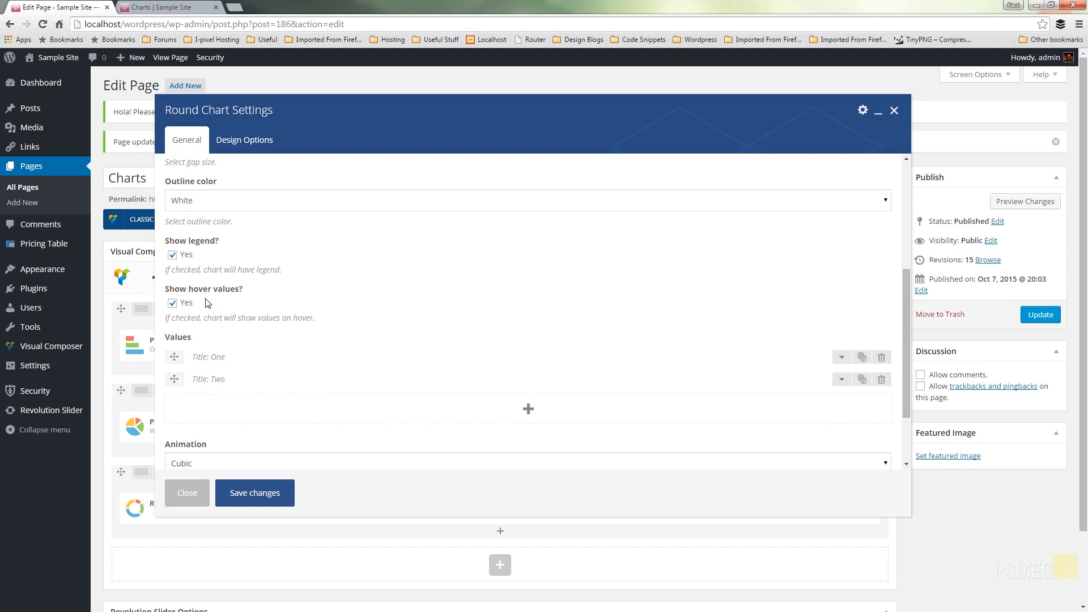
scroll(down, 3)
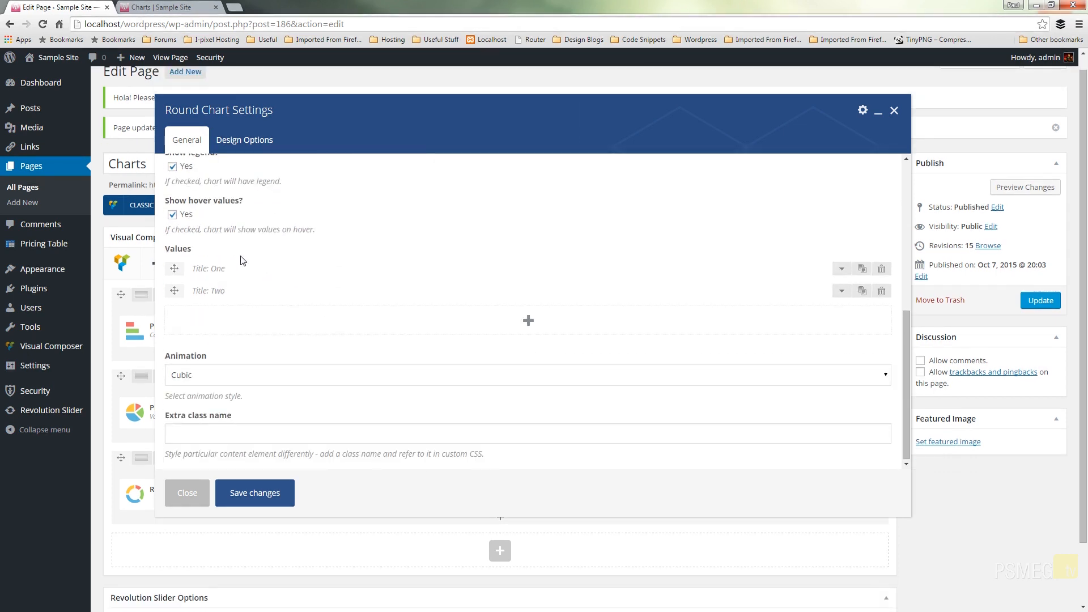
mouse_move(217, 281)
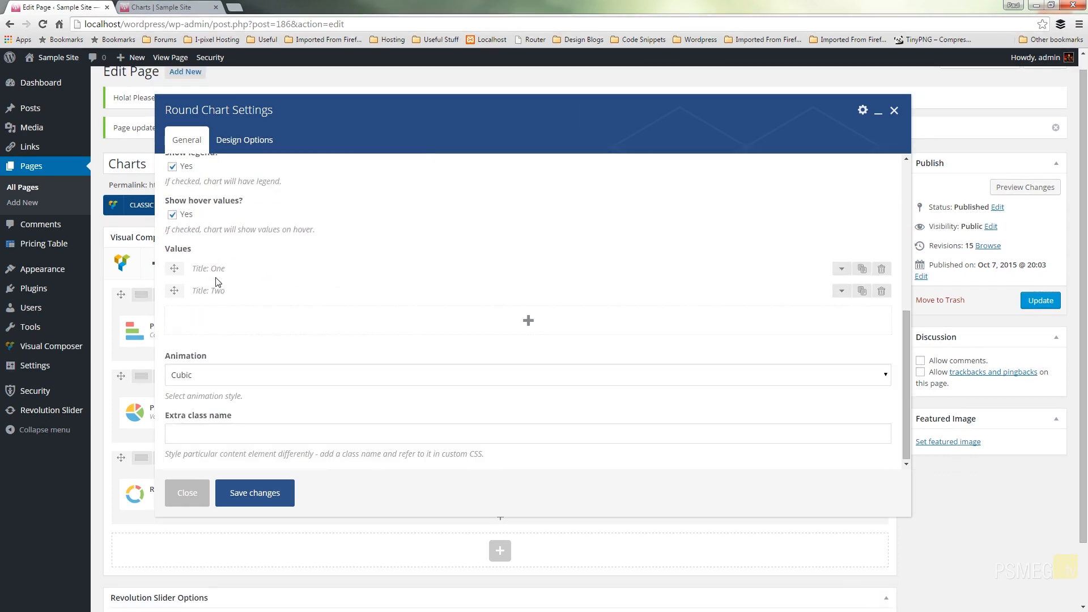
mouse_move(289, 379)
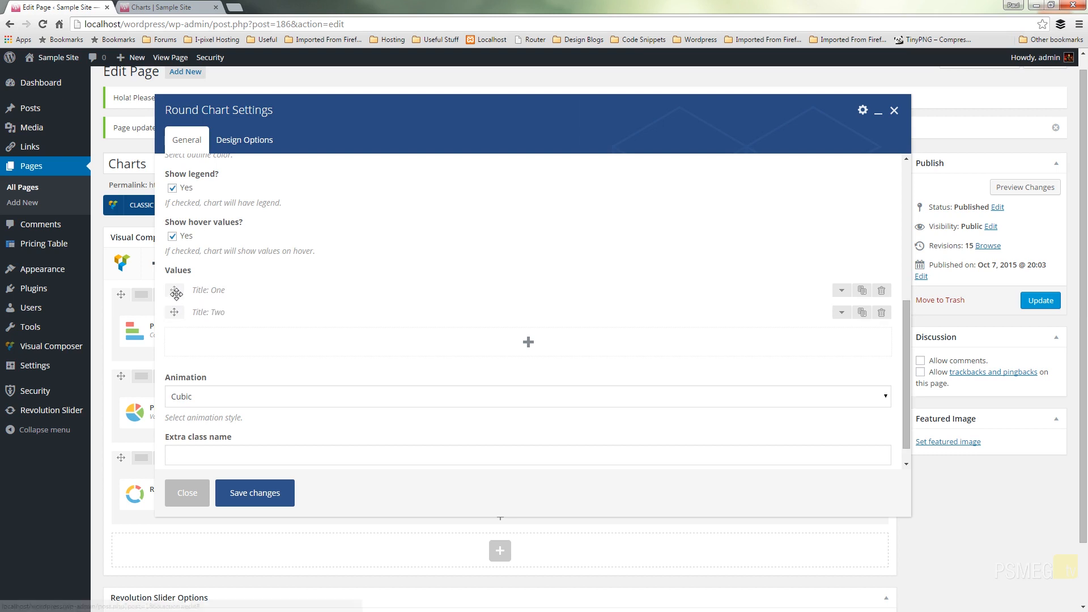
drag(176, 293, 176, 314)
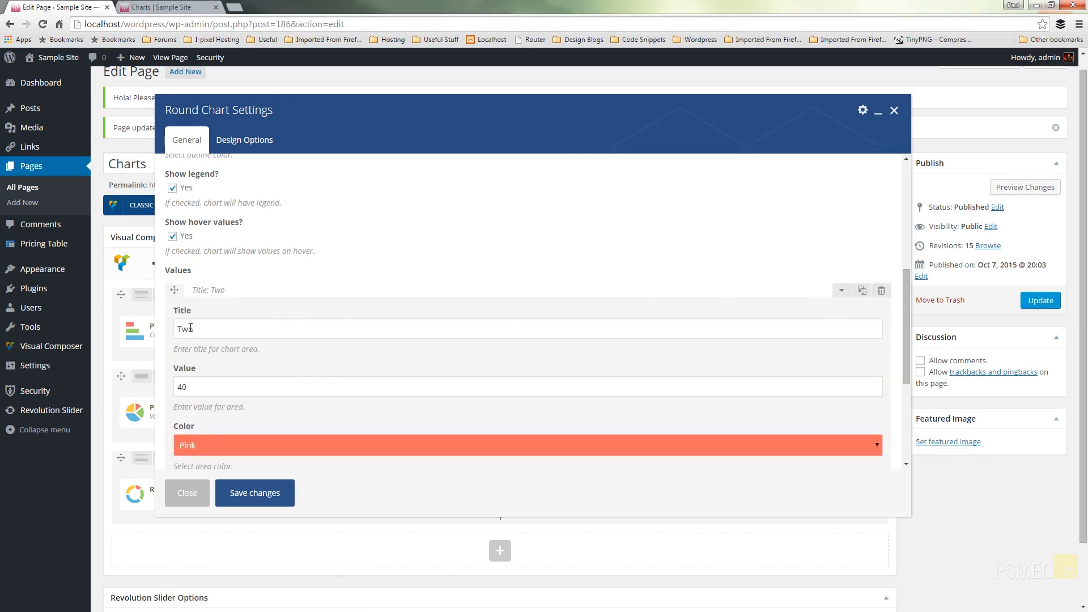
scroll(down, 3)
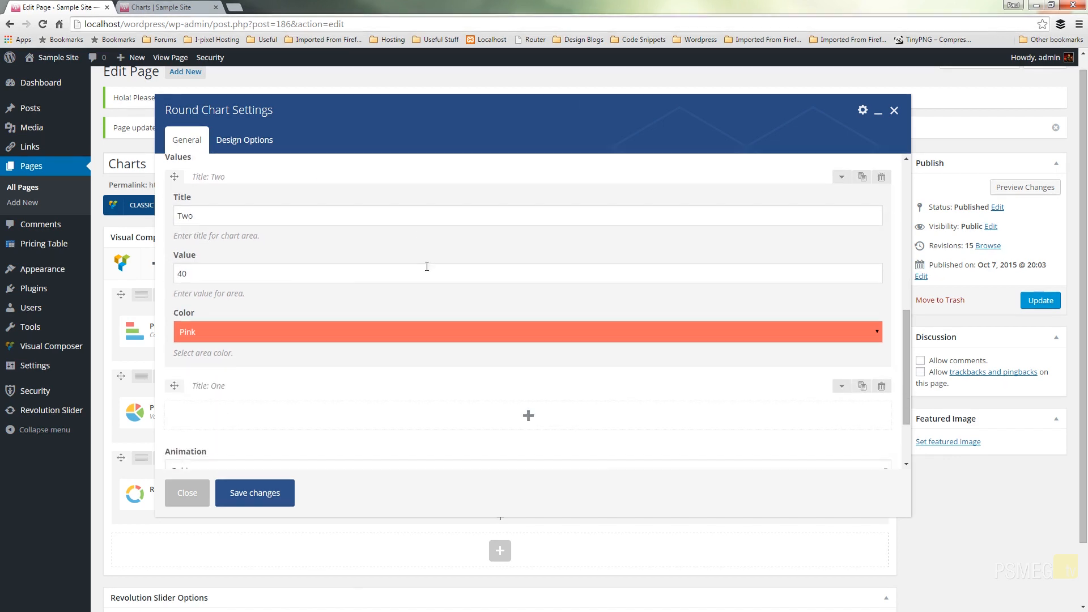
mouse_move(207, 335)
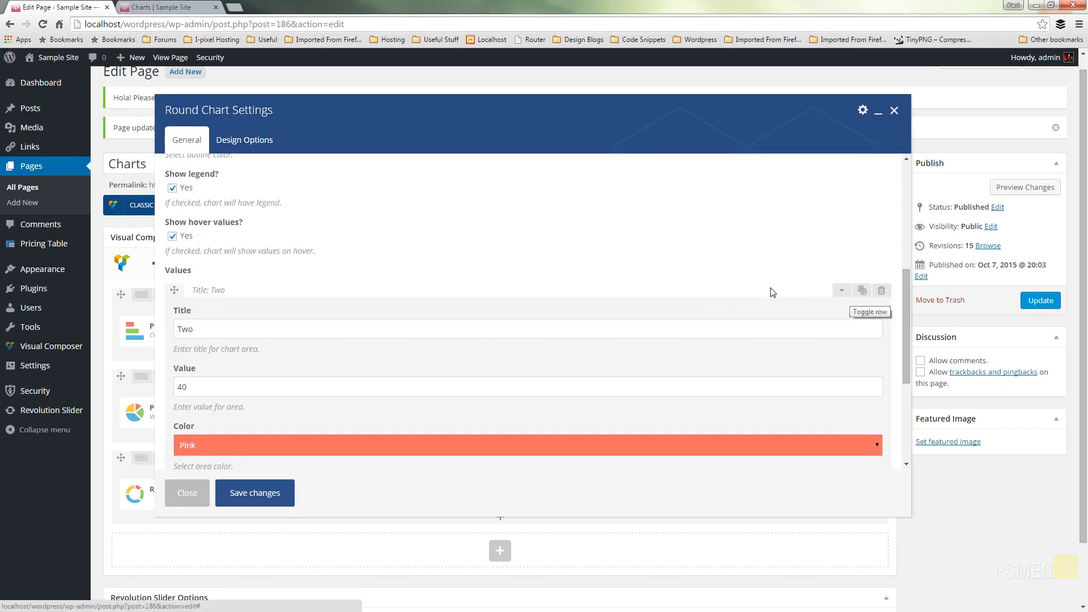
click(842, 291)
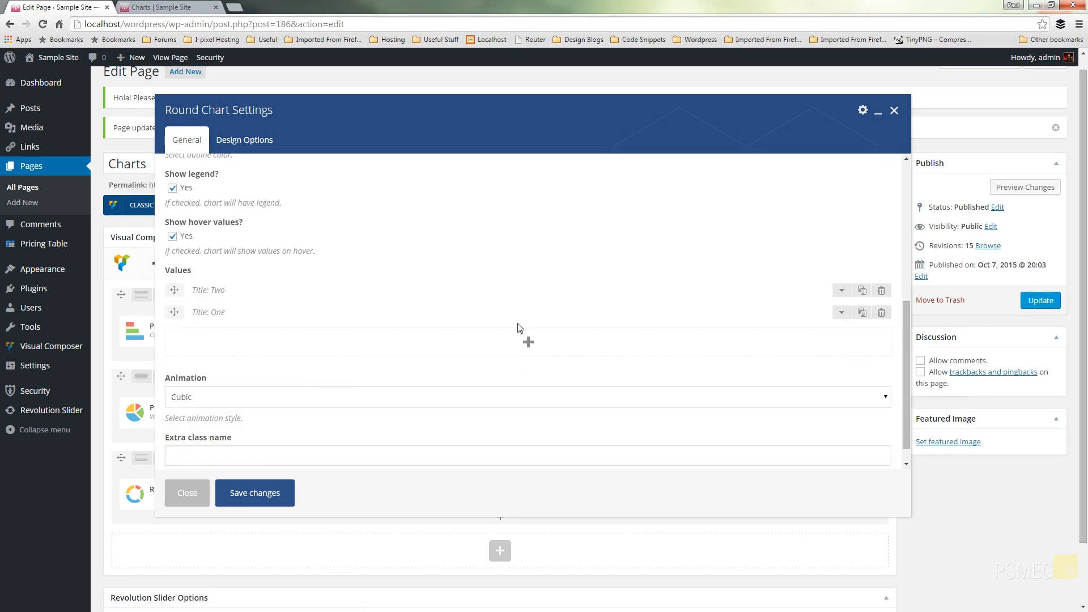
mouse_move(259, 499)
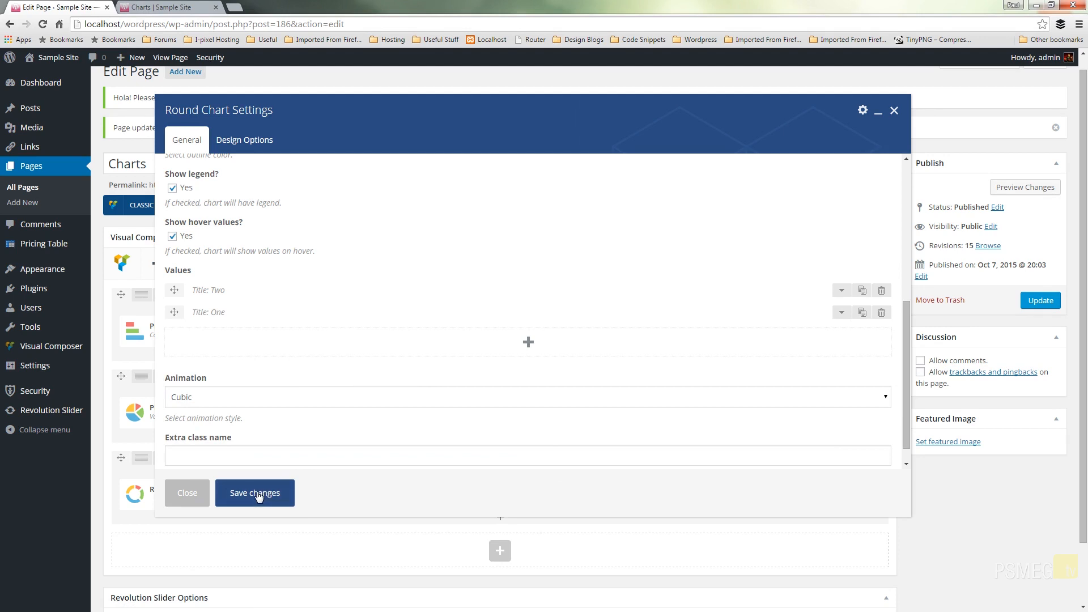
Step: Save the Round Chart and reload the live page to see the pie with Two and One slices
click(254, 492)
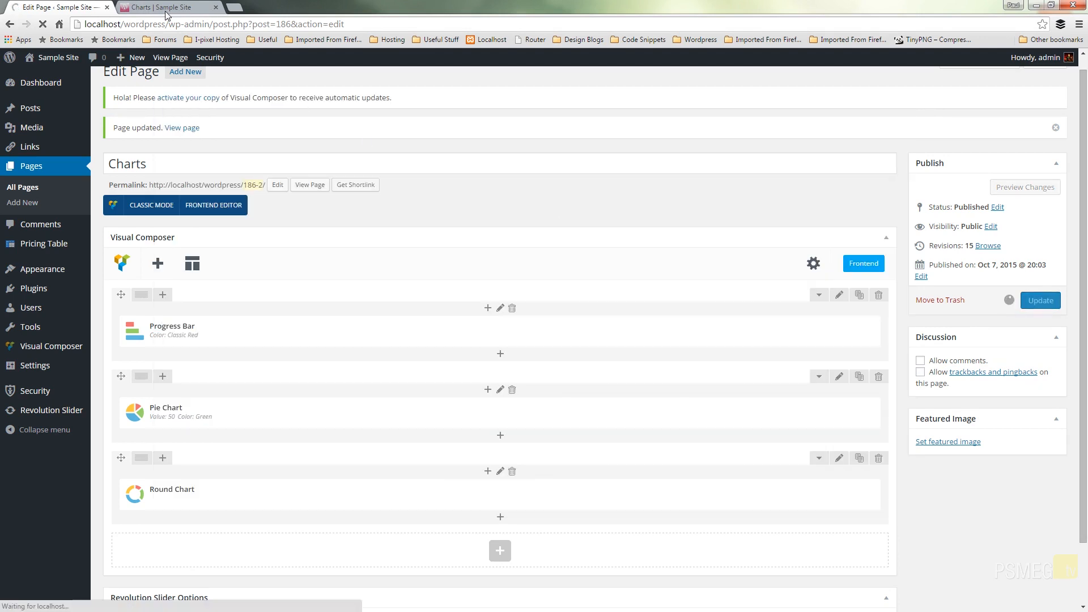
click(164, 7)
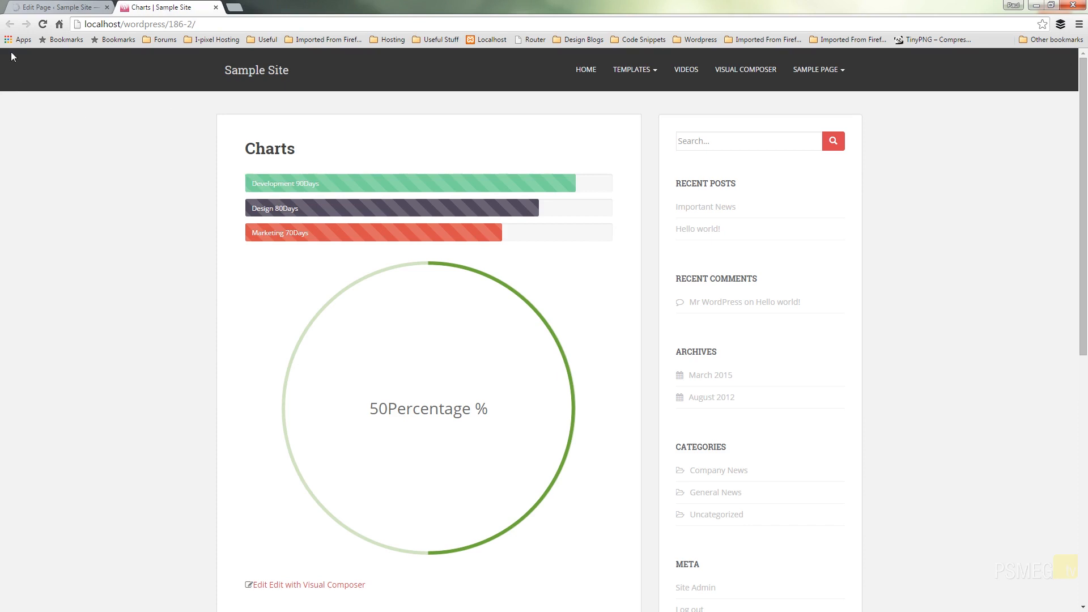
mouse_move(44, 25)
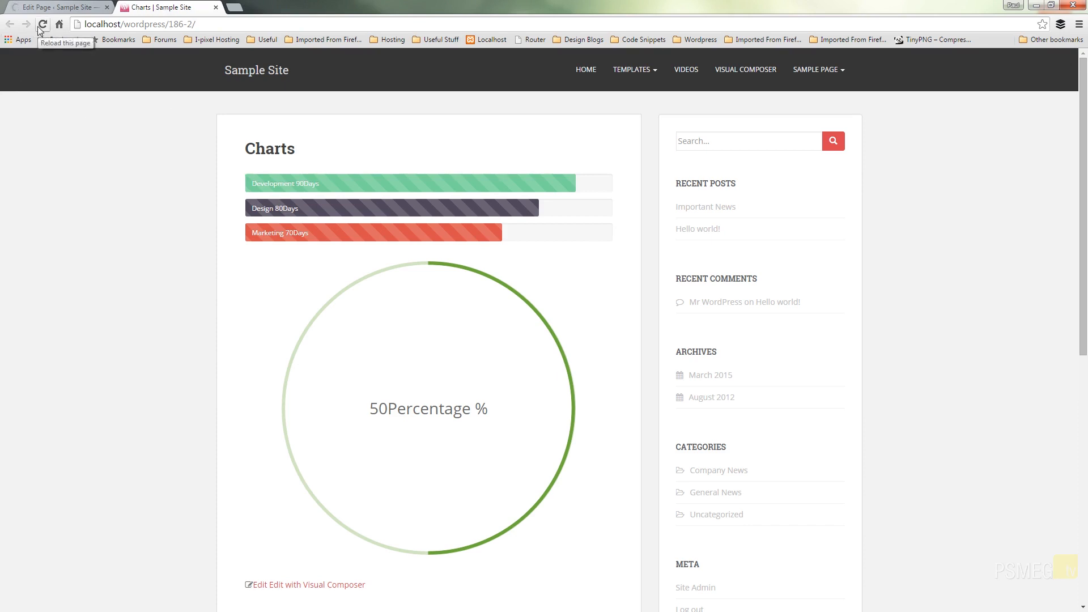
click(44, 24)
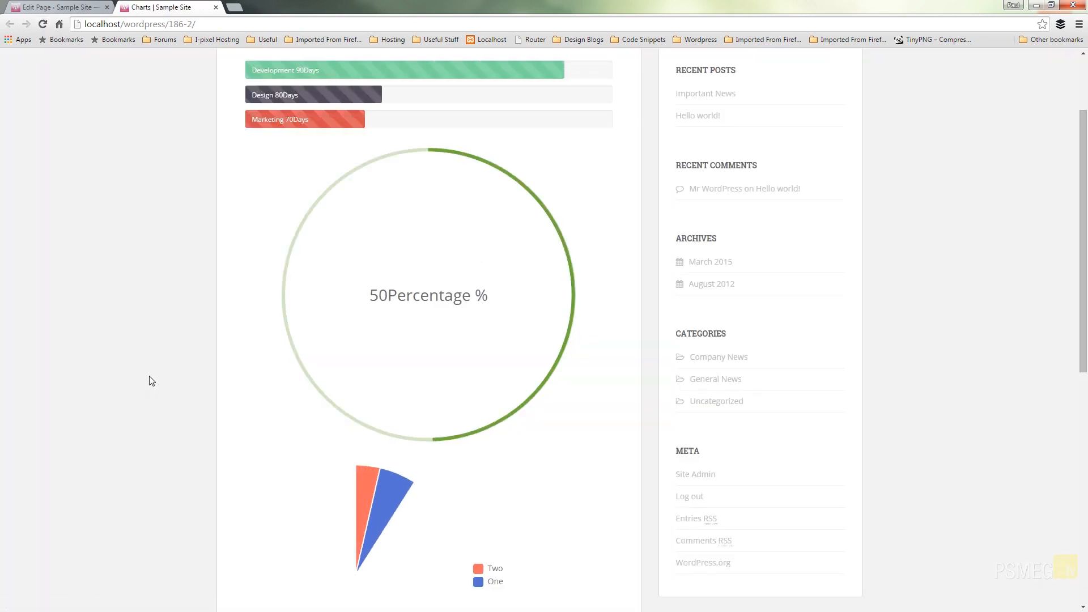
scroll(down, 3)
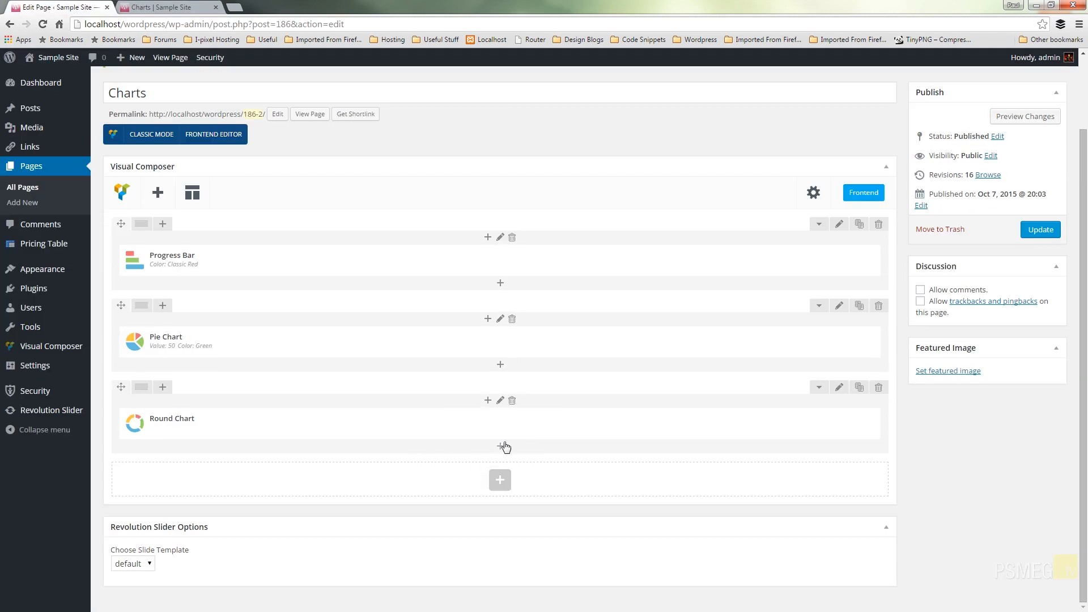
Step: Make the Round Chart a Modern Doughnut with gap 5 and Peacoc outline colour
click(510, 424)
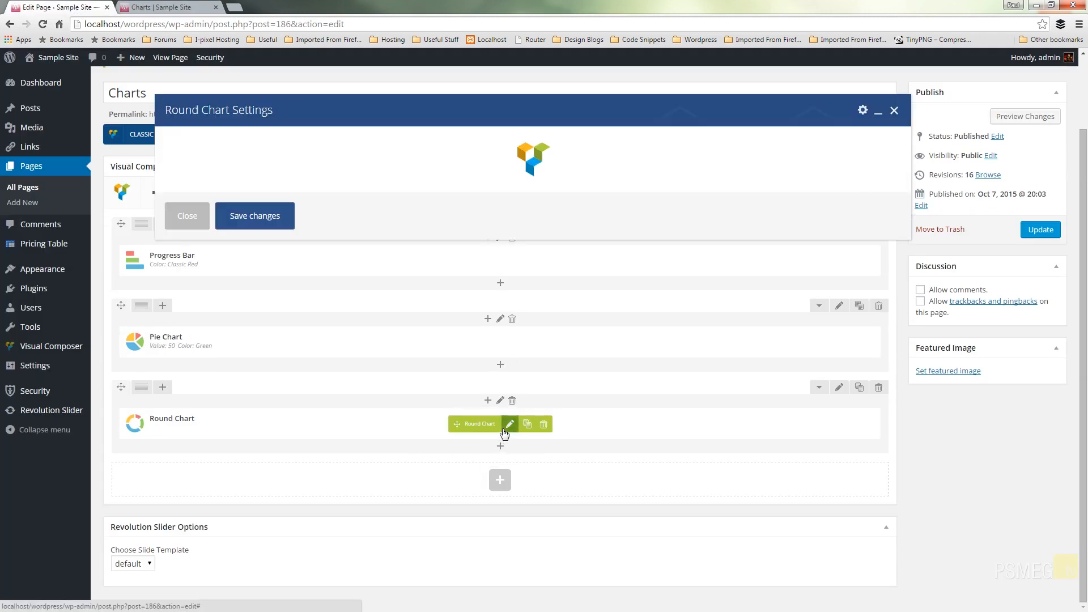
click(510, 424)
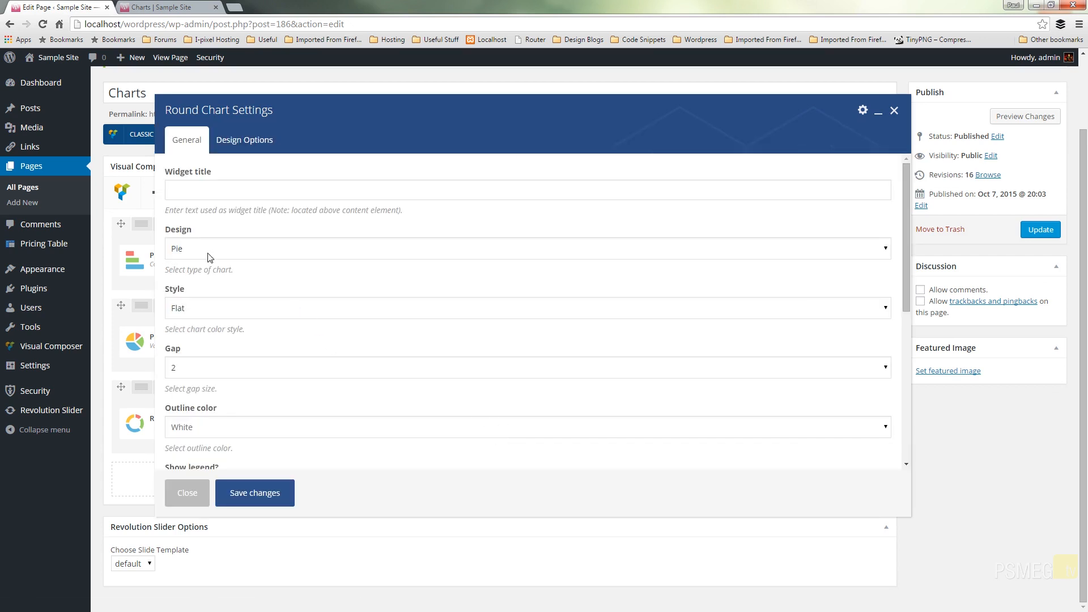
click(526, 254)
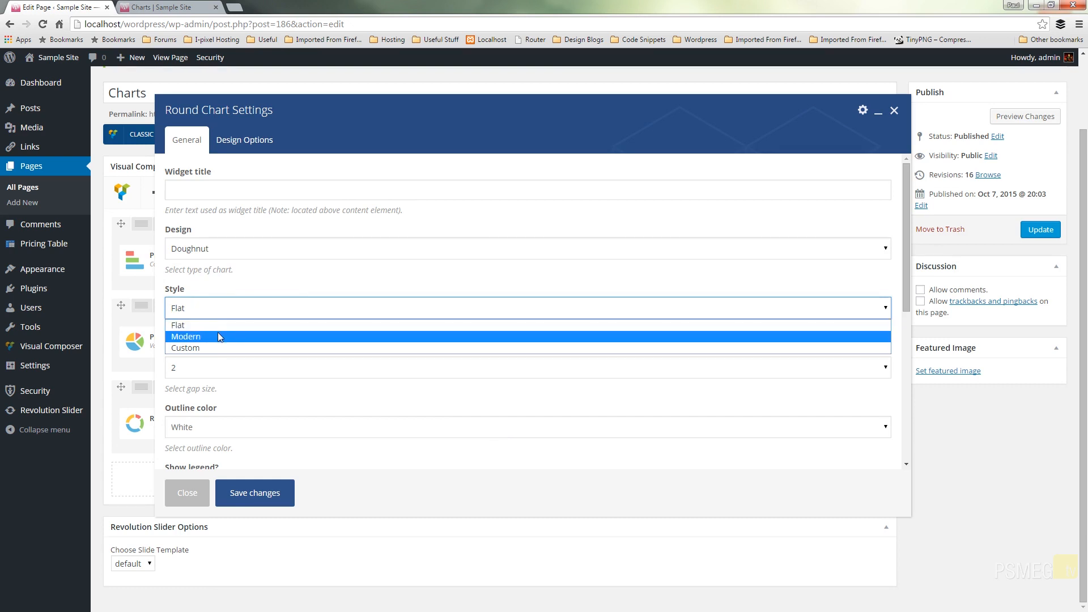
click(186, 336)
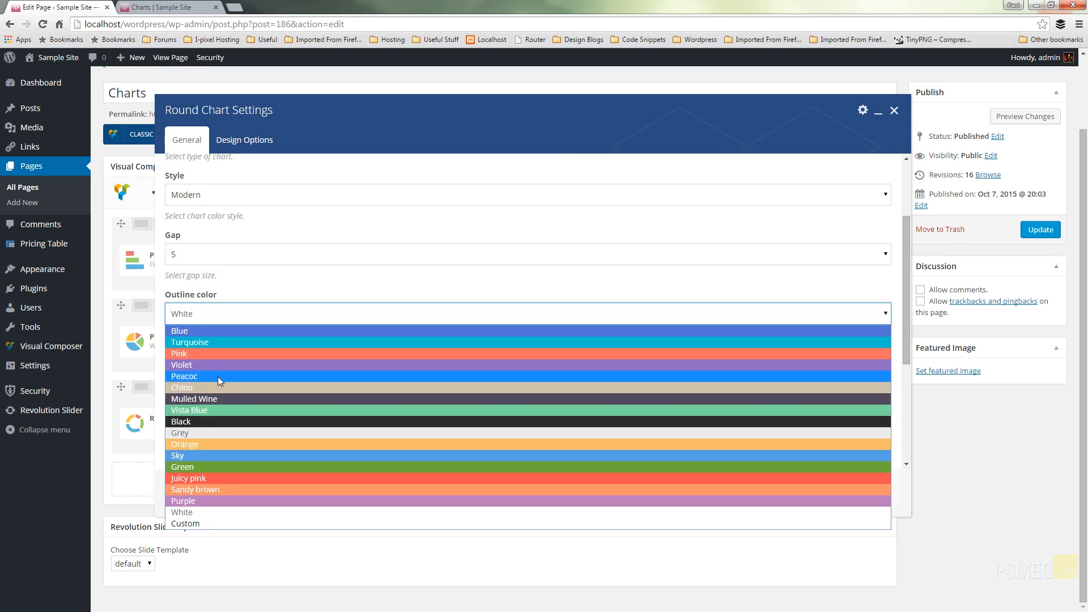
click(184, 376)
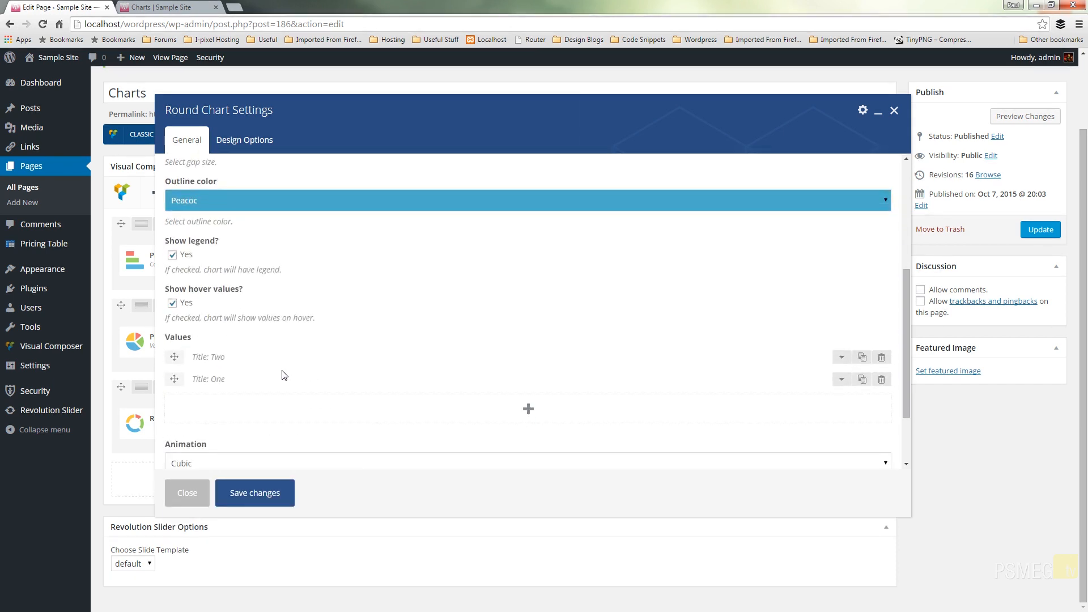
scroll(down, 3)
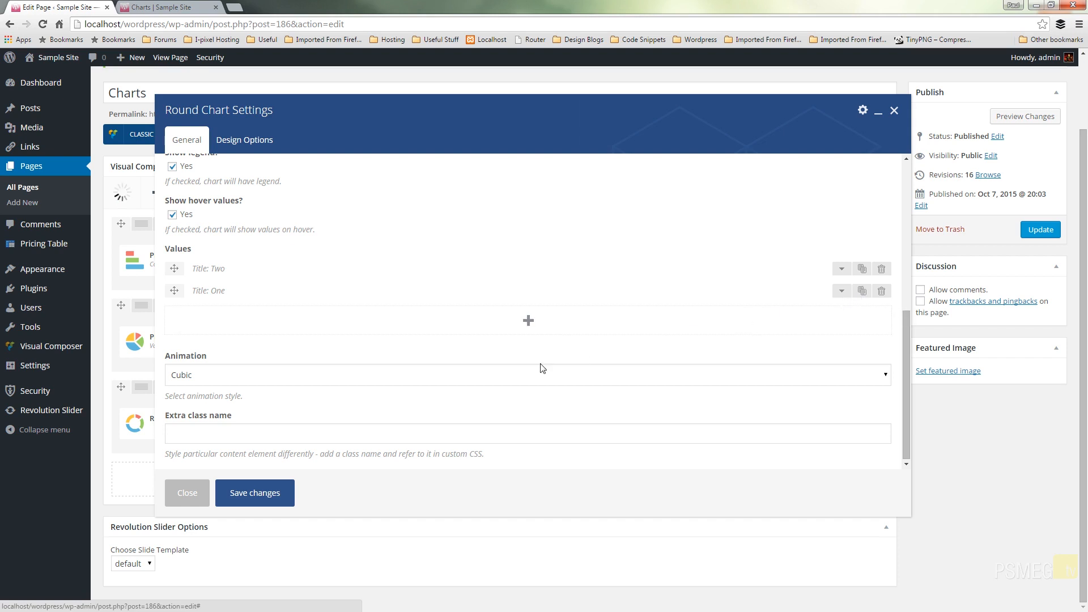
Step: Clone value One into a new value Three with 30 in Chino
click(528, 319)
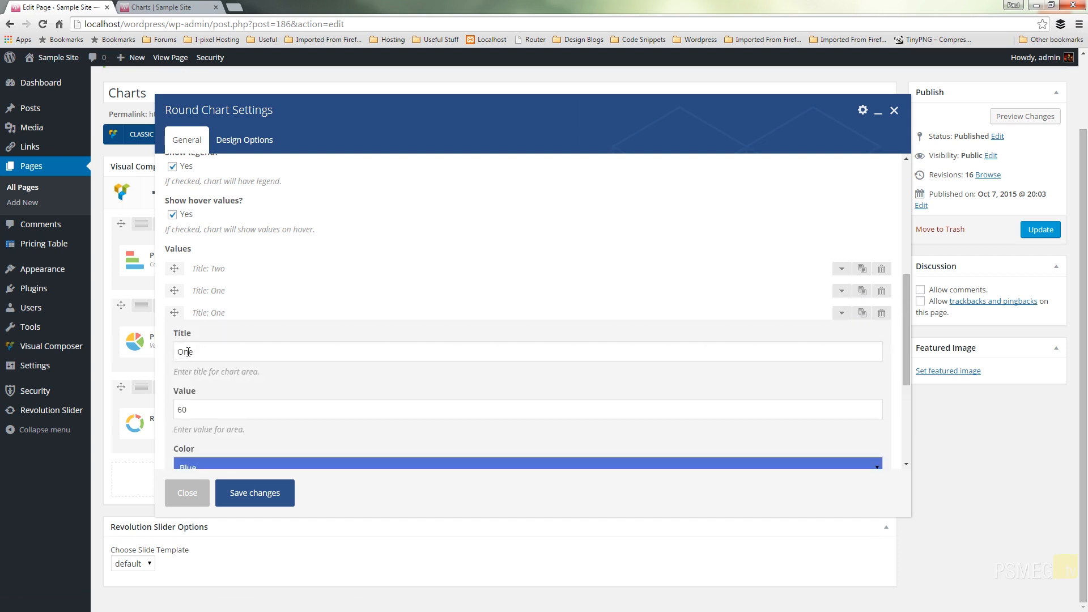
text(Three)
click(528, 409)
text(30)
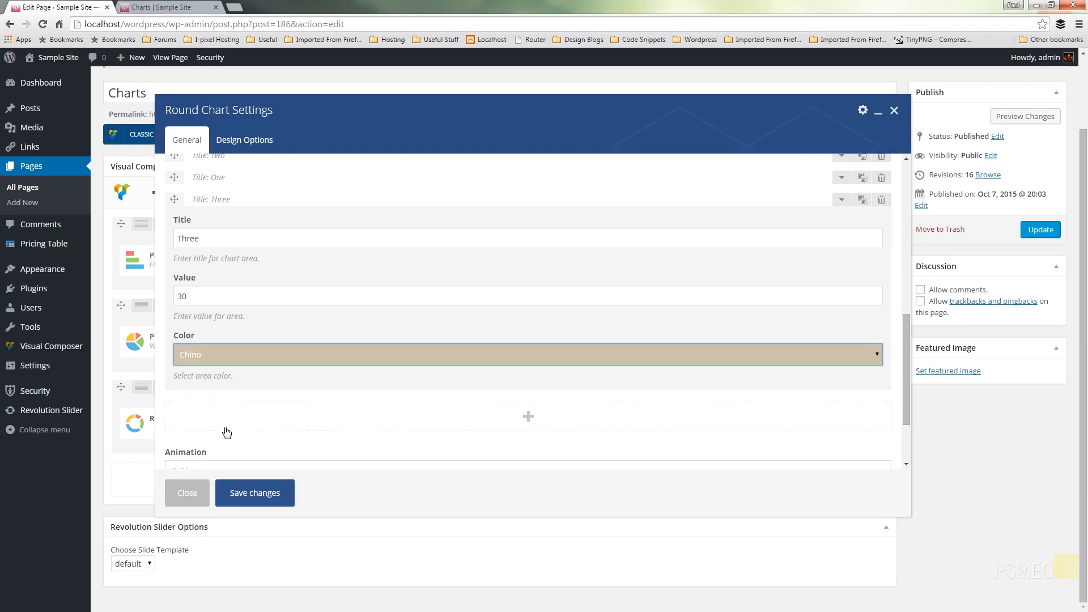
scroll(down, 3)
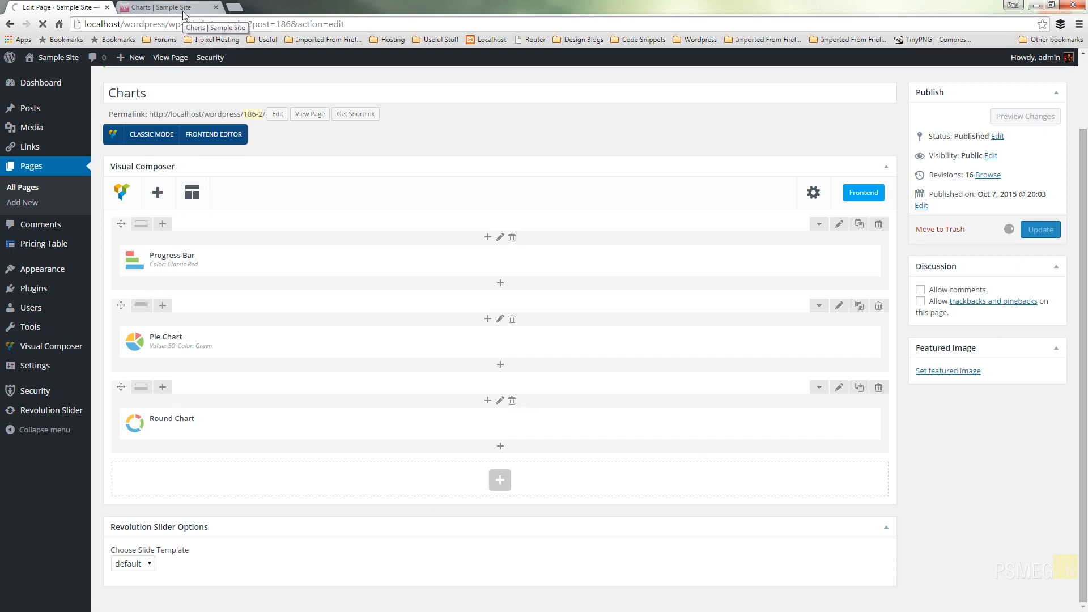
Step: Reload the live page to see the doughnut chart, then return to the editor
click(153, 7)
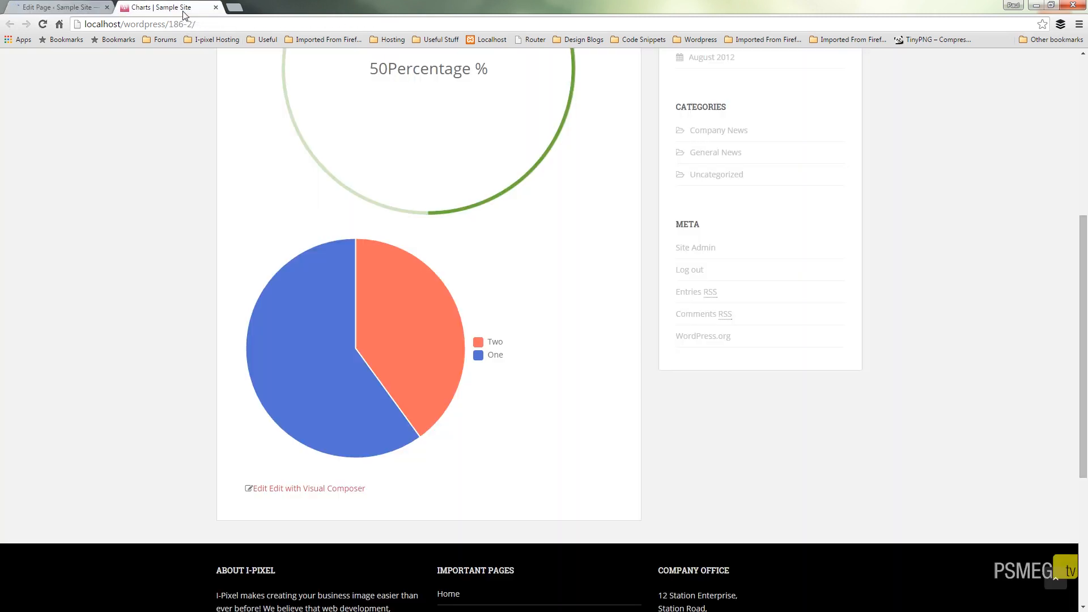
mouse_move(44, 43)
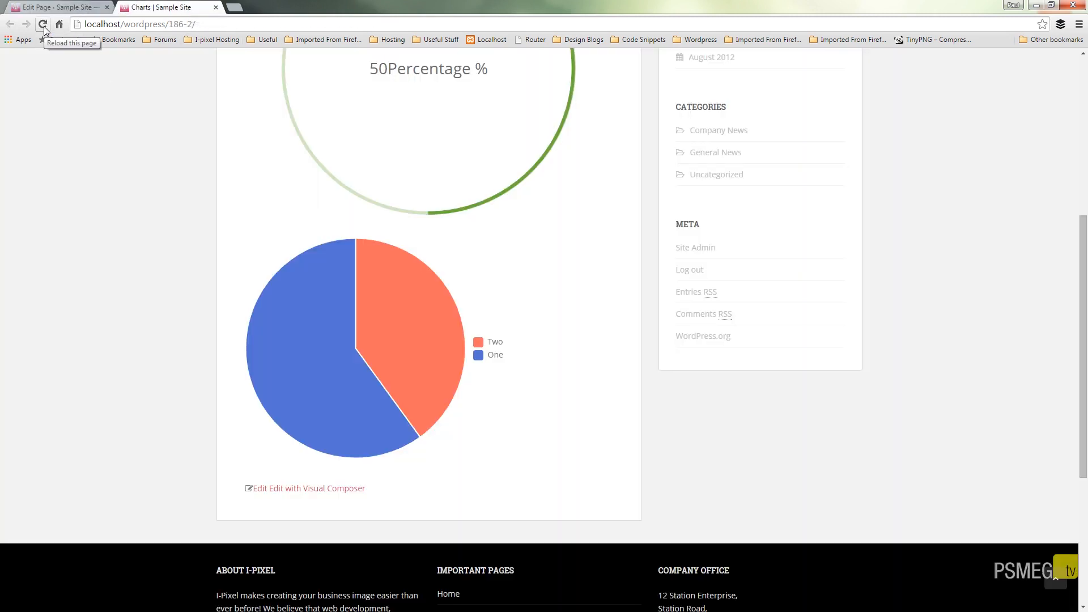
click(43, 23)
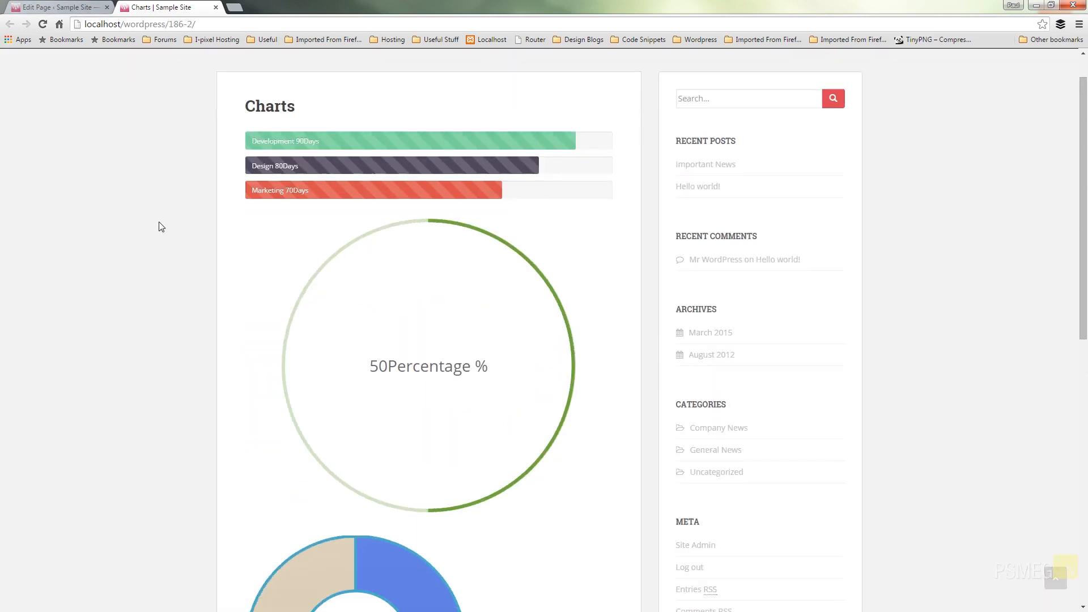
click(51, 5)
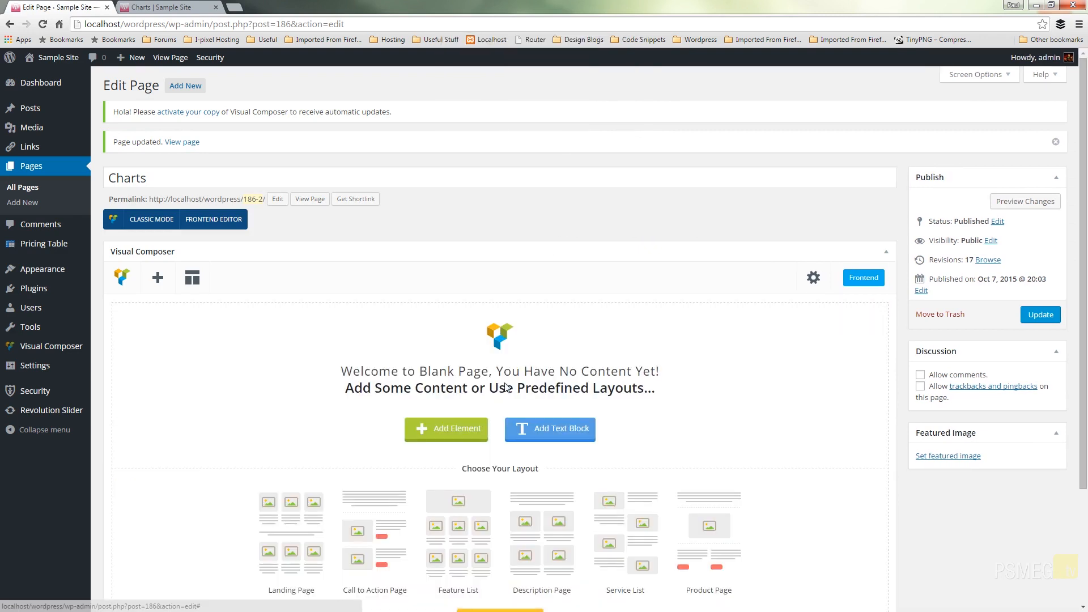
Step: Add a Line Chart element to the Charts page
click(447, 428)
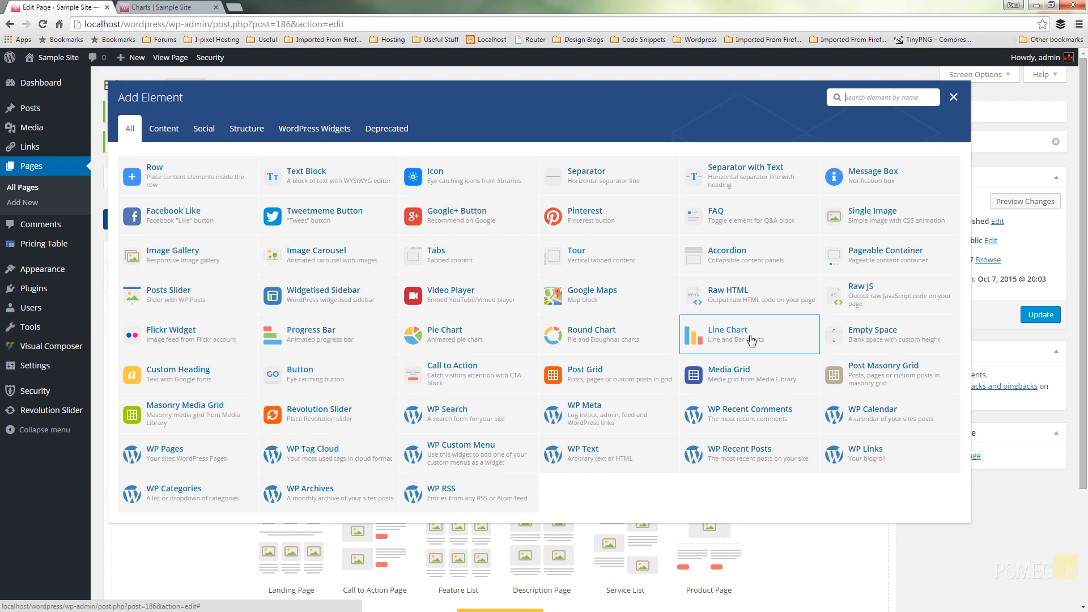
click(749, 334)
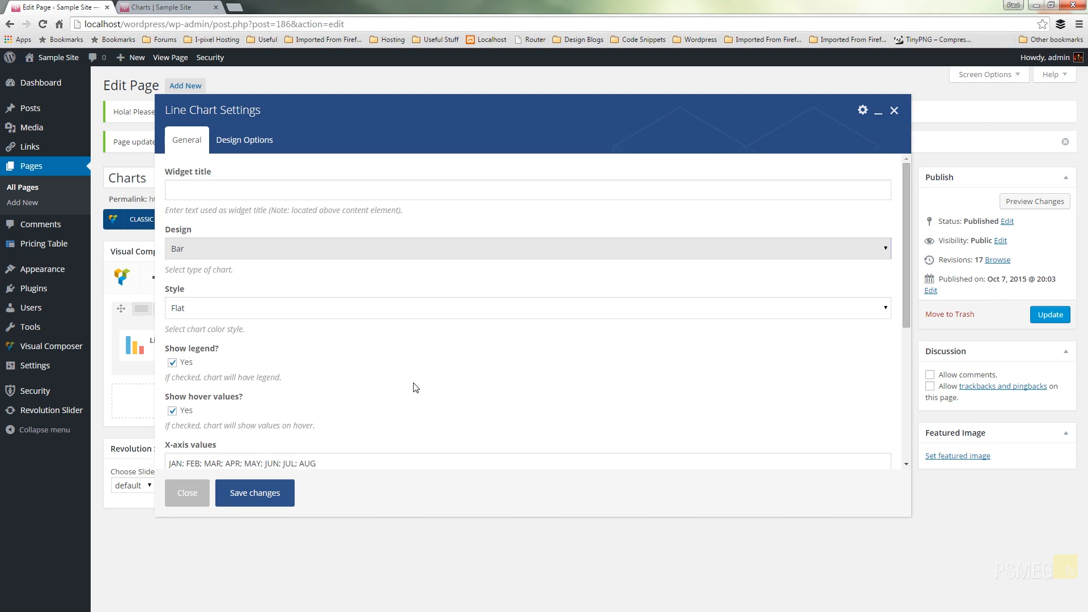
mouse_move(685, 407)
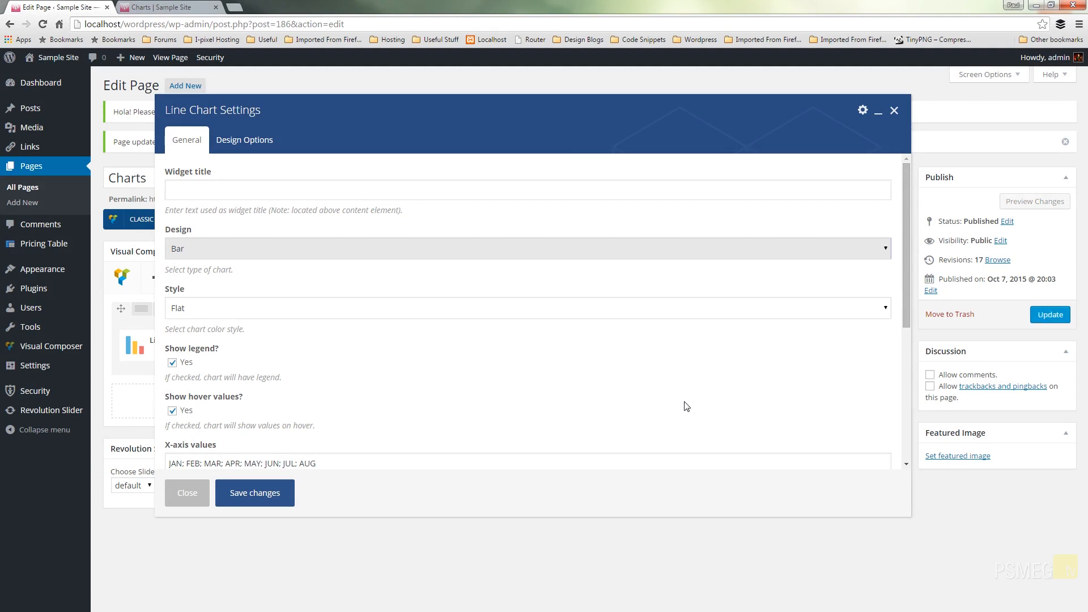
scroll(down, 3)
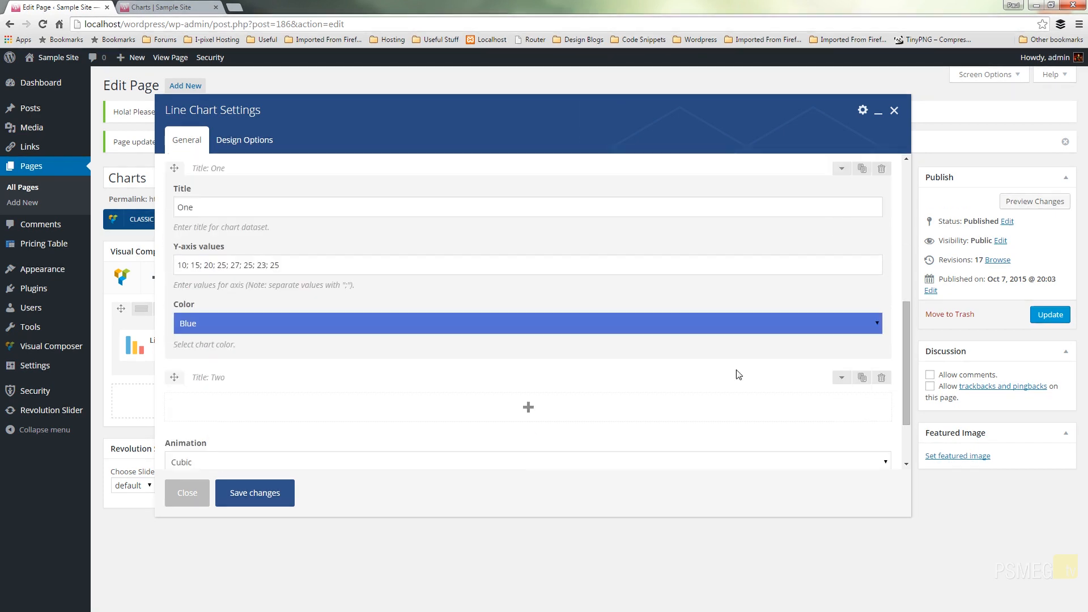
double_click(184, 206)
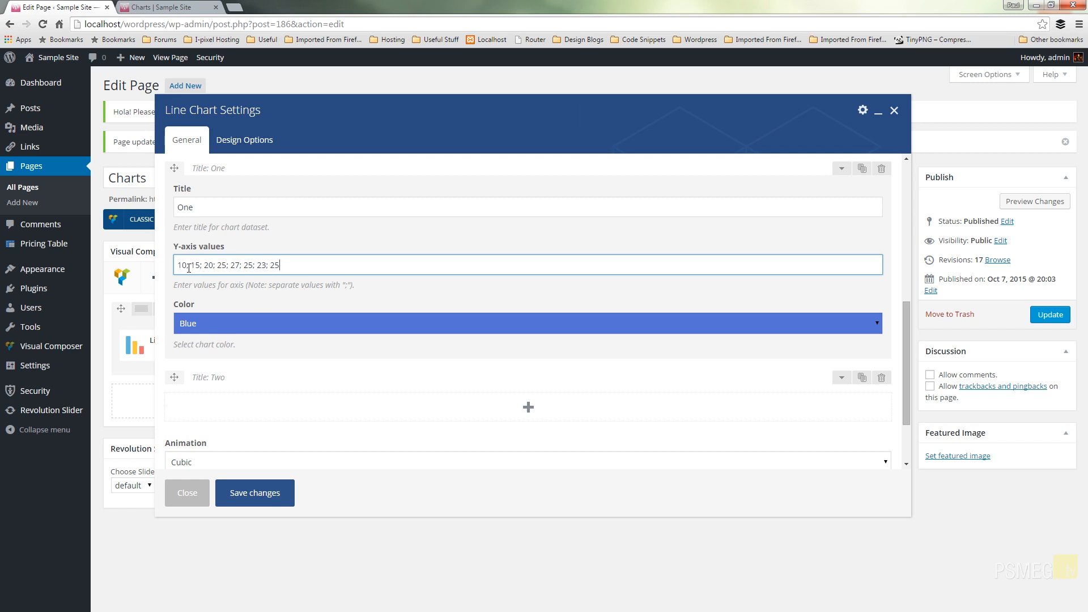
mouse_move(229, 283)
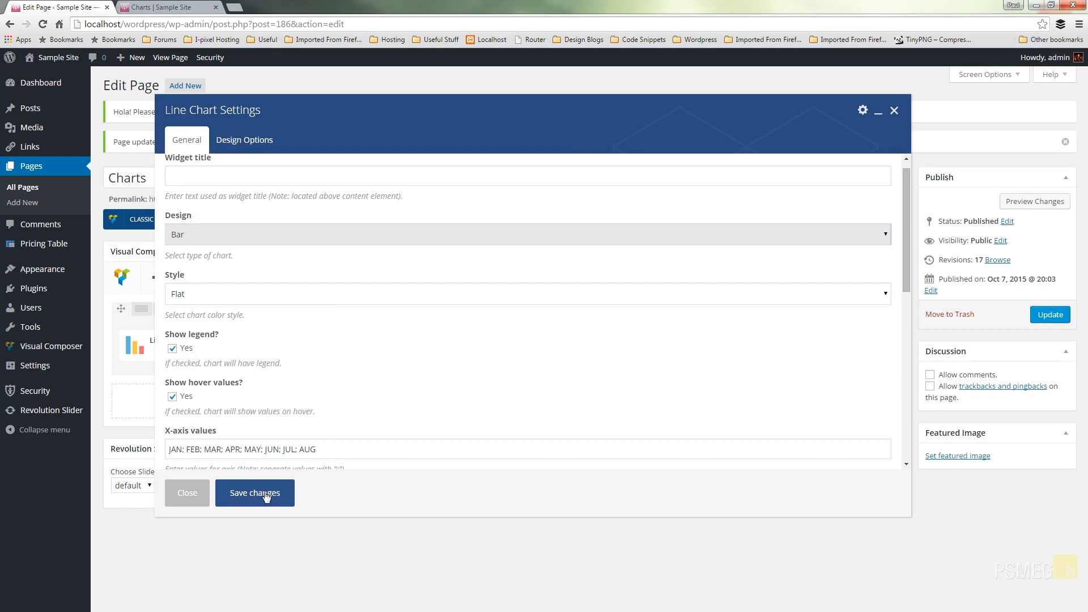
Step: Save the line chart, update the page, and view the two-series bar chart live
click(254, 493)
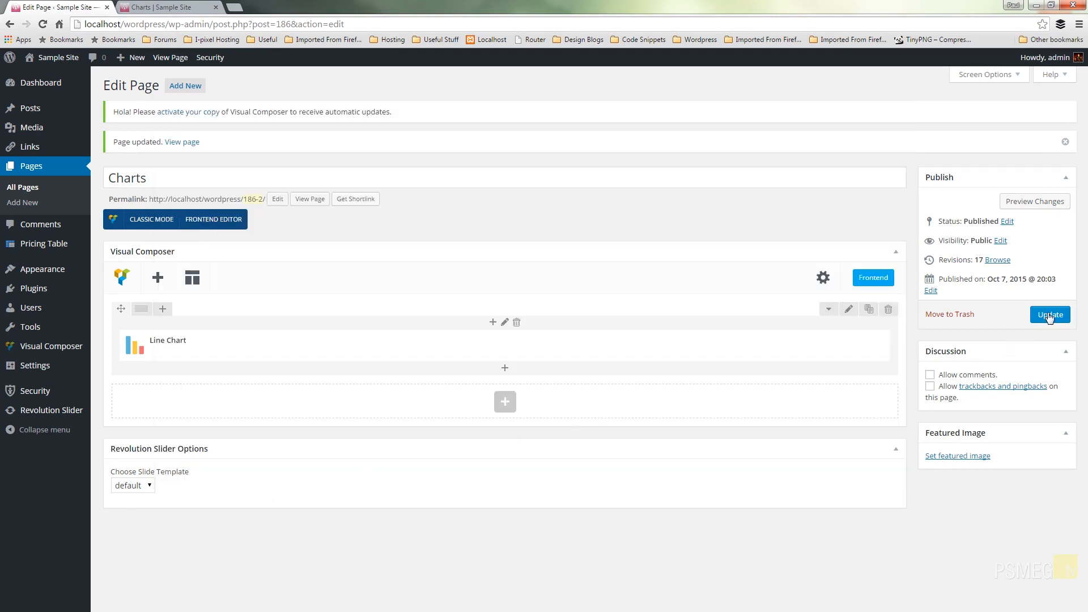
click(1050, 315)
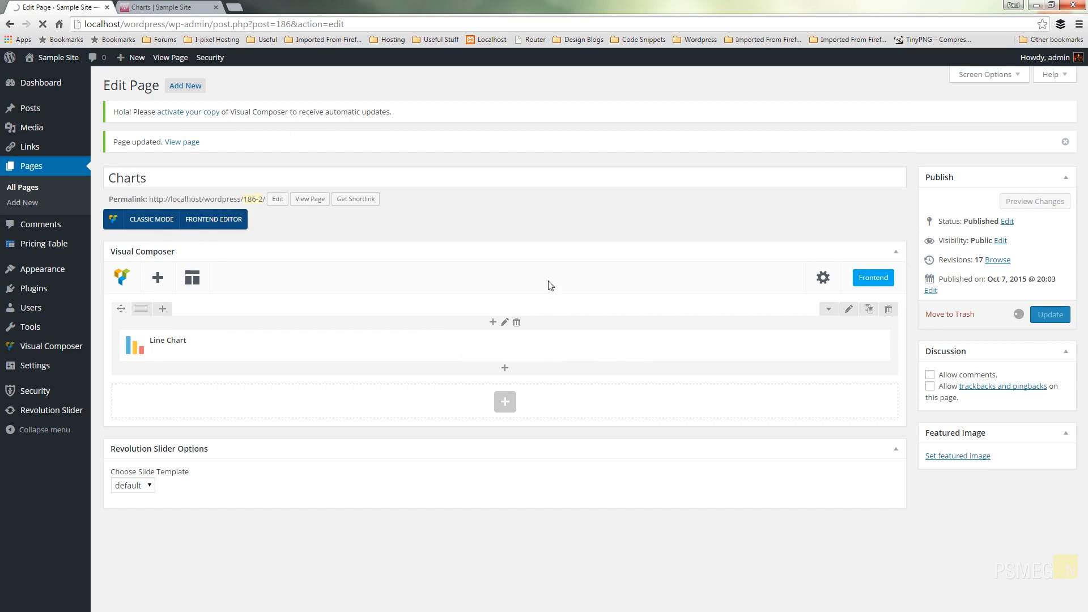
click(1050, 314)
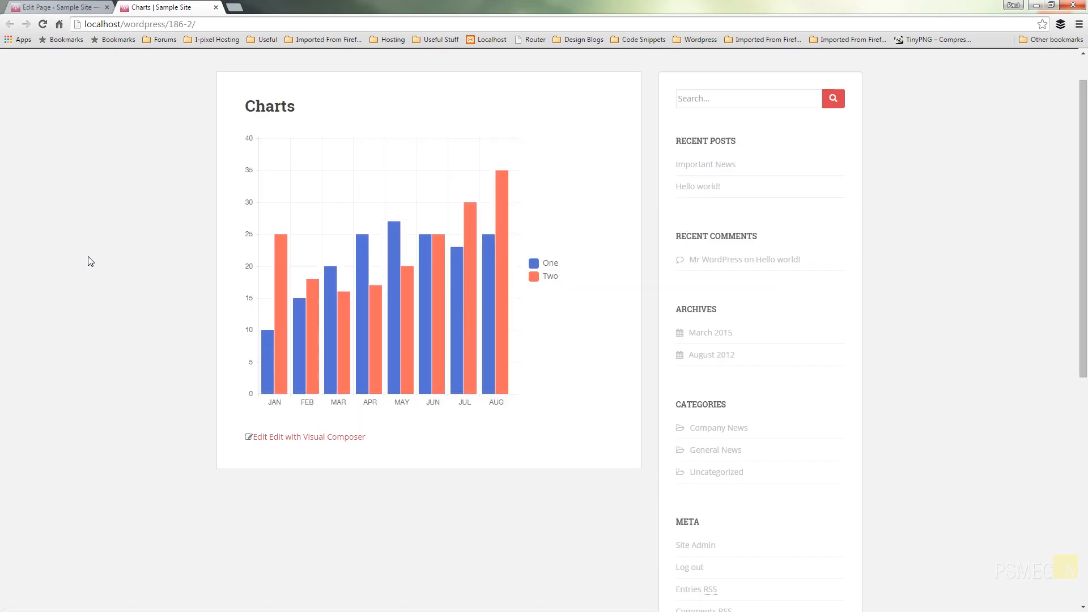
mouse_move(295, 406)
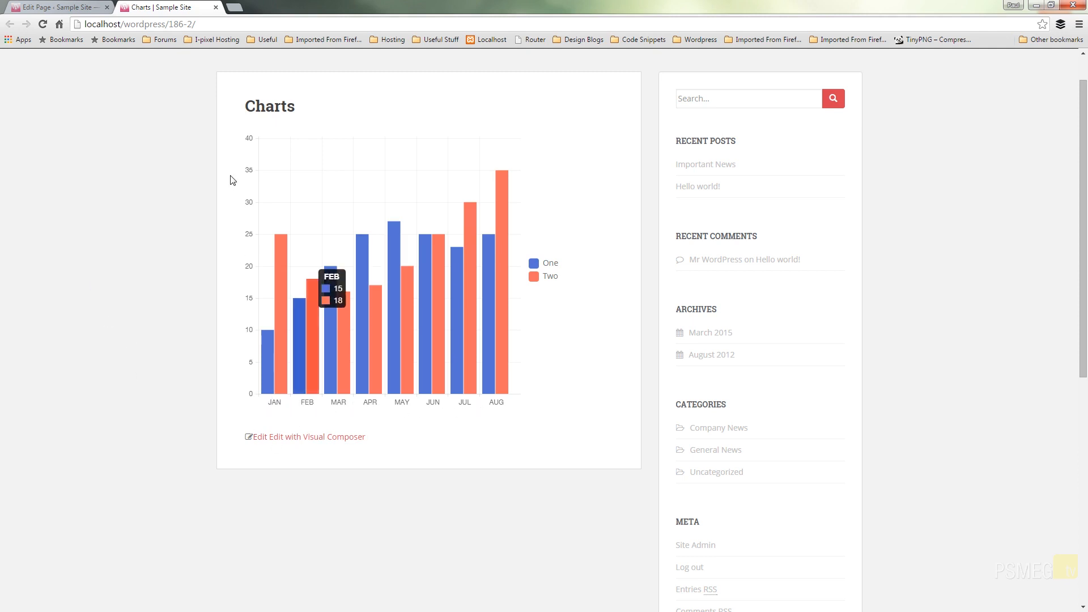
mouse_move(243, 217)
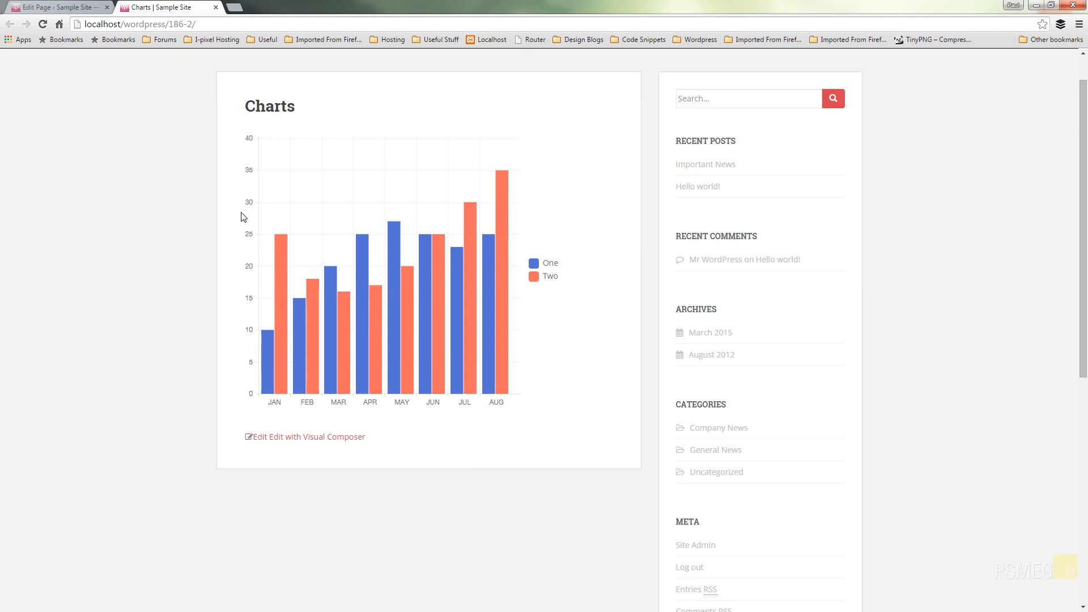
mouse_move(249, 170)
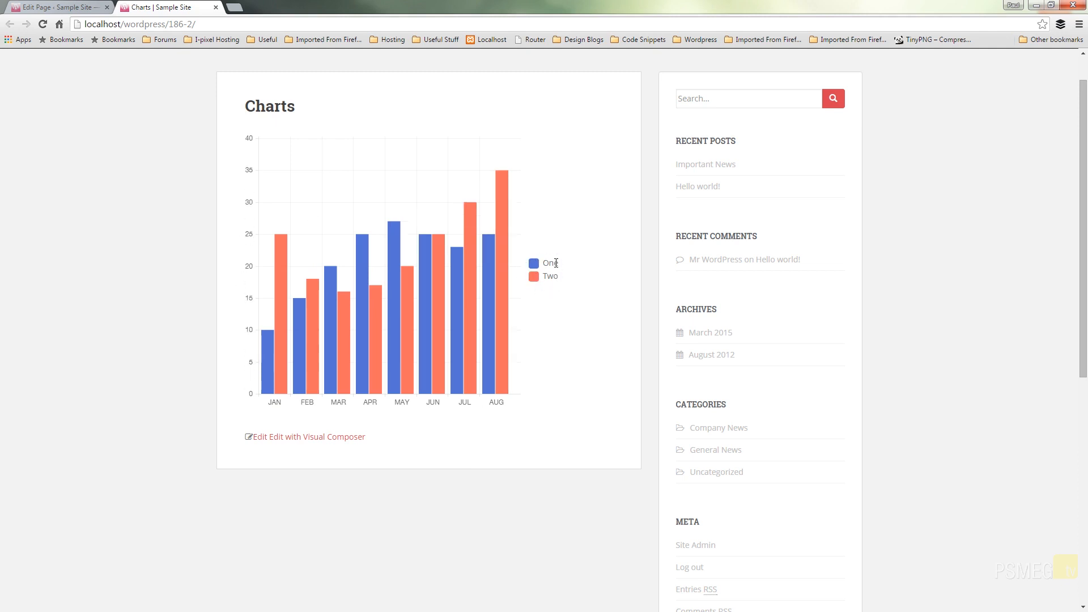
mouse_move(501, 292)
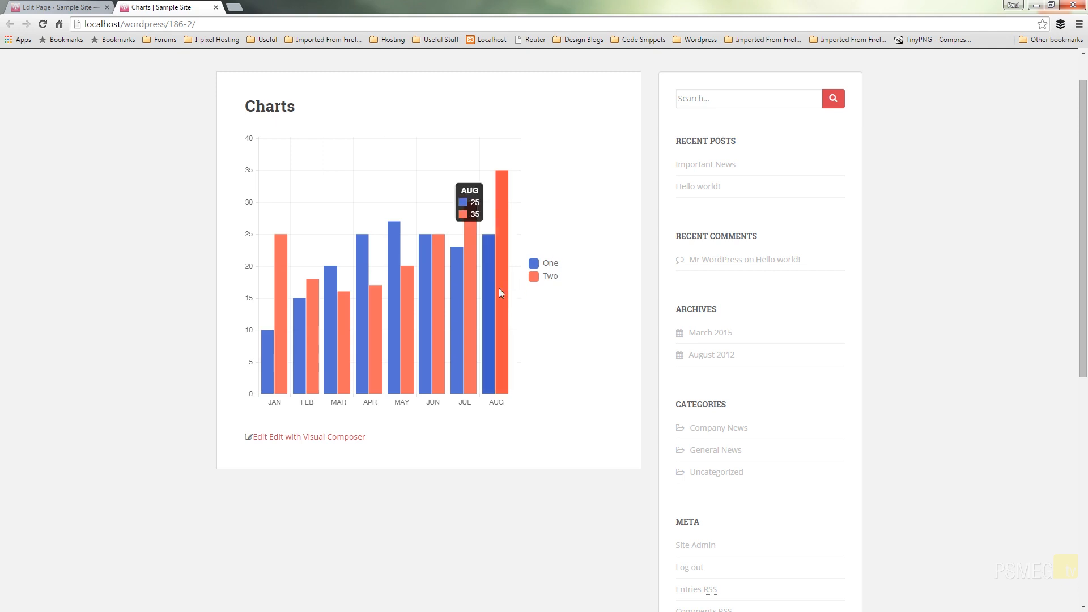
mouse_move(450, 294)
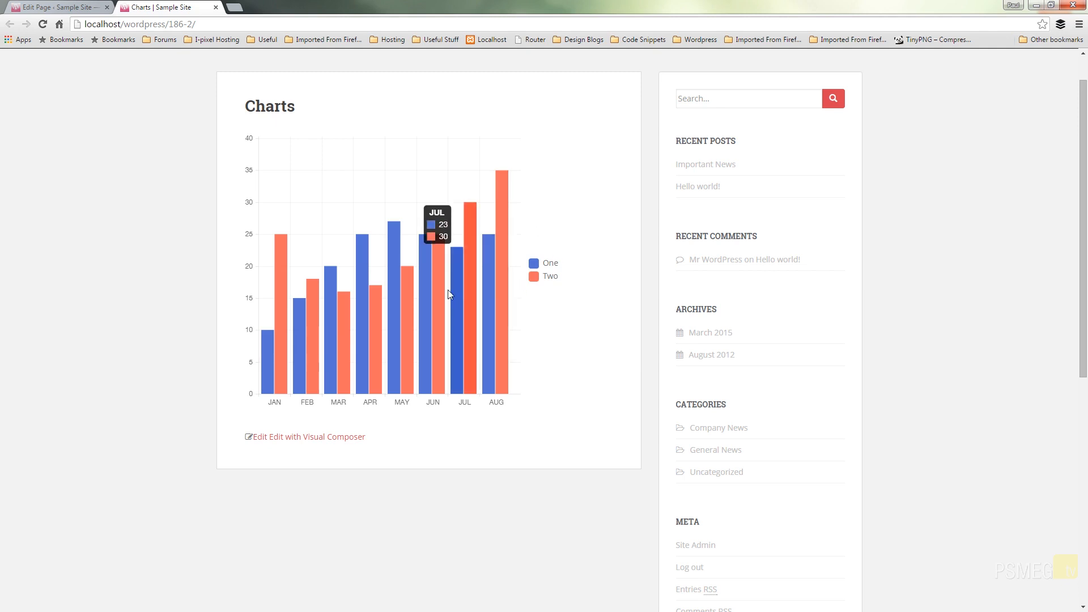
mouse_move(360, 311)
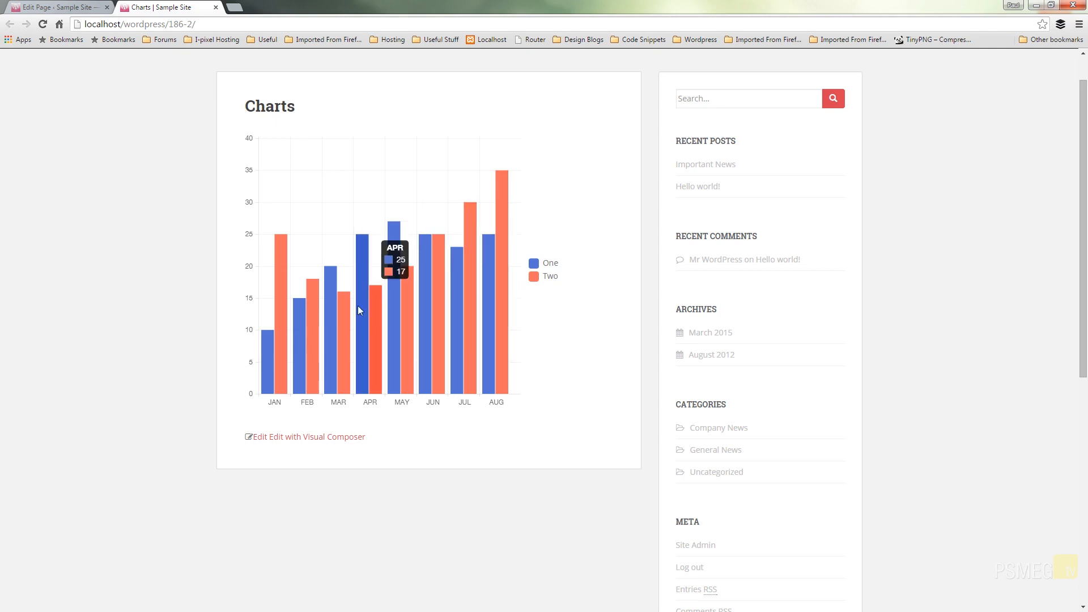
mouse_move(285, 315)
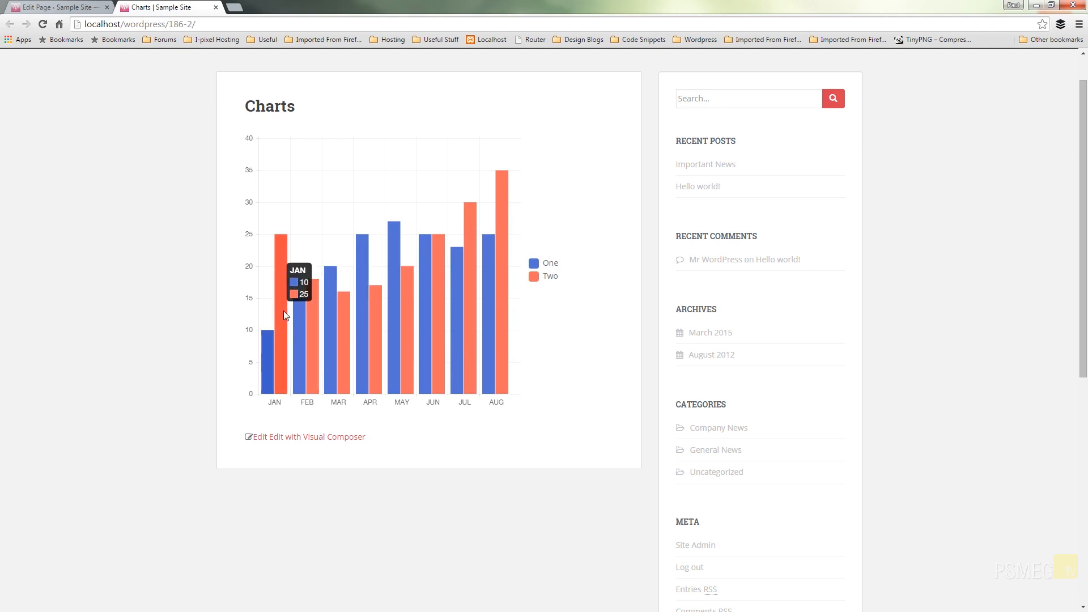
mouse_move(282, 259)
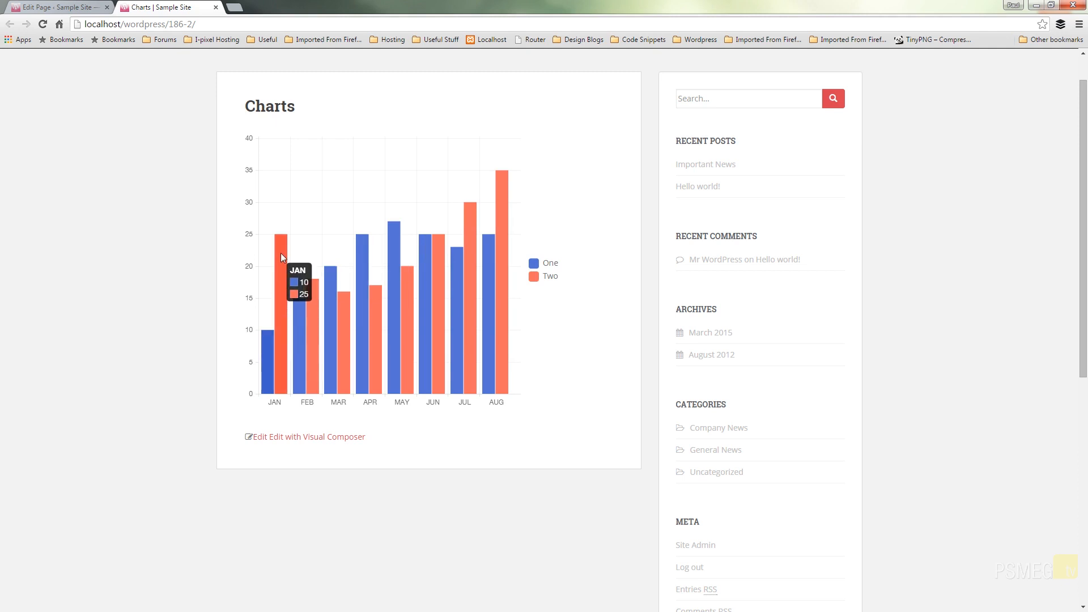
Step: Return to the editor and reopen the Line Chart settings at its datasets
click(51, 6)
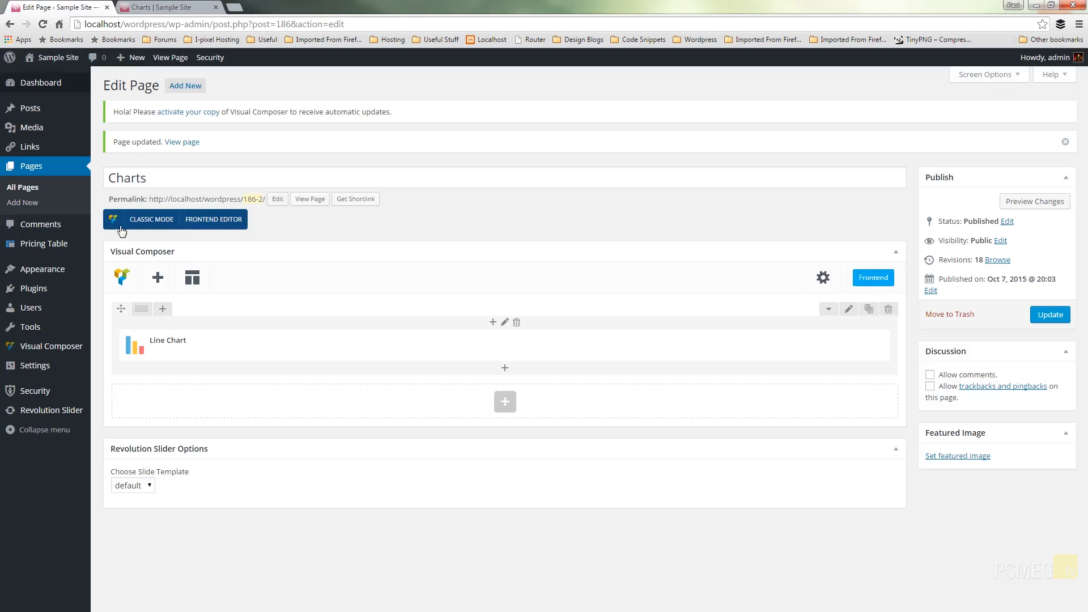
click(511, 345)
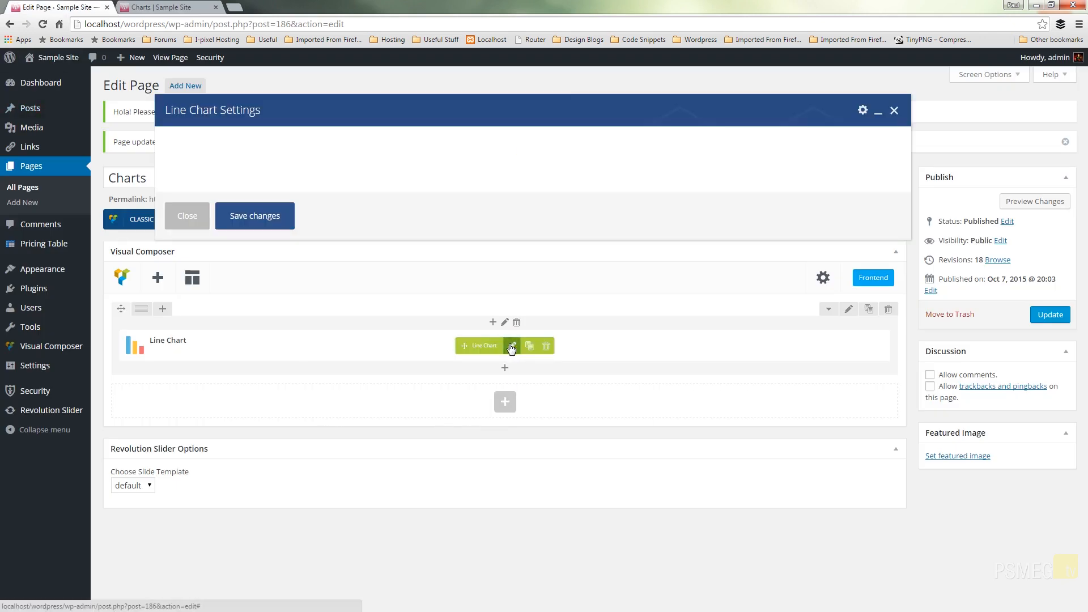
click(511, 345)
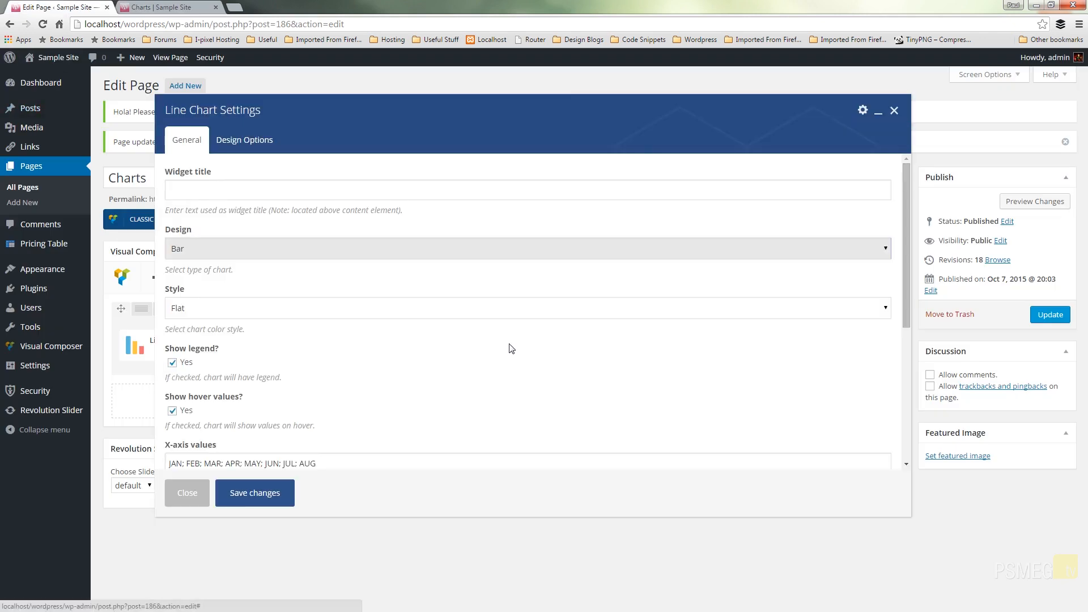
scroll(down, 3)
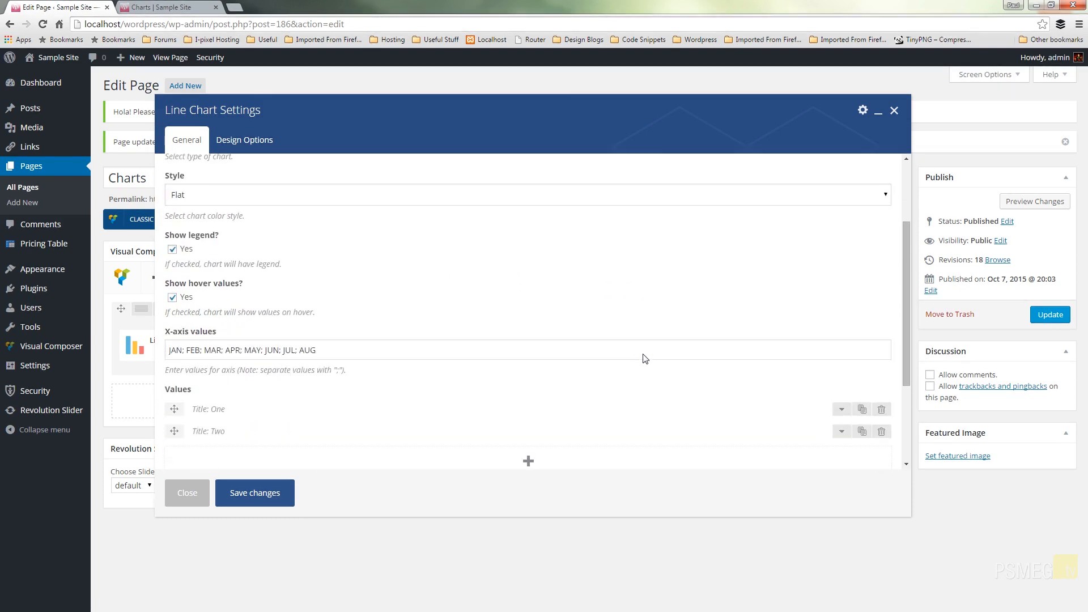
scroll(down, 3)
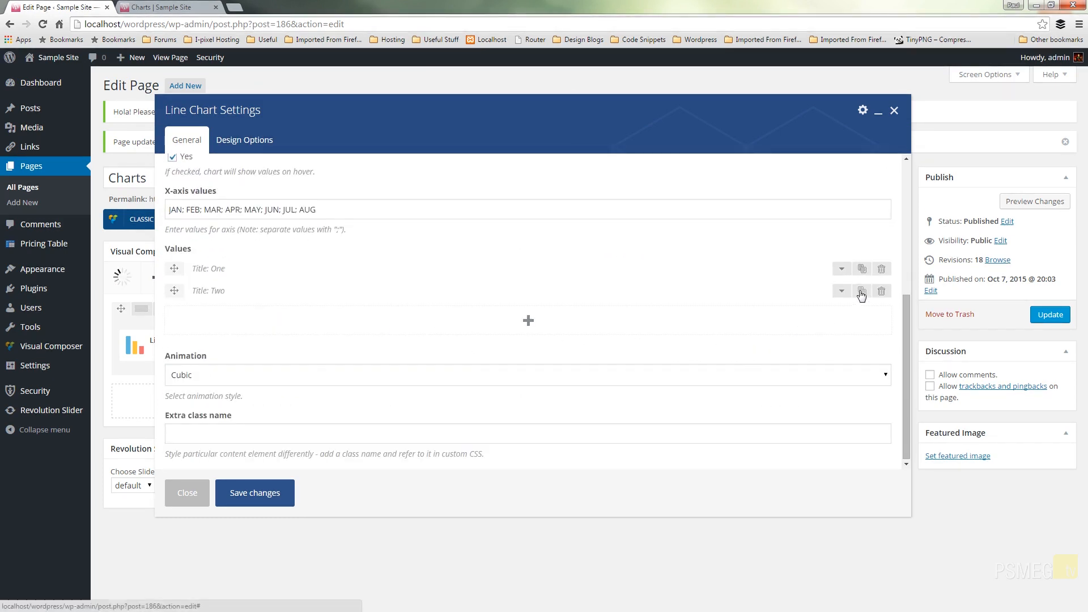
Step: Clone dataset Two as Three with Y values 12; 14; 15; 18; 56; 69; 34; 6; 15; 45
click(862, 291)
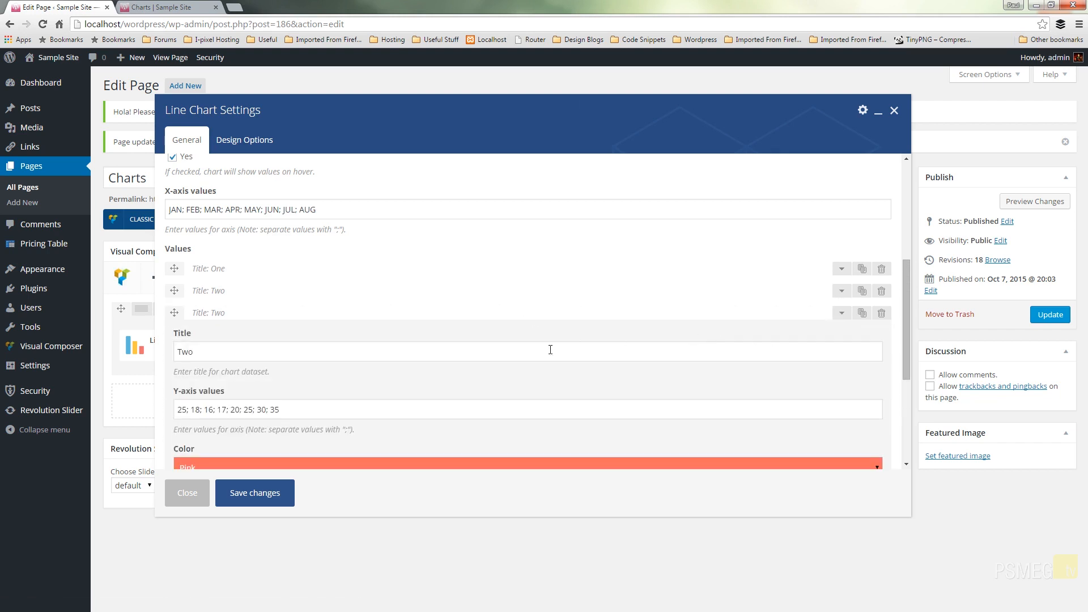
double_click(184, 351)
text(Three)
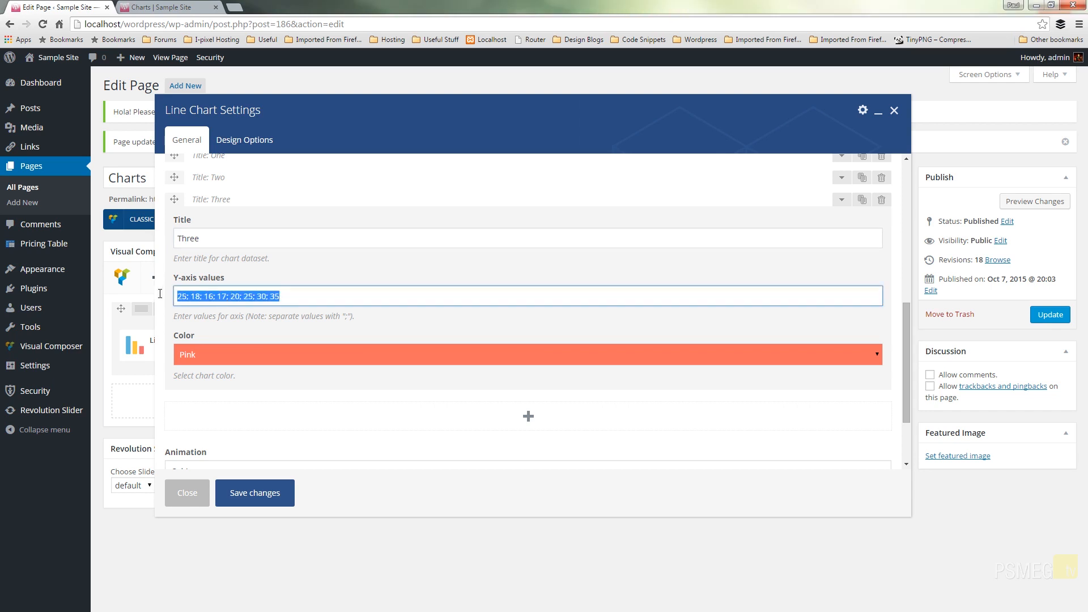
text(12; 14; 15; 18; 56; 69; 34; 6; 15; 45)
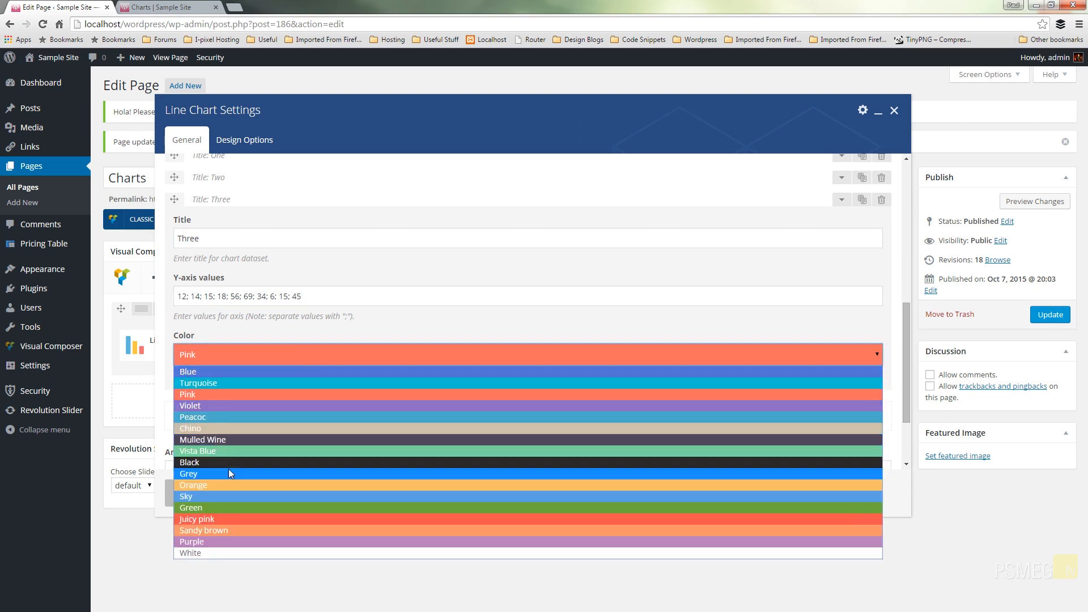
Step: Make dataset Three grey, set the chart style to Modern keeping Bar design, and save
click(188, 474)
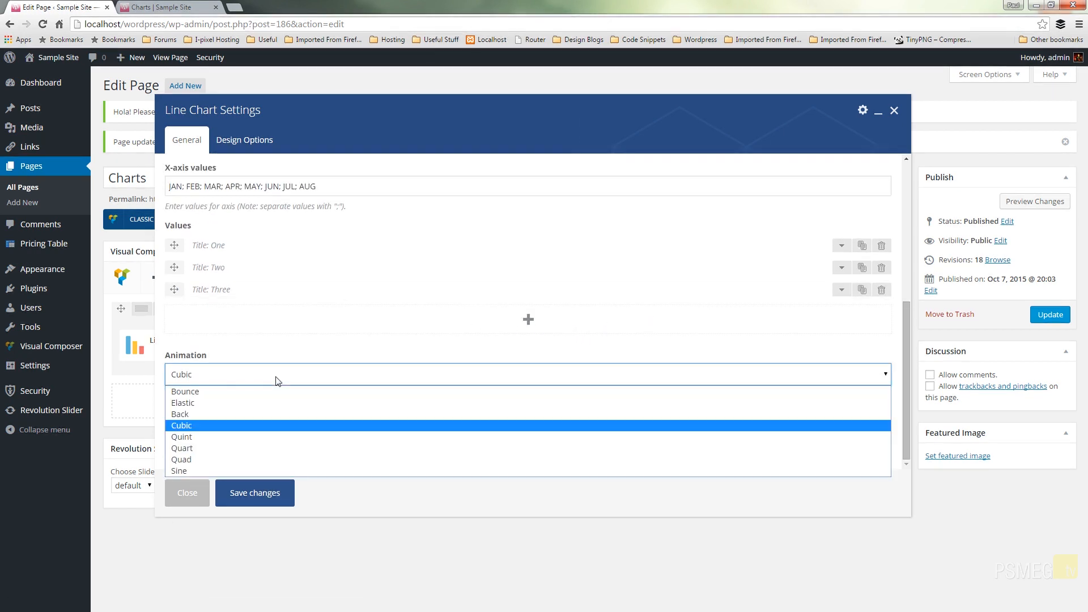
click(184, 402)
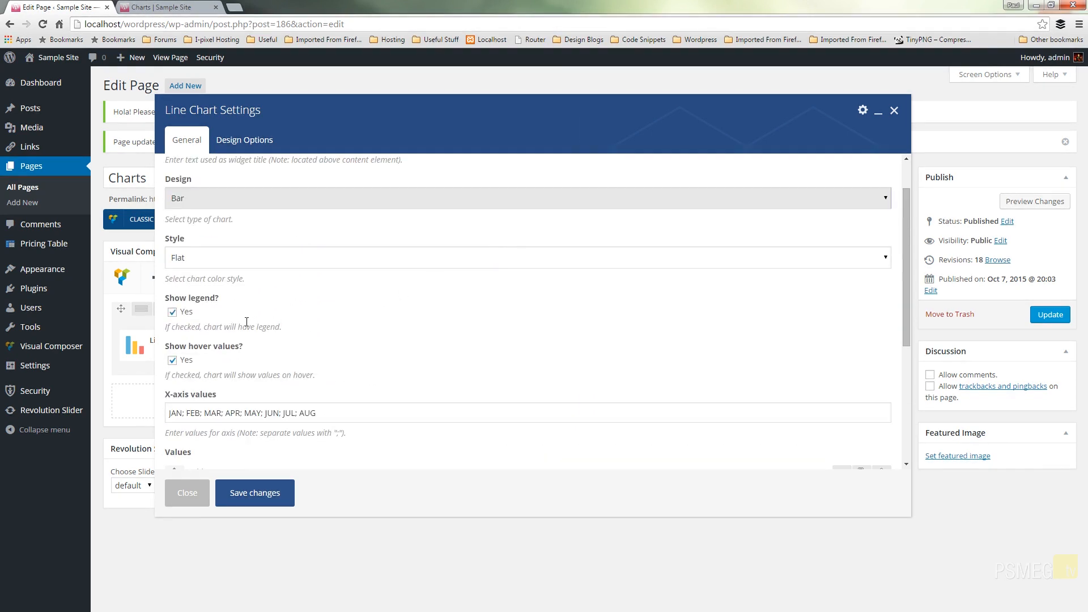
click(172, 311)
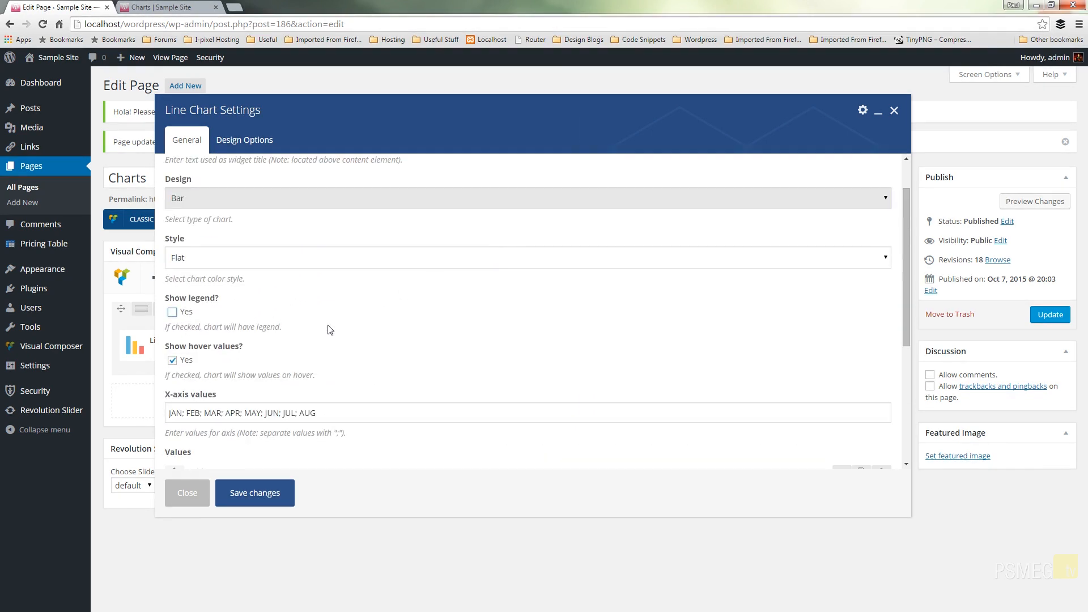
click(526, 251)
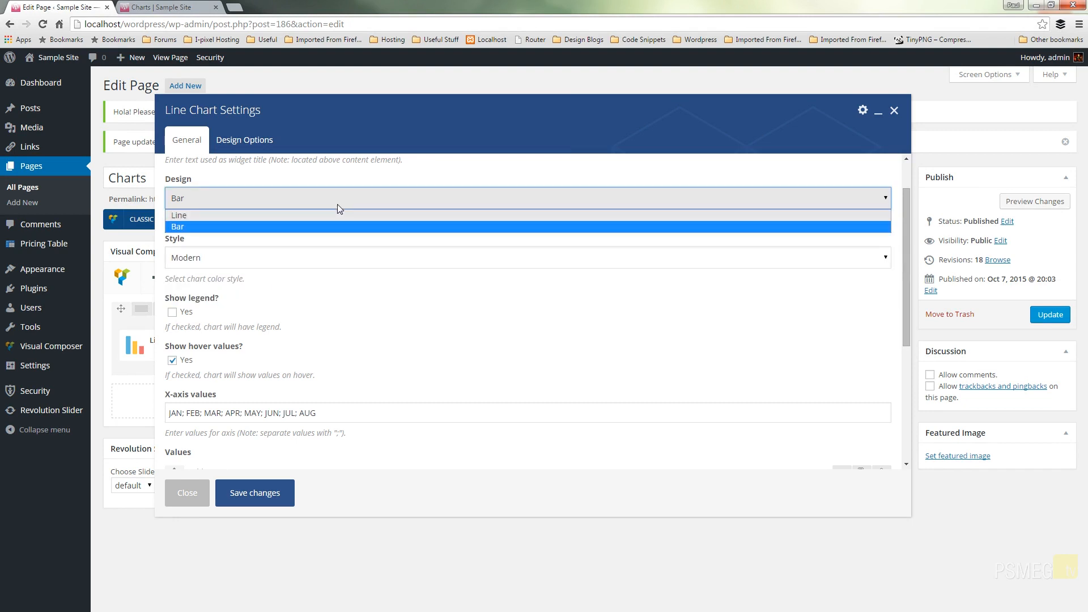
mouse_move(395, 304)
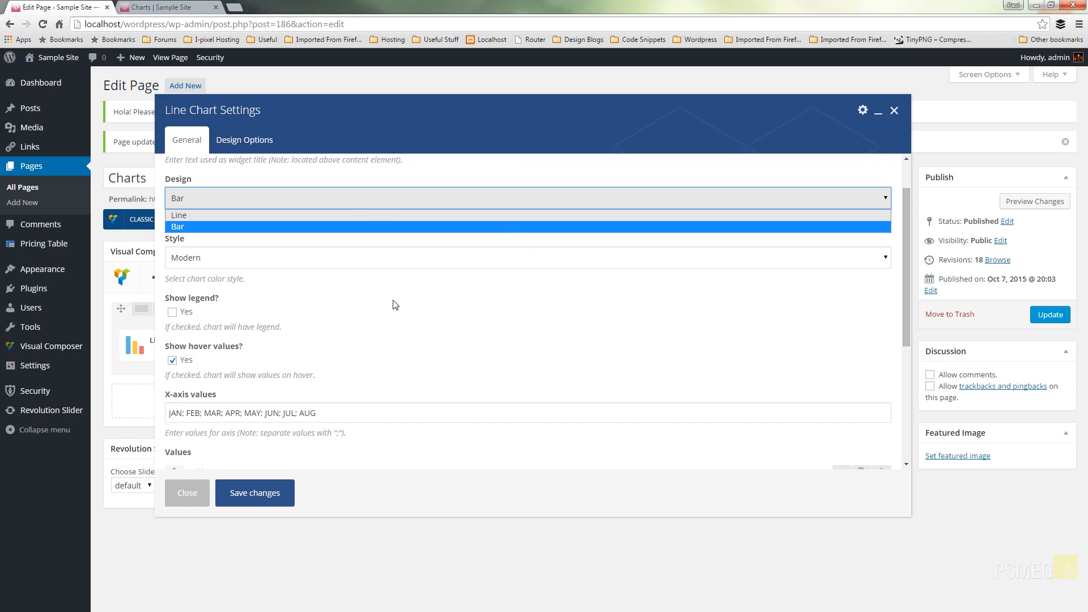
click(178, 225)
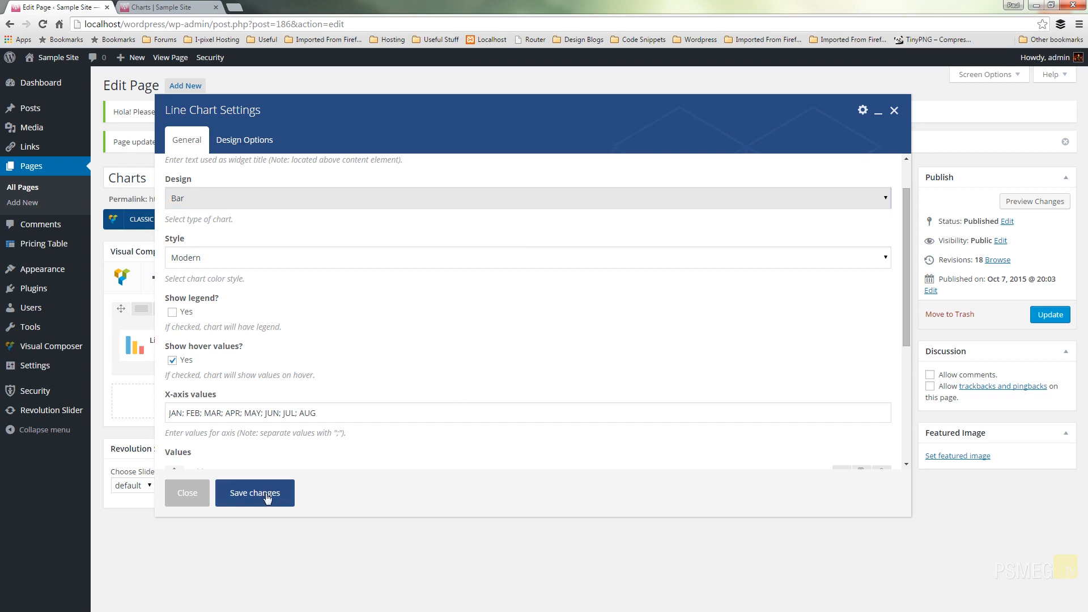
click(254, 493)
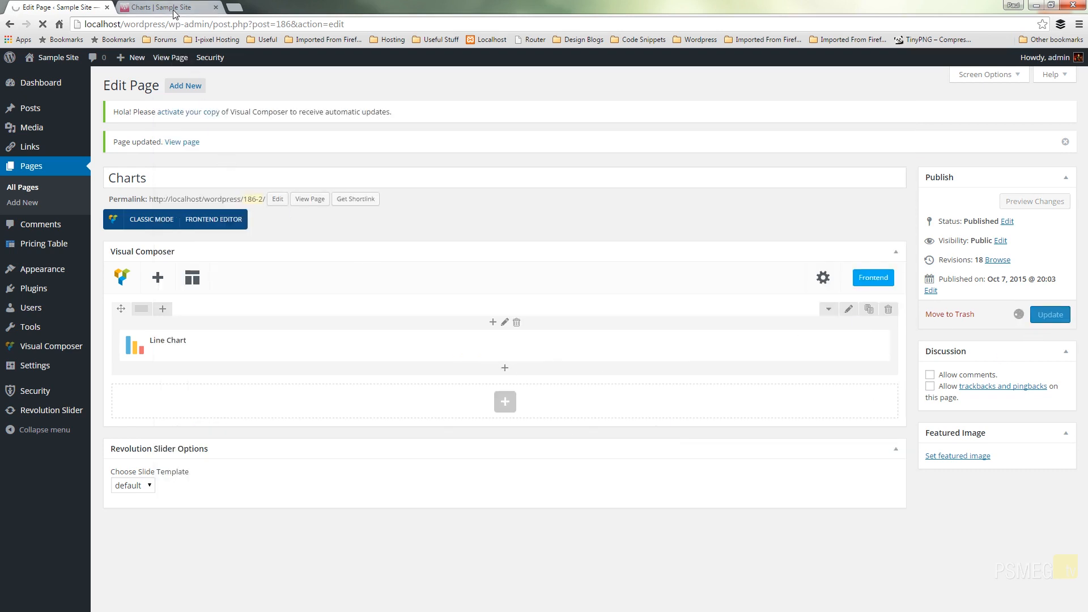
Step: Reload the live Charts page to check the three-series bar chart and its hover values
click(170, 7)
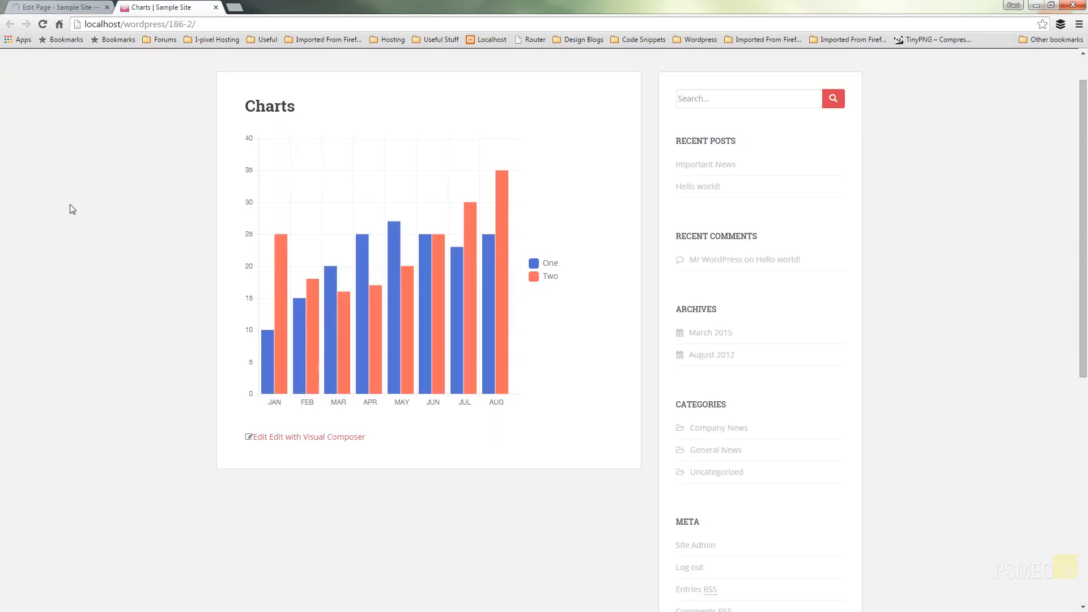
mouse_move(45, 27)
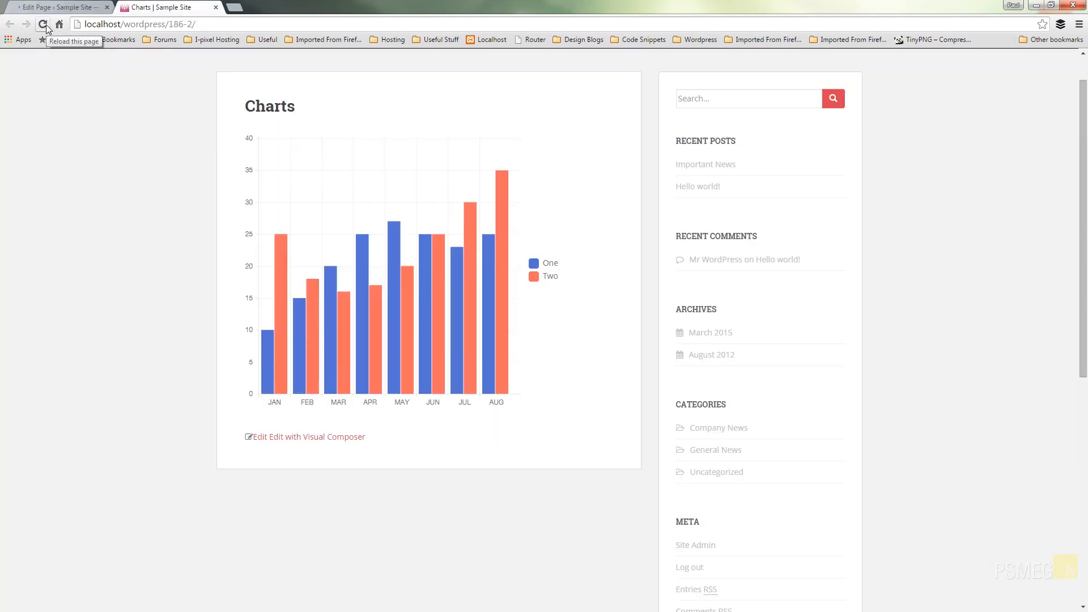
click(43, 25)
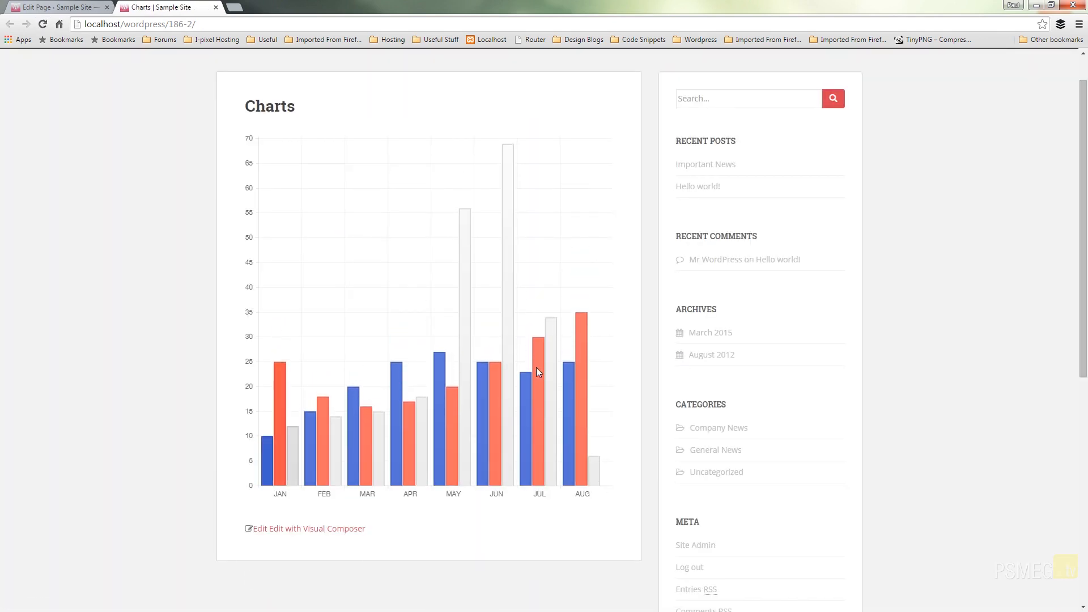
mouse_move(624, 316)
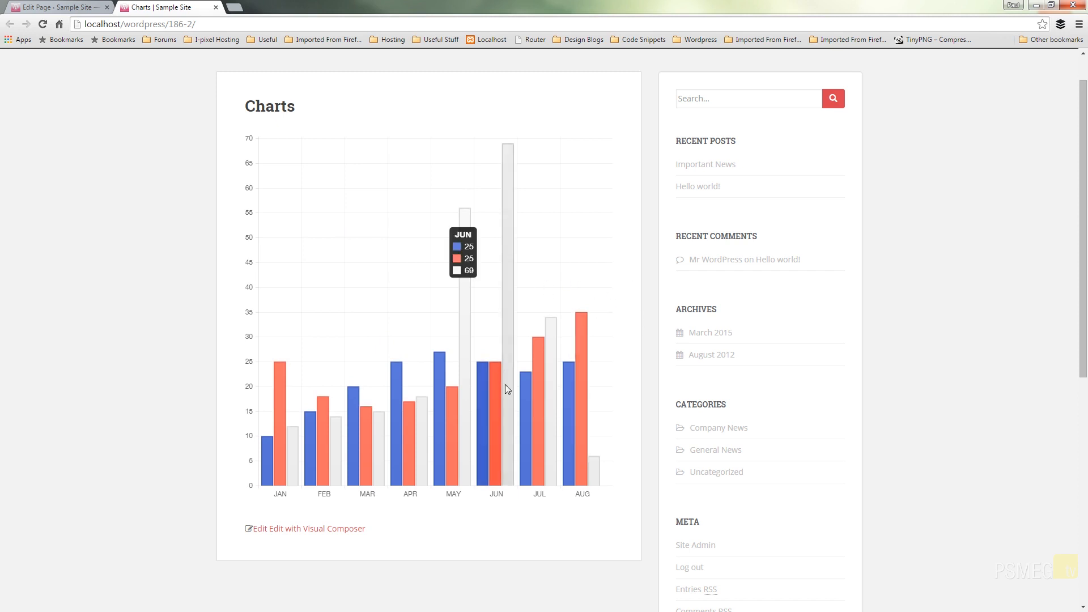
mouse_move(297, 440)
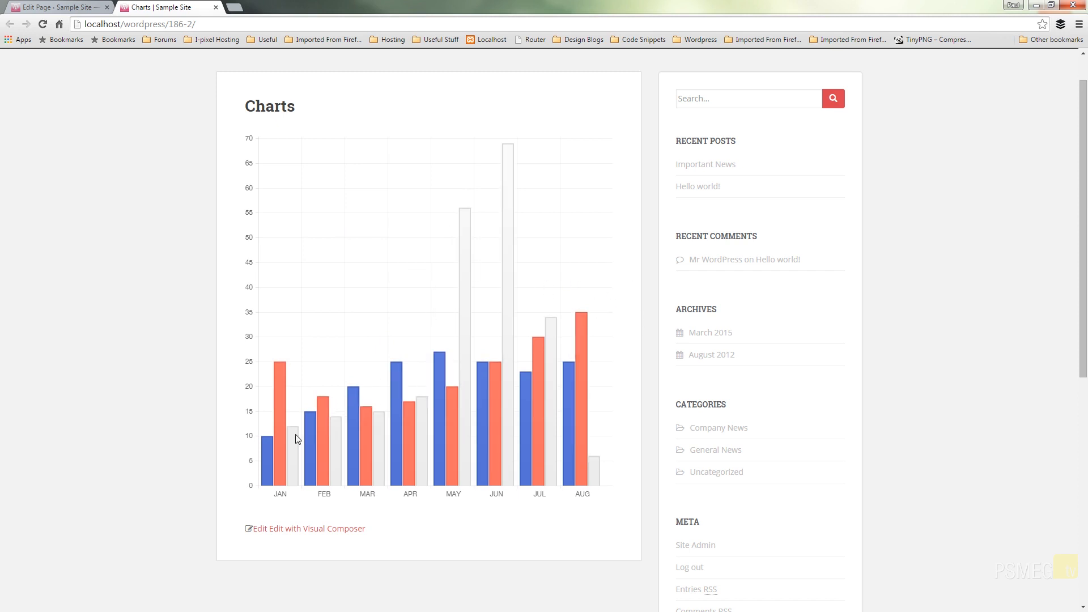
mouse_move(240, 143)
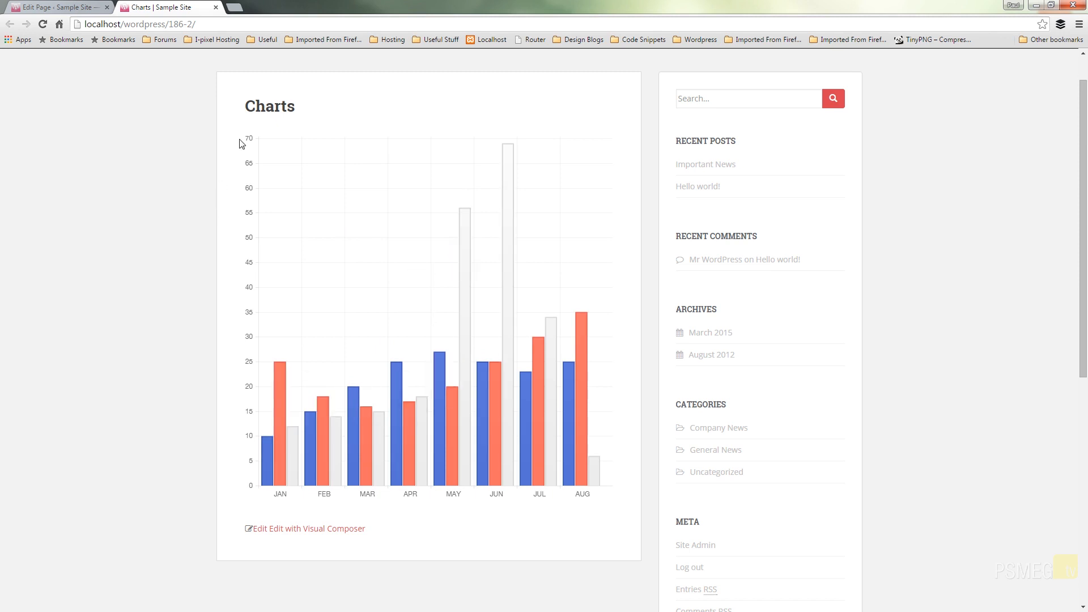
mouse_move(234, 300)
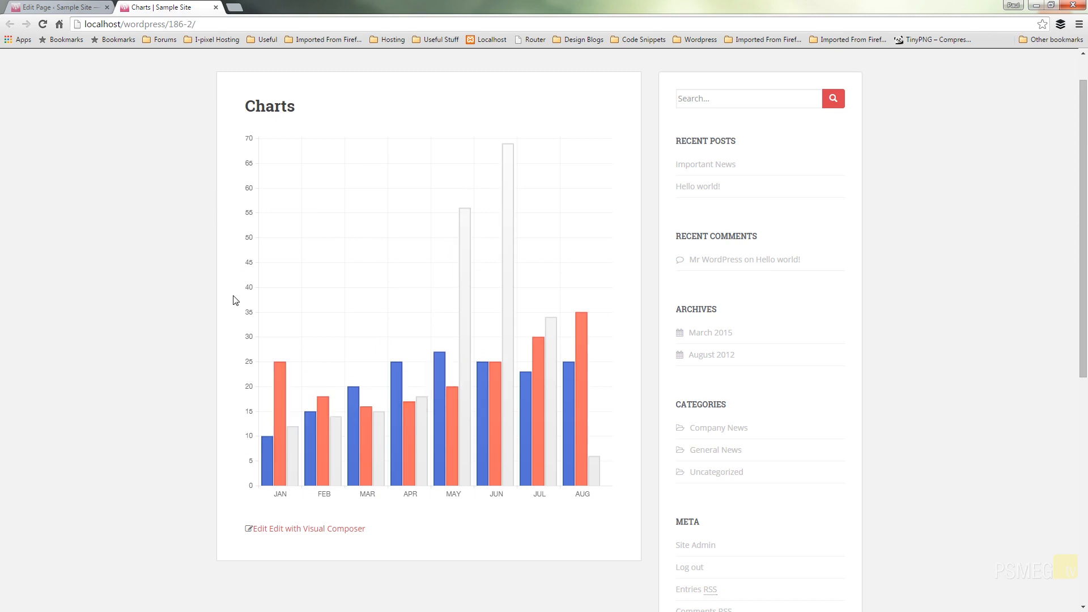
mouse_move(172, 186)
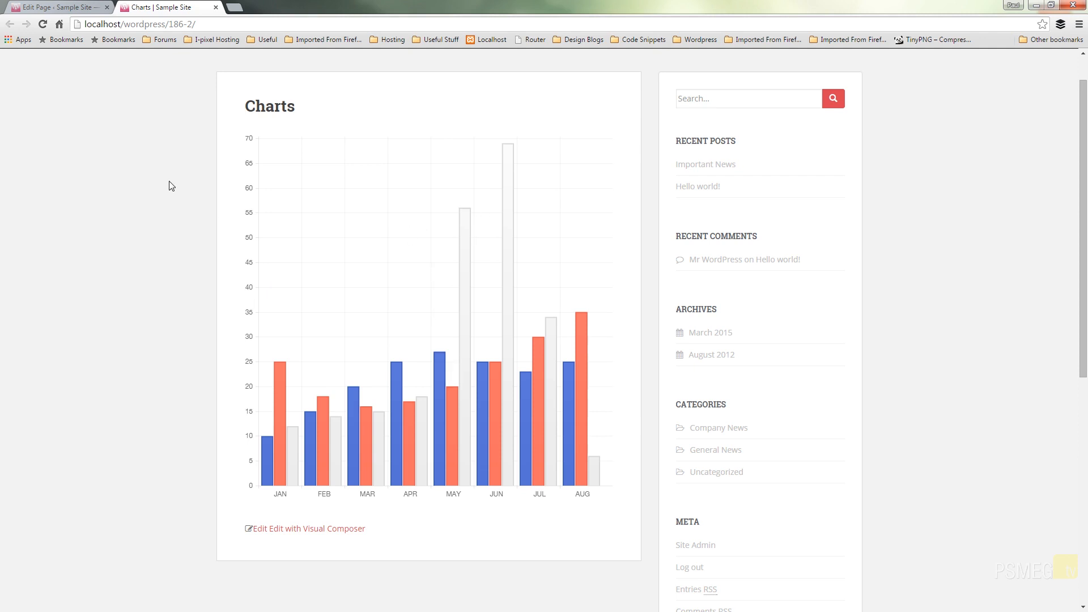
mouse_move(249, 463)
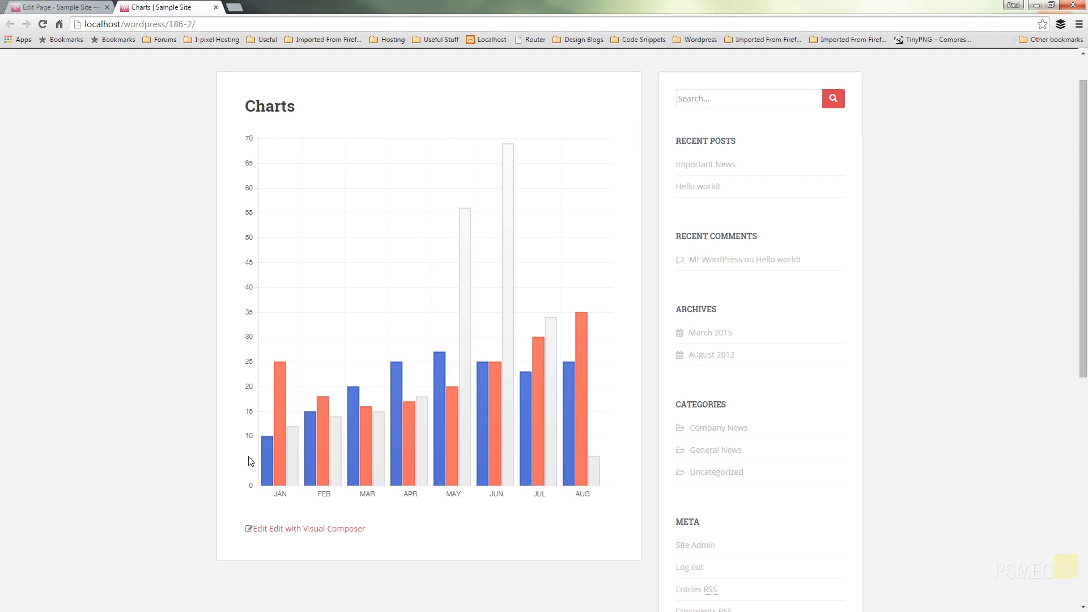
mouse_move(254, 293)
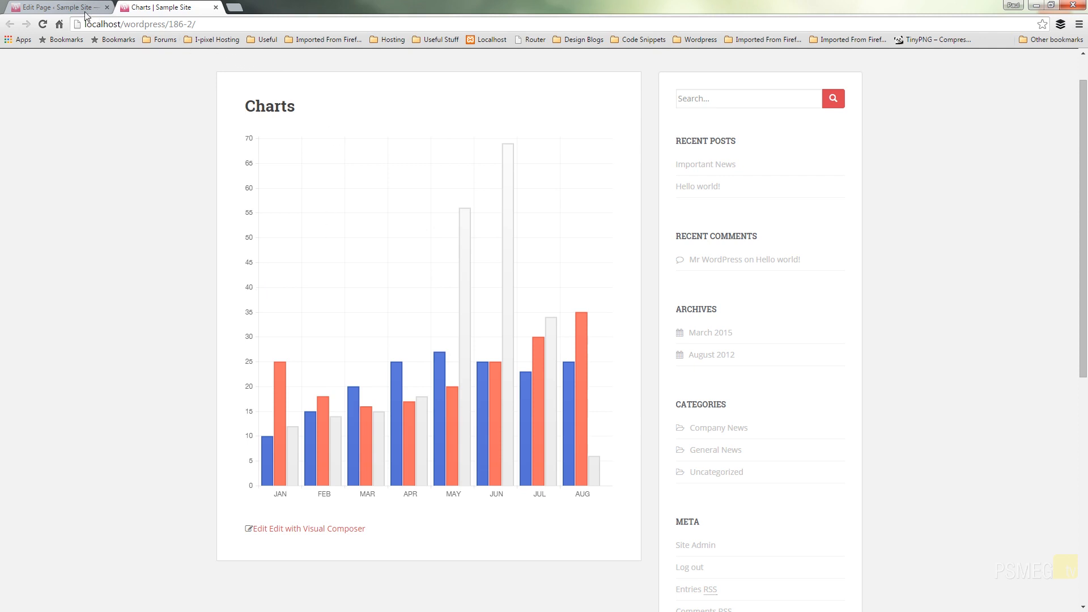
Step: Set the chart element to Line design with legend enabled and revised Three values, then update the page
click(51, 5)
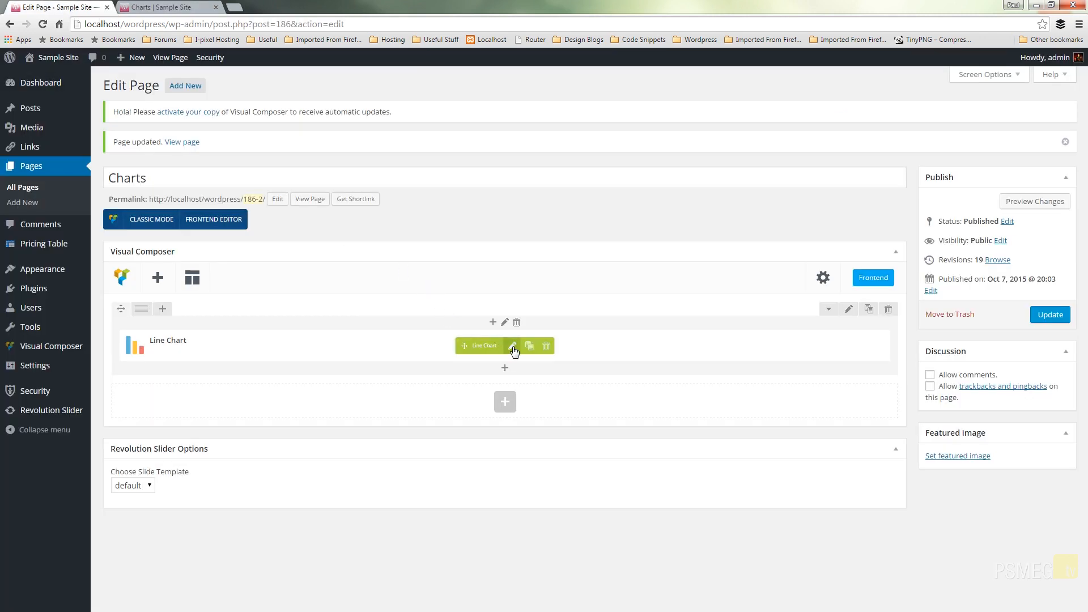
click(512, 346)
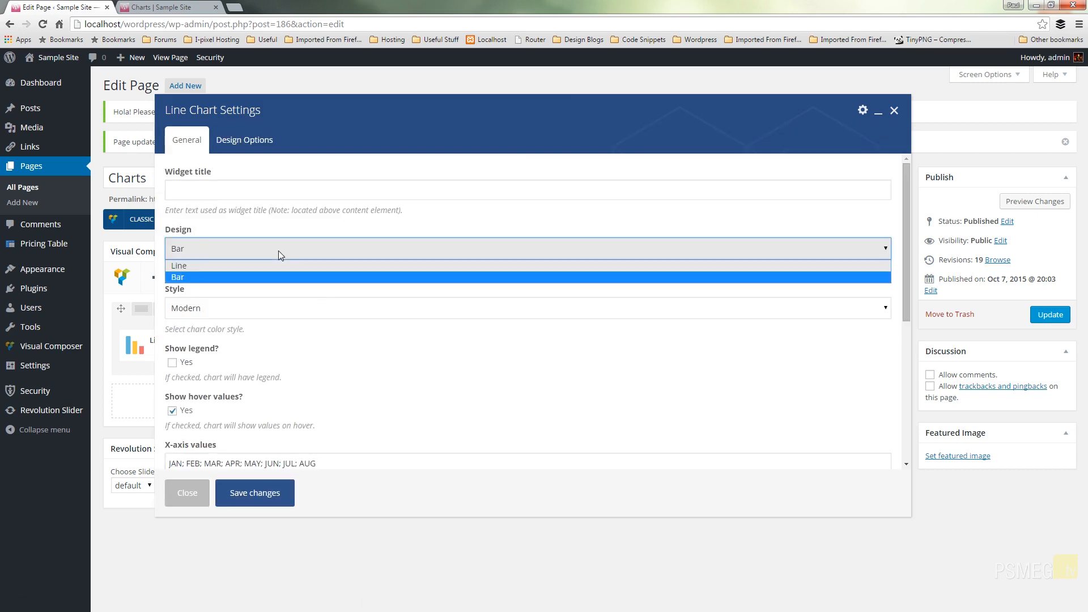
click(179, 266)
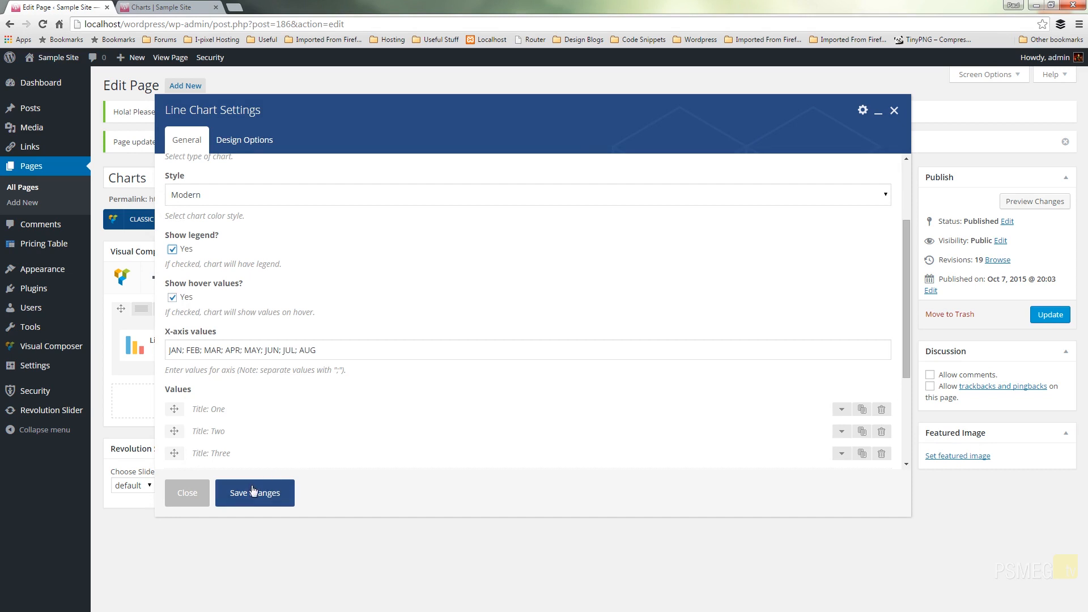
scroll(down, 3)
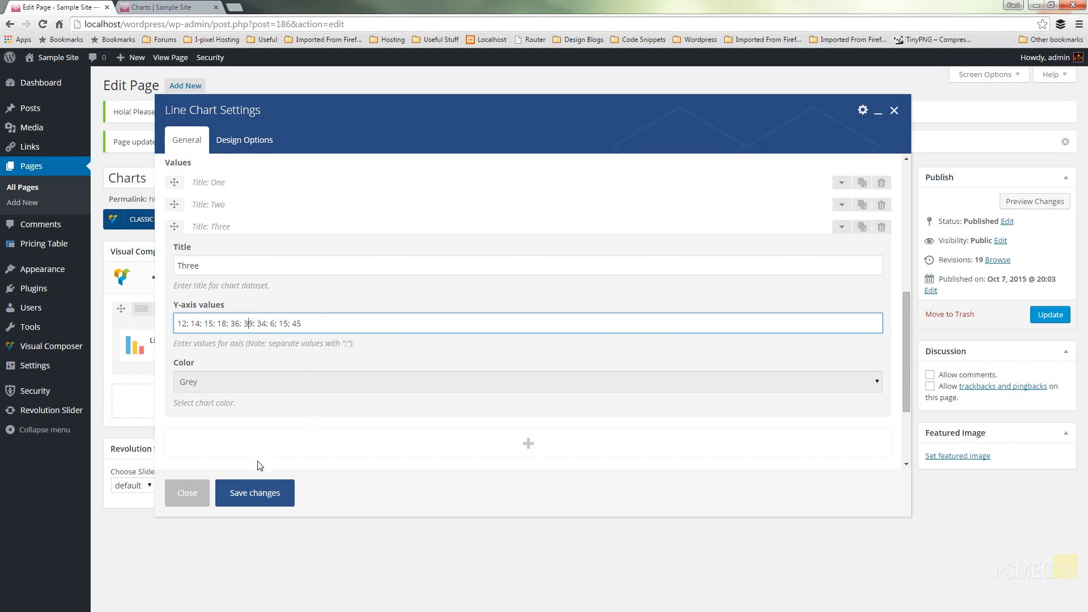
click(254, 493)
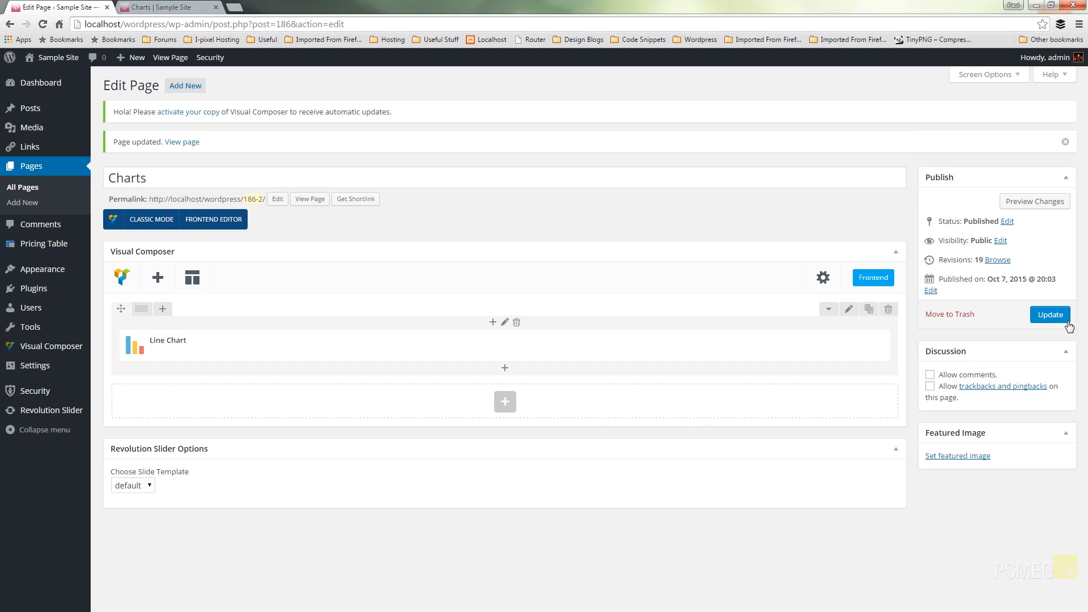
click(1050, 316)
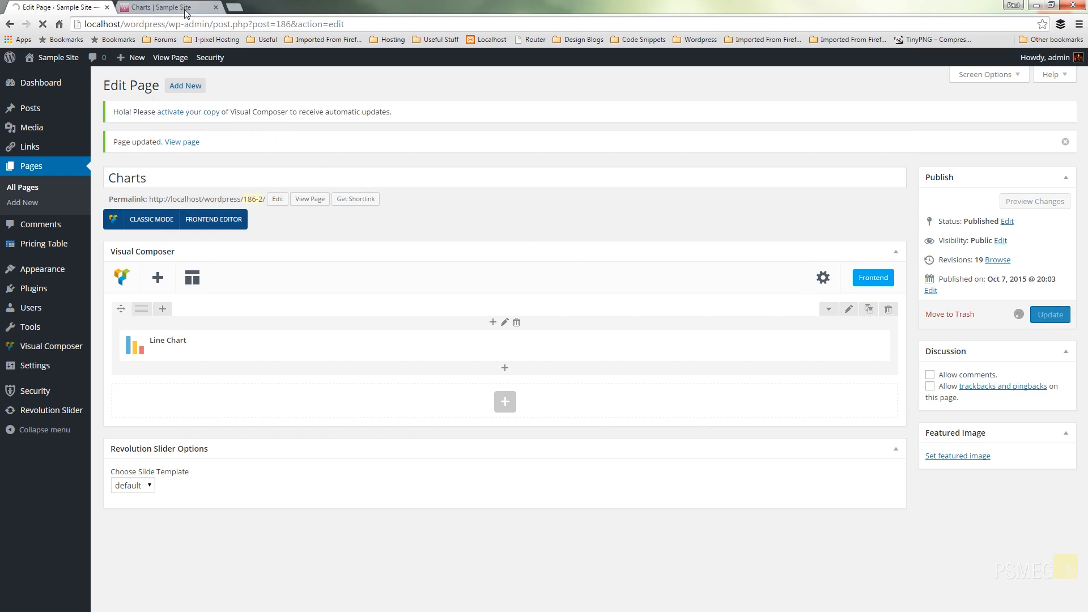
Step: Reload the live Charts page to verify the line chart with One/Two/Three legend, then return to the editor
click(165, 7)
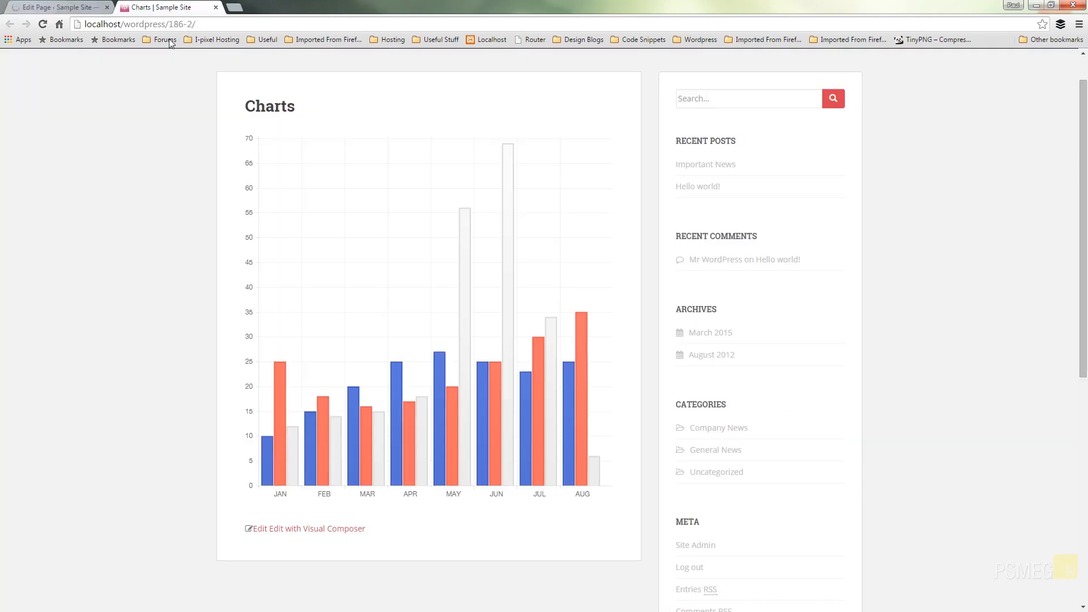
click(43, 25)
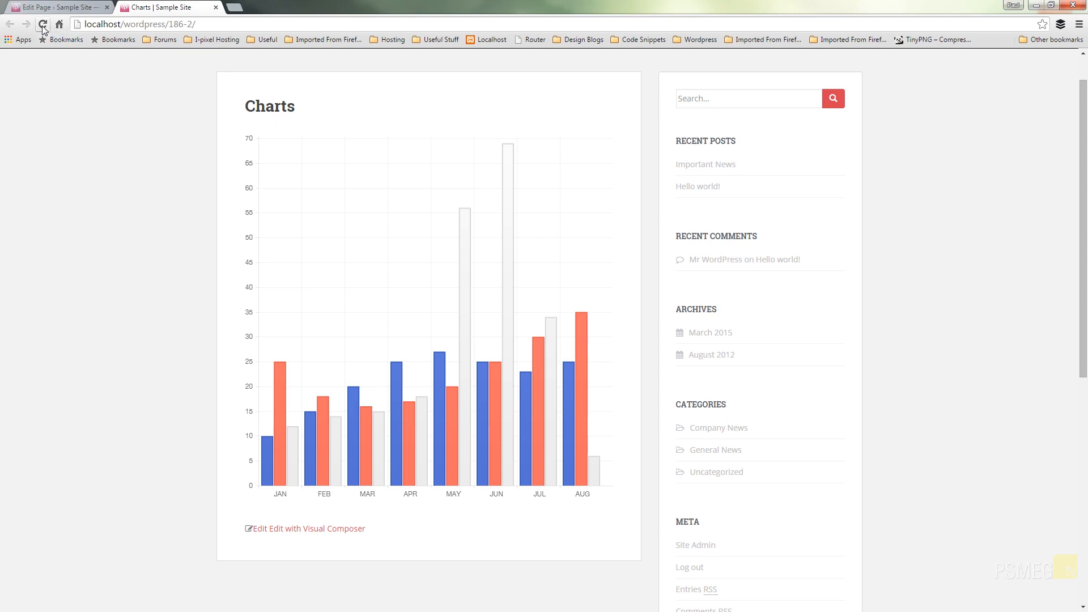
click(43, 24)
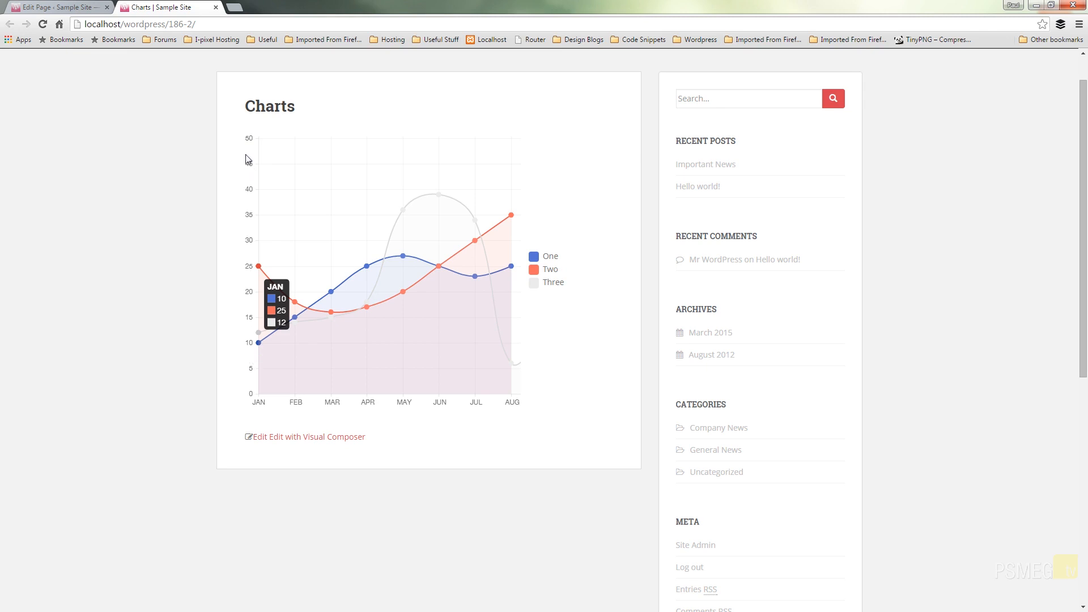
mouse_move(517, 266)
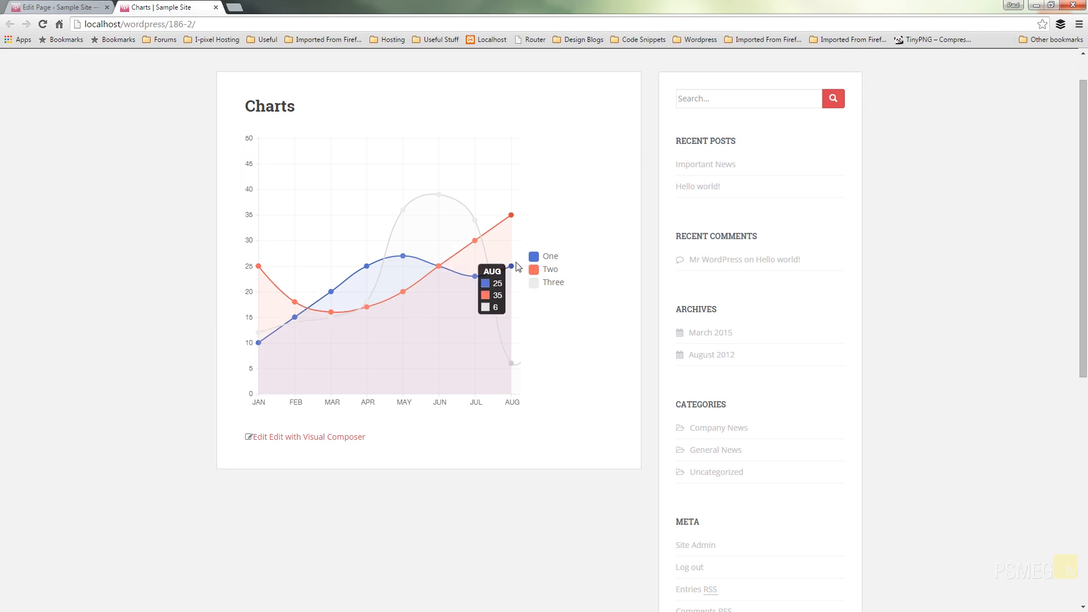
mouse_move(449, 279)
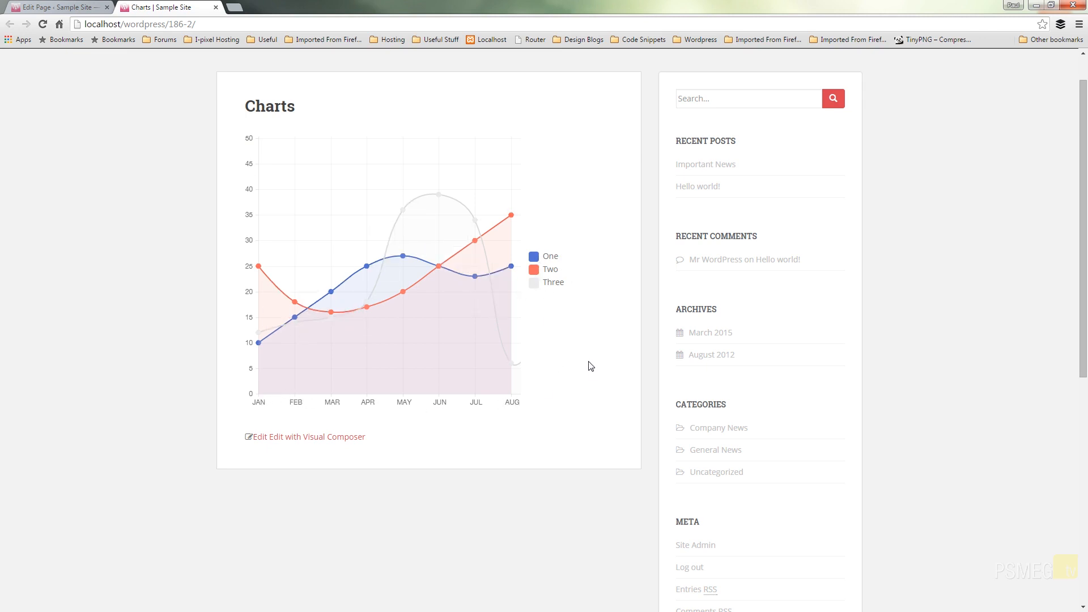
mouse_move(383, 59)
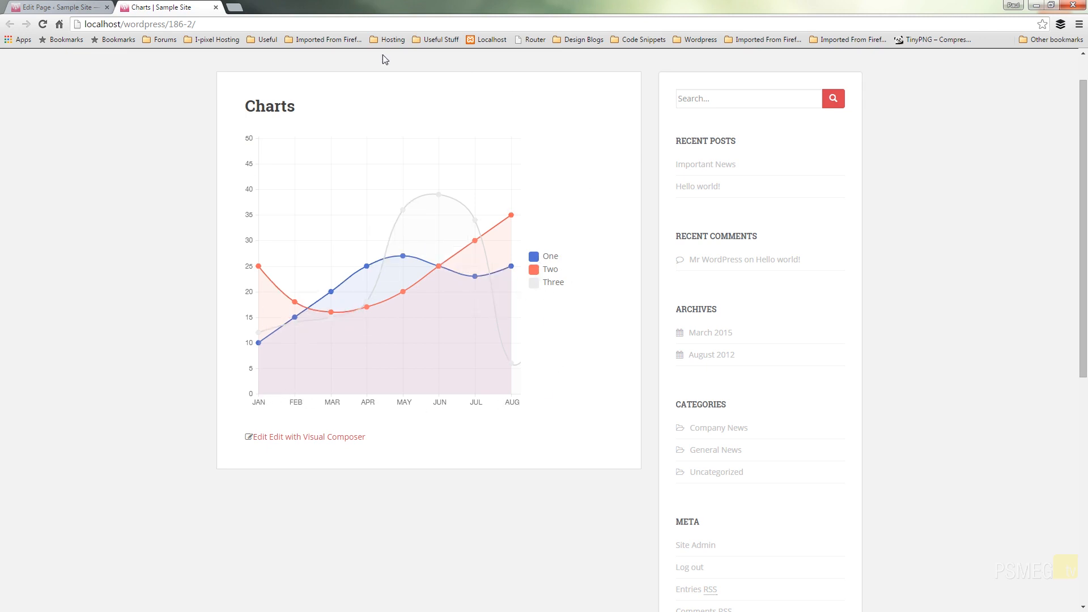
click(48, 5)
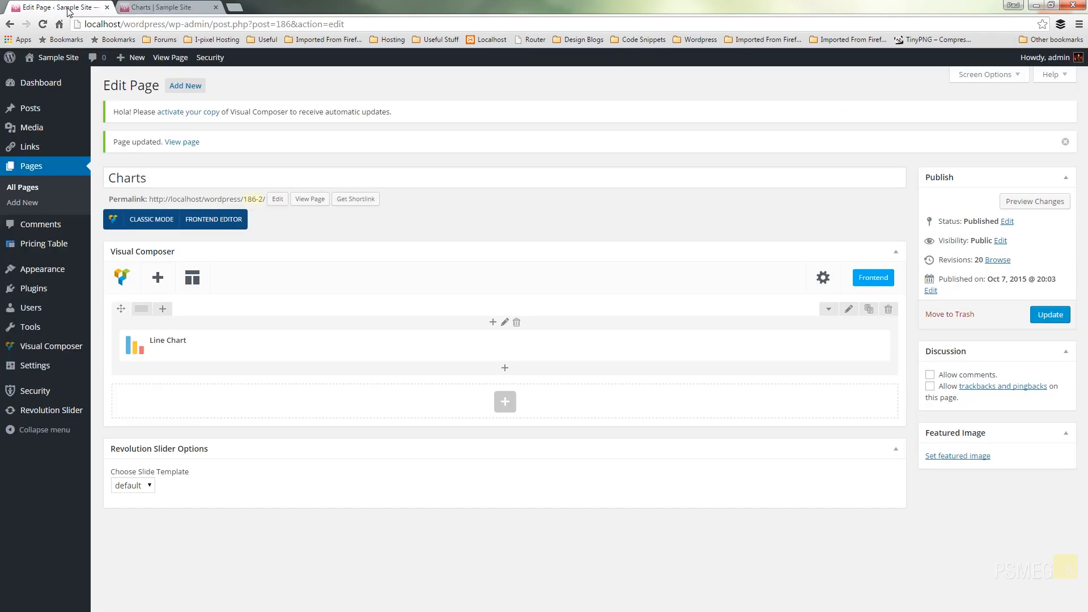